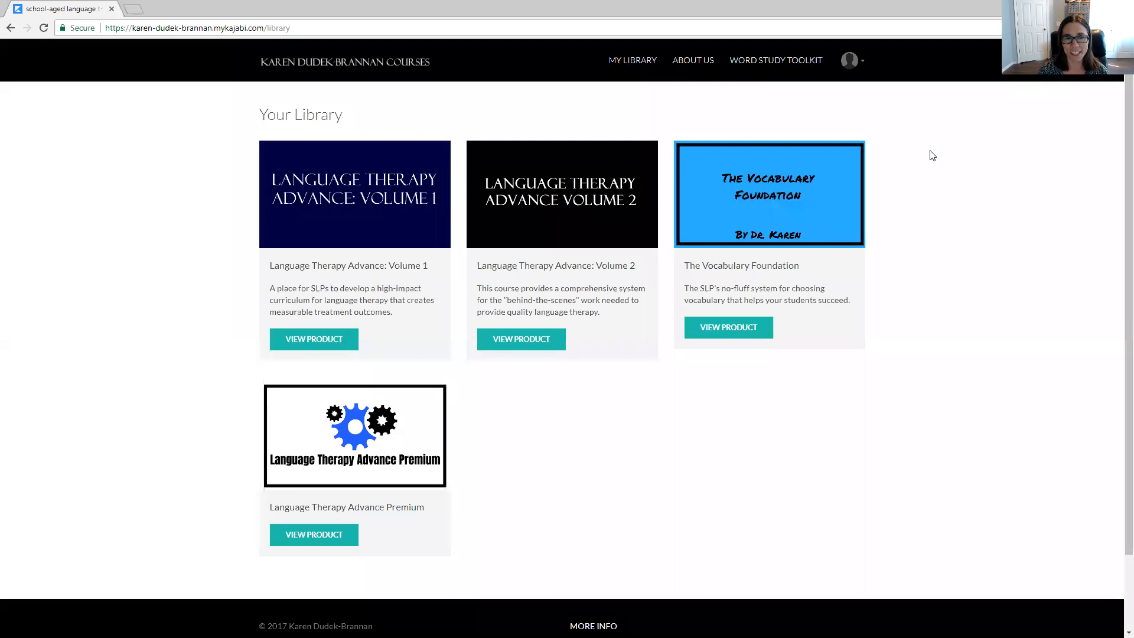
{"action": "mouse_move", "coordinate": [910, 347]}
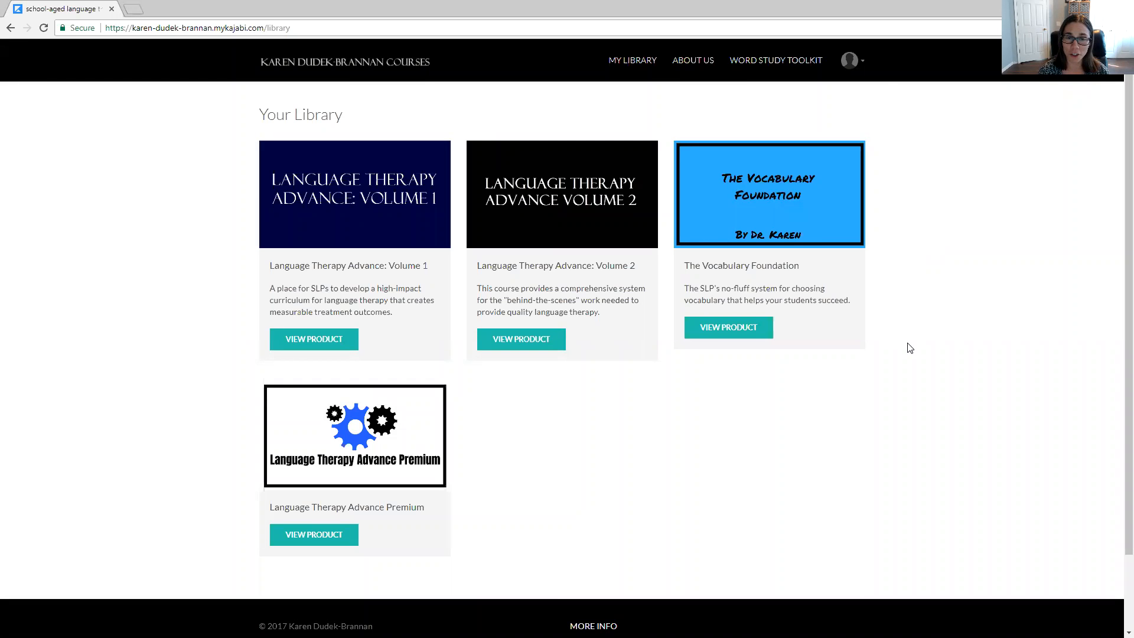
{"action": "mouse_move", "coordinate": [749, 448]}
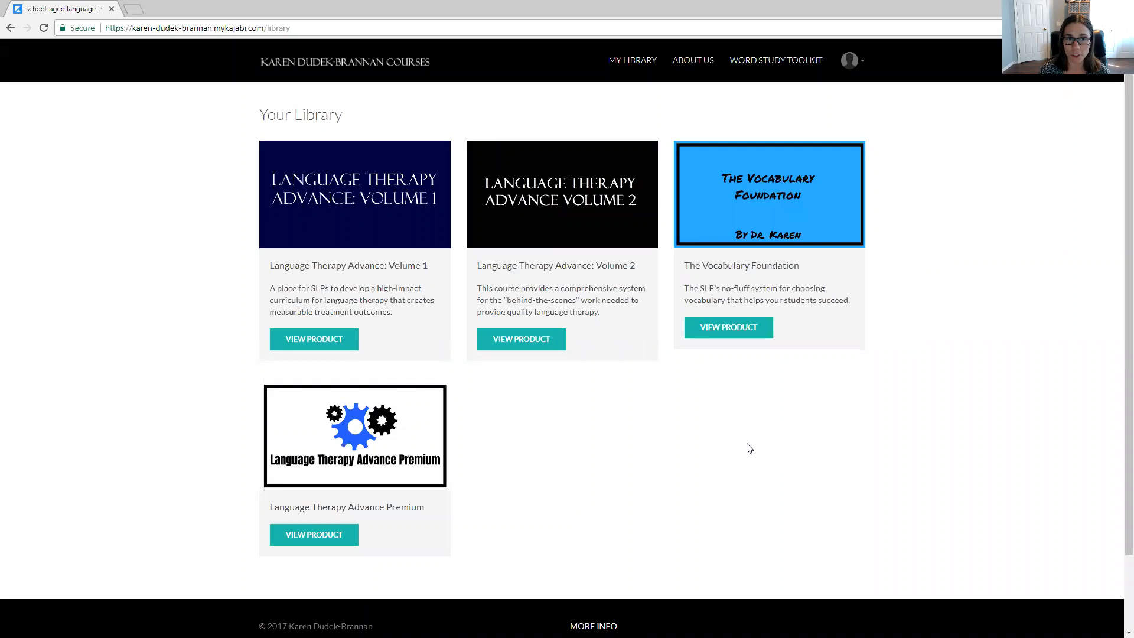
{"action": "mouse_move", "coordinate": [703, 514]}
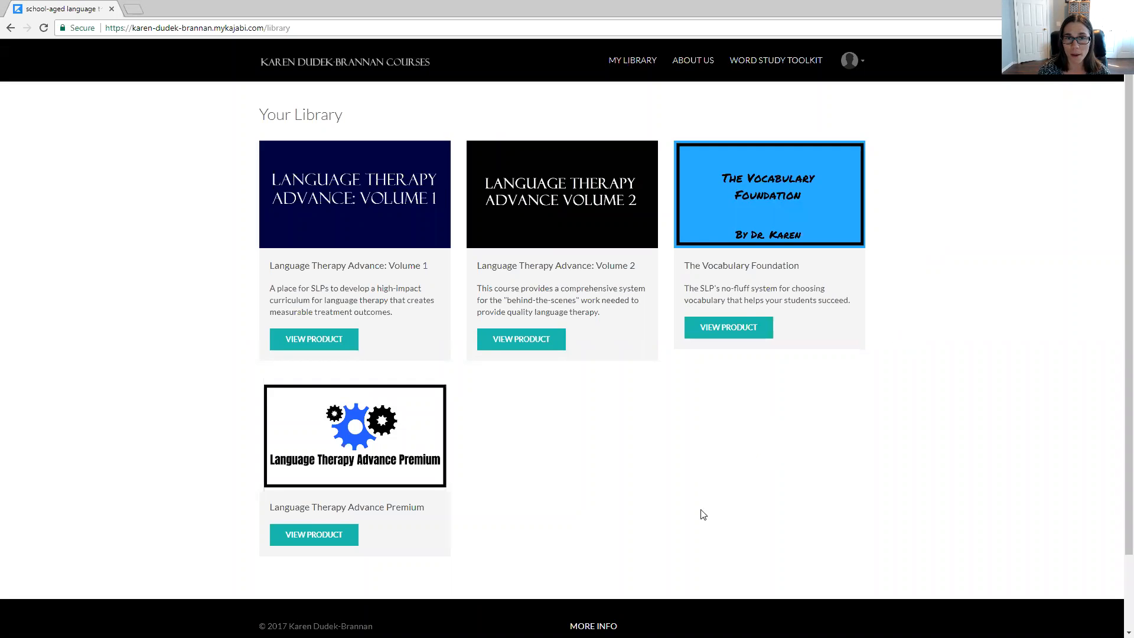
{"action": "mouse_move", "coordinate": [678, 519]}
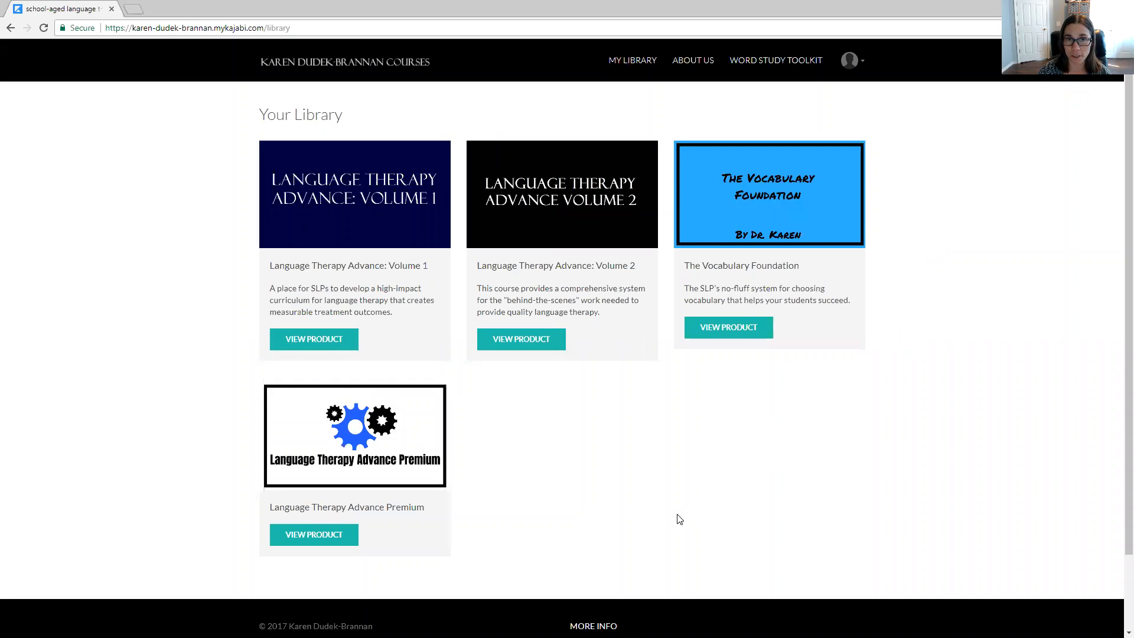
{"action": "mouse_move", "coordinate": [684, 518]}
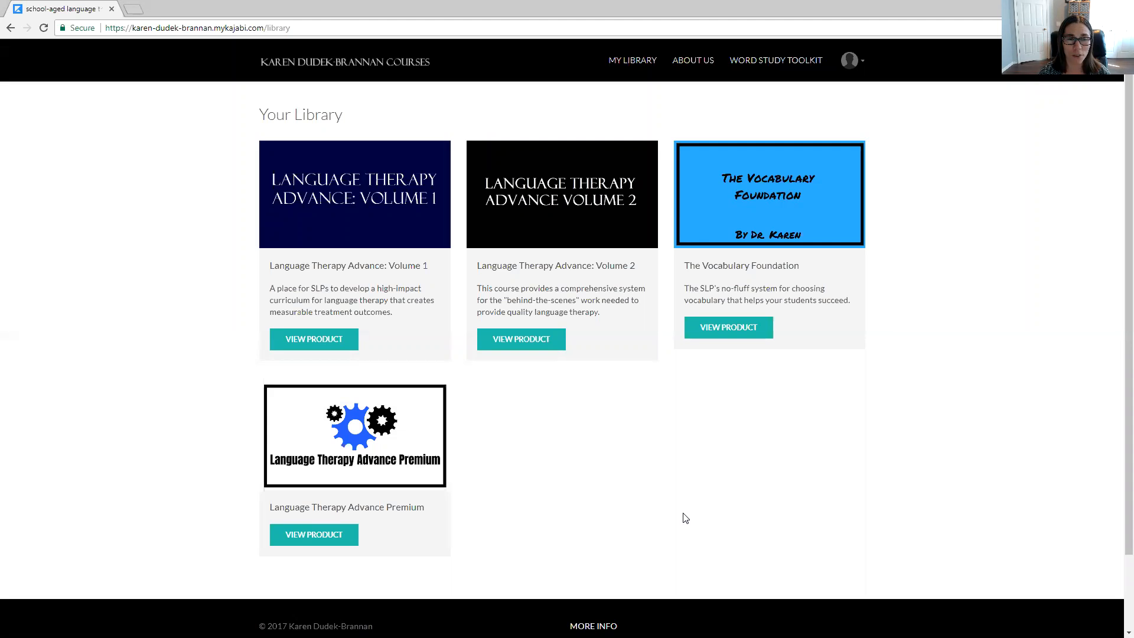
{"action": "mouse_move", "coordinate": [577, 514]}
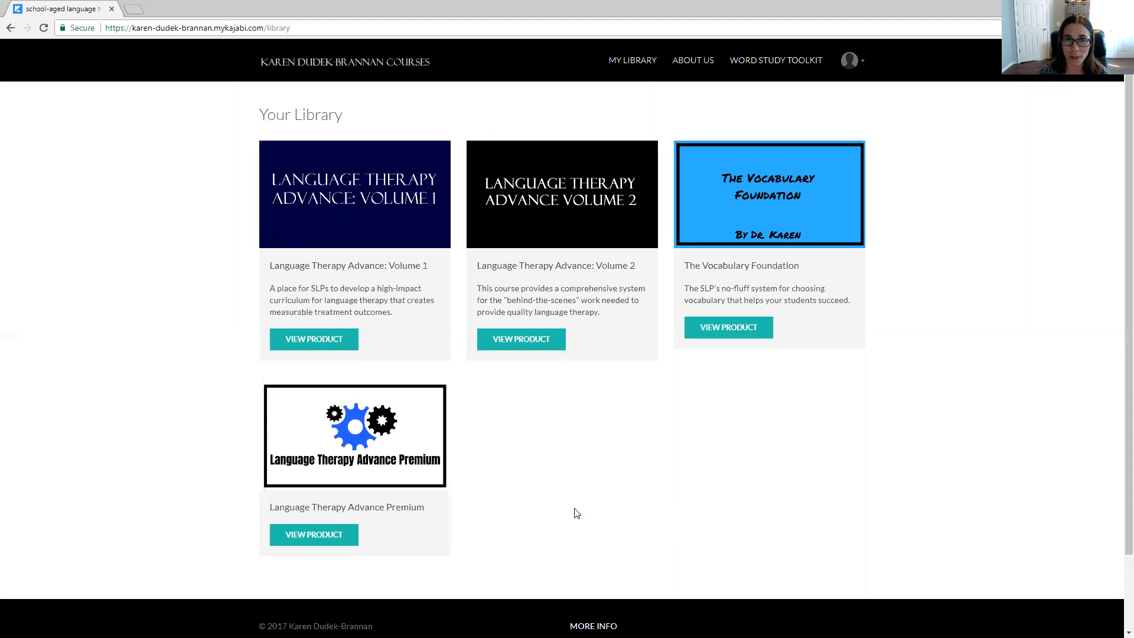
{"action": "mouse_move", "coordinate": [536, 503]}
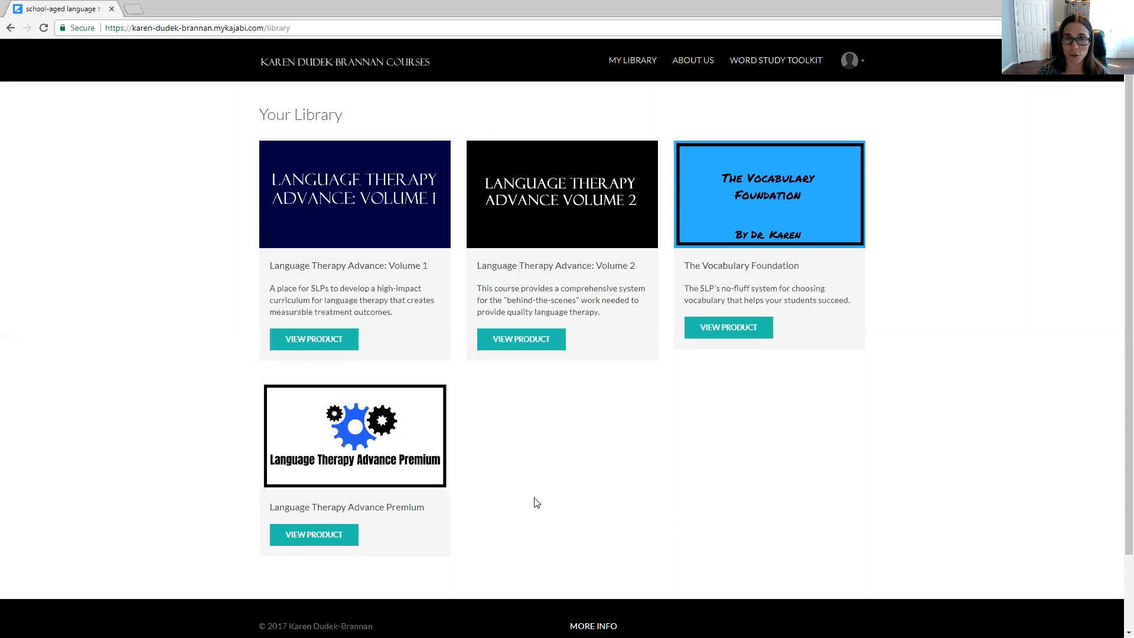
{"action": "mouse_move", "coordinate": [558, 466]}
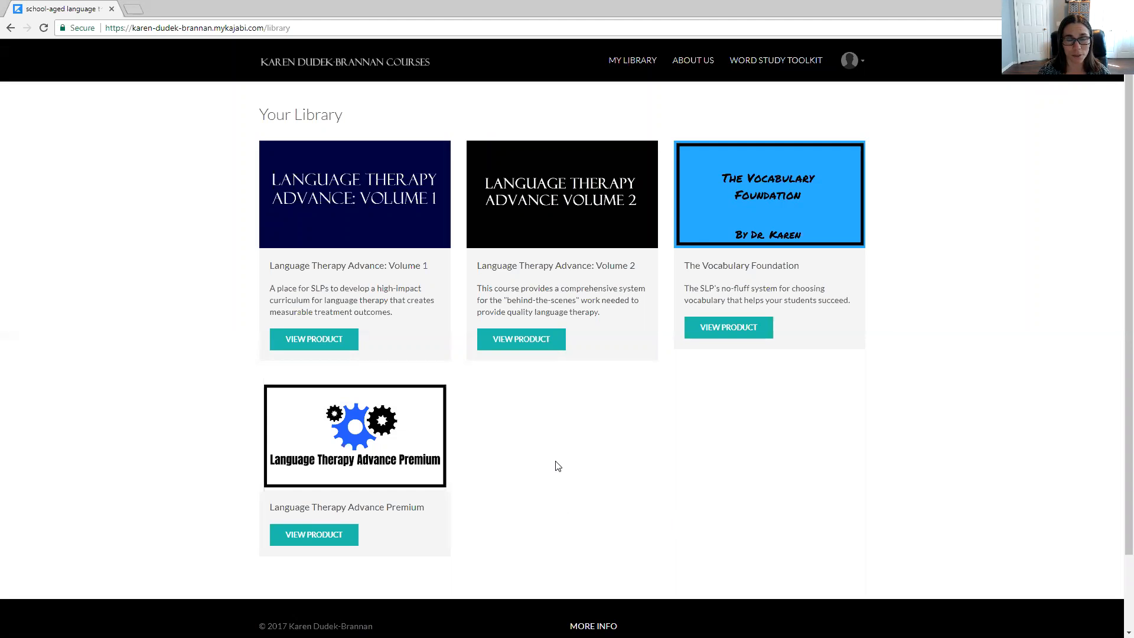
{"action": "mouse_move", "coordinate": [561, 460]}
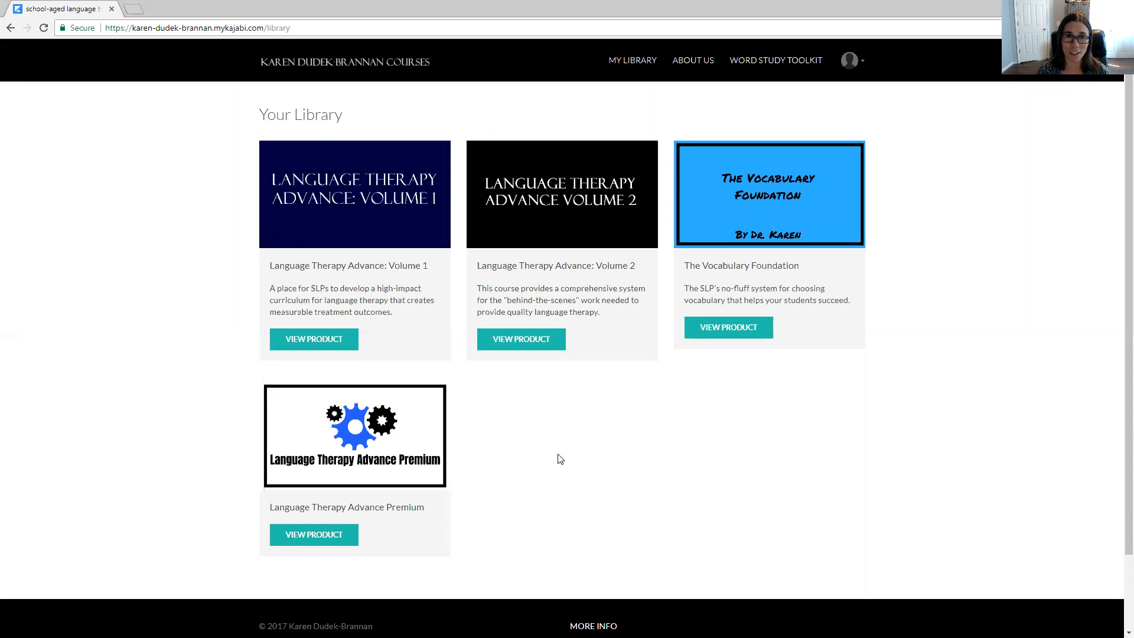
- Open the Language Therapy Advance Premium course page showing 0 of 43 videos completed
{"action": "left_click", "coordinate": [313, 534]}
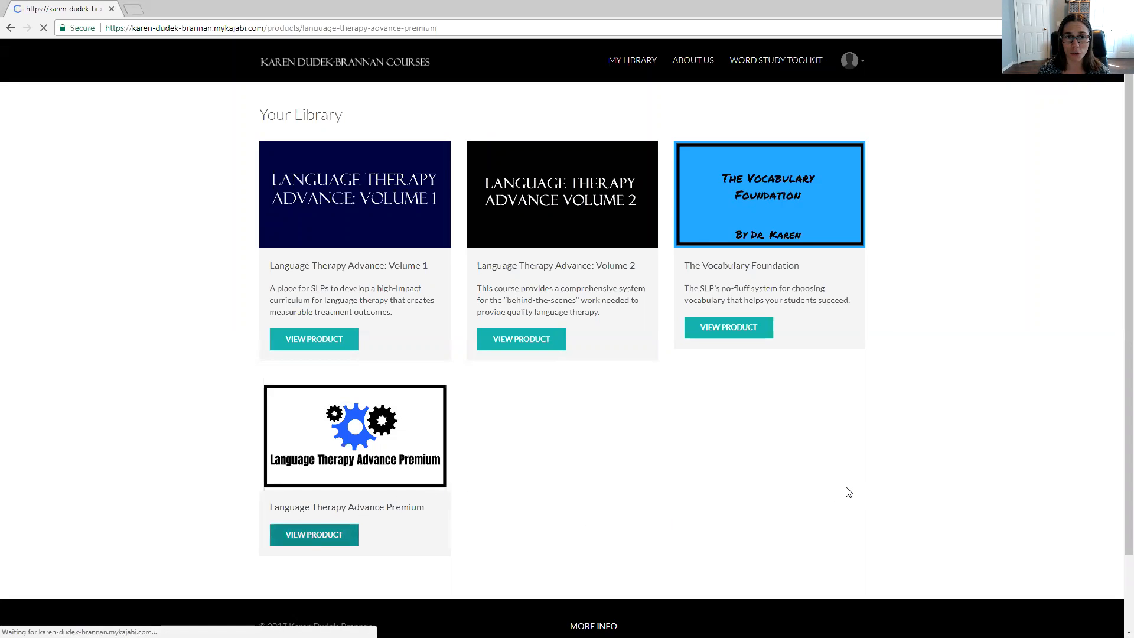
{"action": "left_click", "coordinate": [313, 534]}
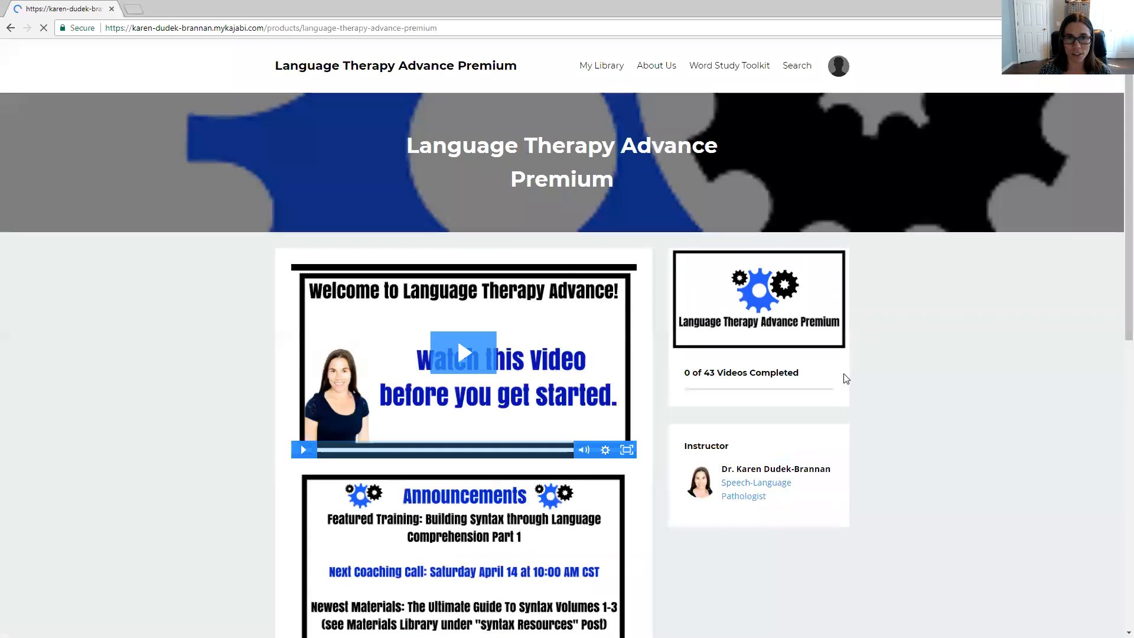
- Scroll down to the Categories section listing the course's six categories
{"action": "scroll", "scroll_direction": "down", "scroll_amount": 3}
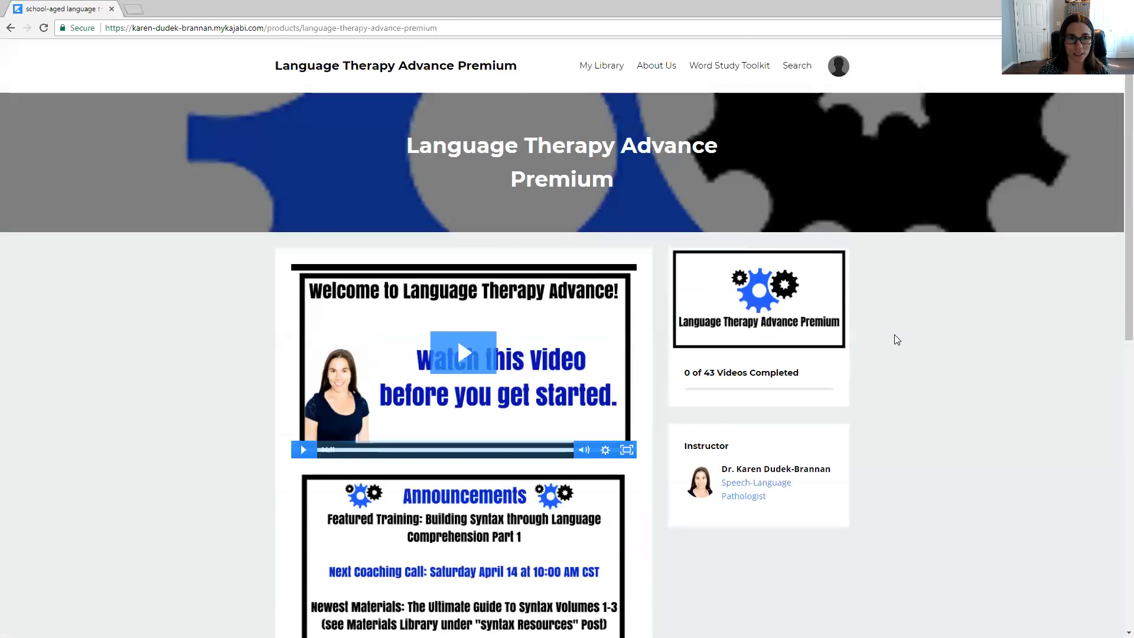
{"action": "scroll", "scroll_direction": "down", "scroll_amount": 3}
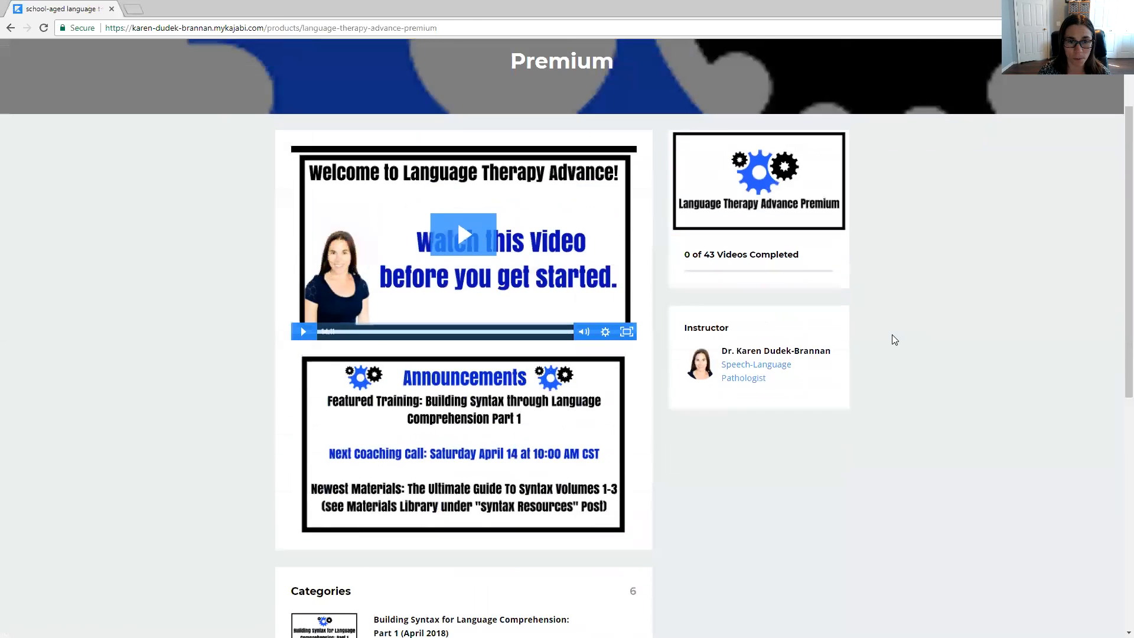
{"action": "scroll", "scroll_direction": "down", "scroll_amount": 3}
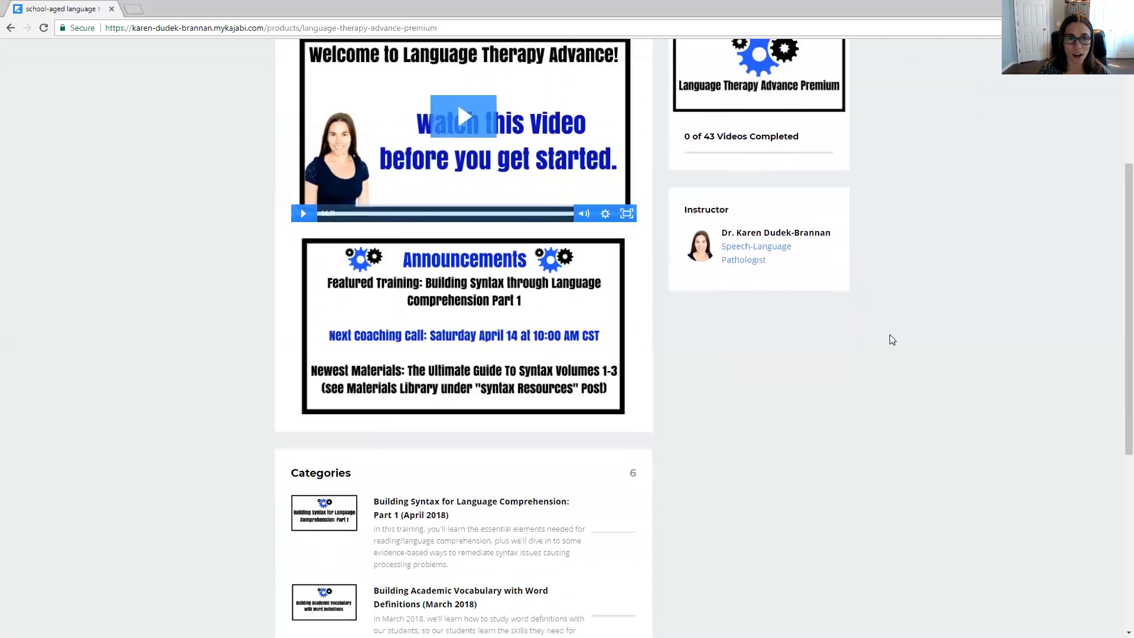
{"action": "scroll", "scroll_direction": "down", "scroll_amount": 3}
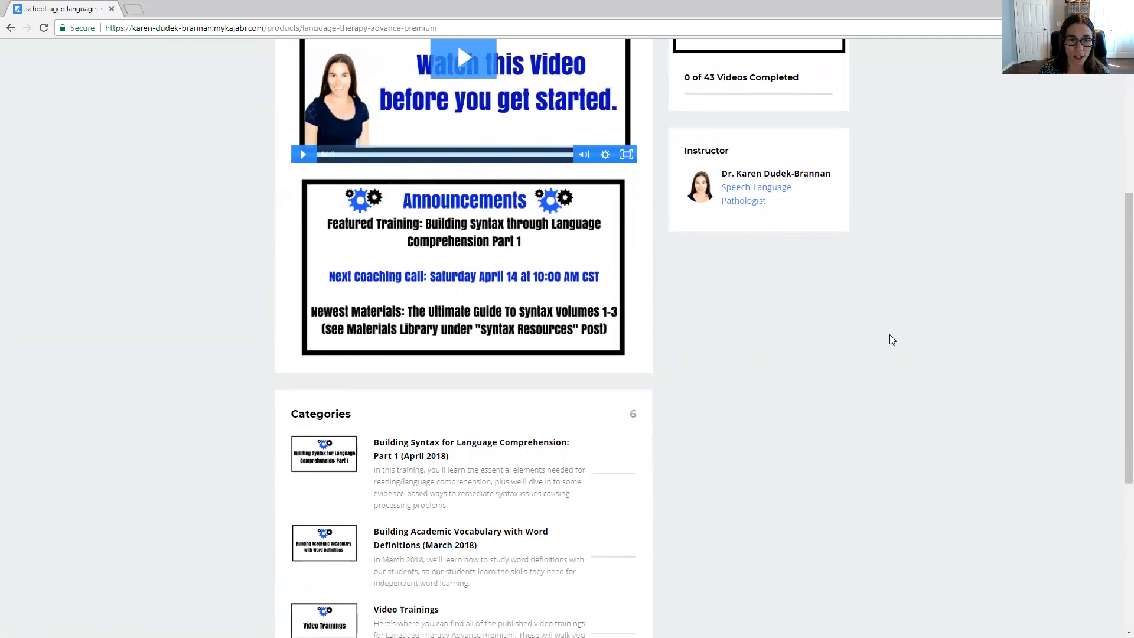
{"action": "scroll", "scroll_direction": "down", "scroll_amount": 3}
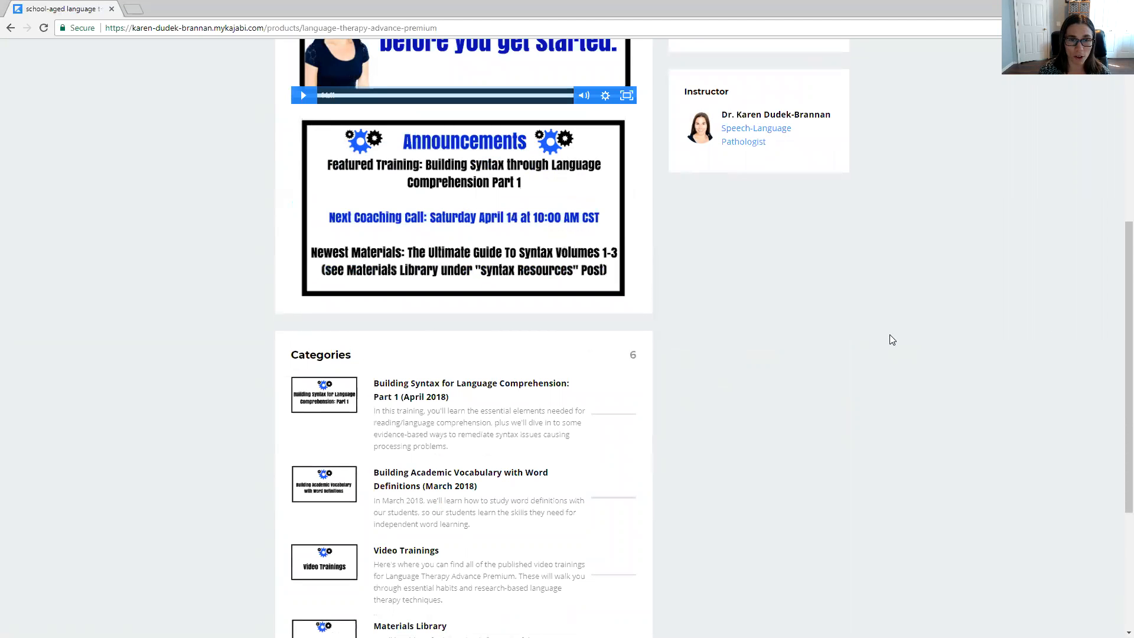
{"action": "scroll", "scroll_direction": "down", "scroll_amount": 3}
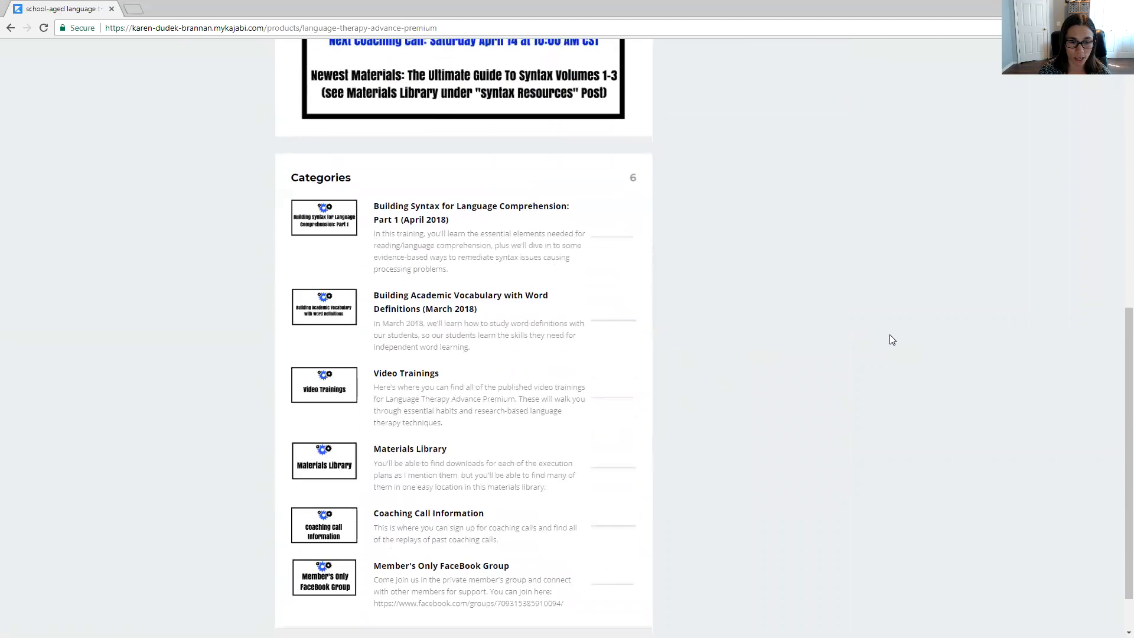
{"action": "scroll", "scroll_direction": "down", "scroll_amount": 3}
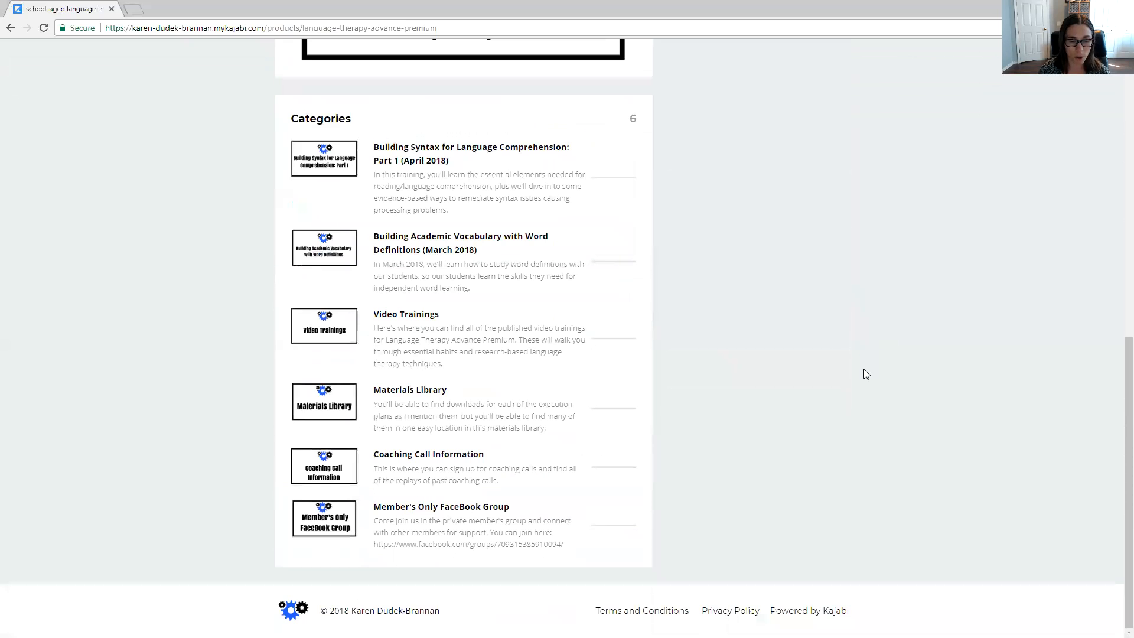
{"action": "mouse_move", "coordinate": [878, 371]}
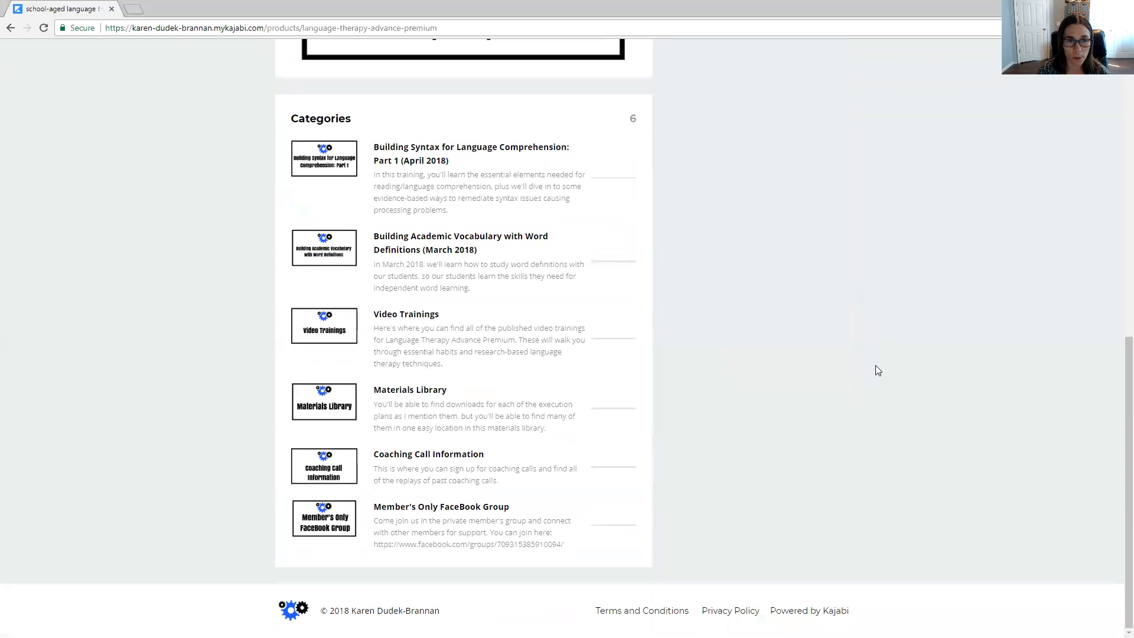
{"action": "mouse_move", "coordinate": [795, 439]}
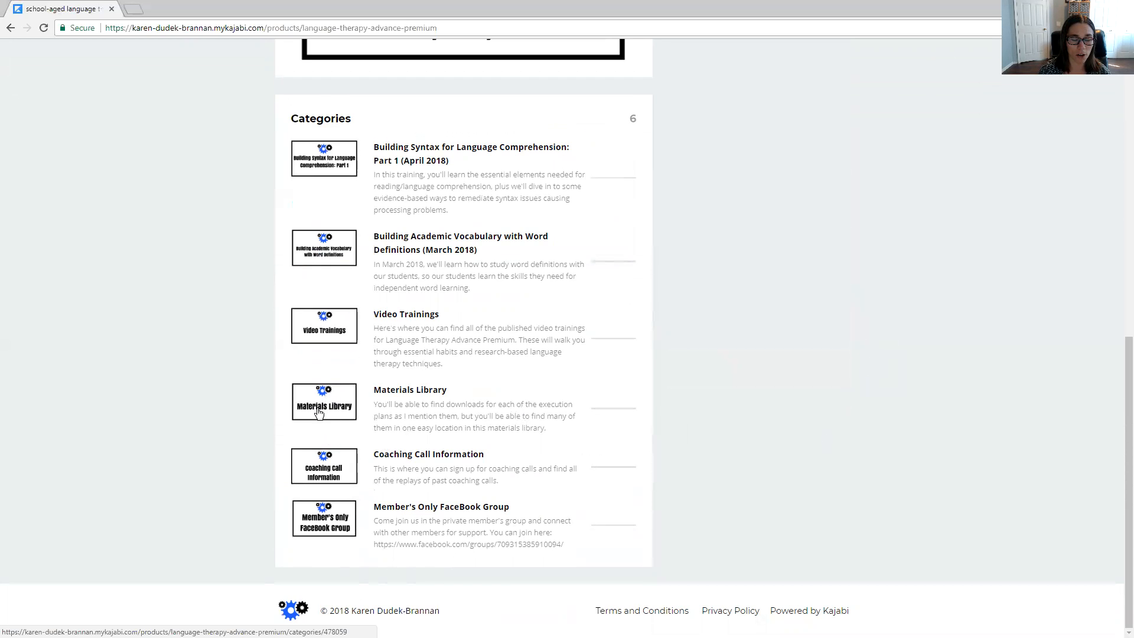
{"action": "mouse_move", "coordinate": [928, 359]}
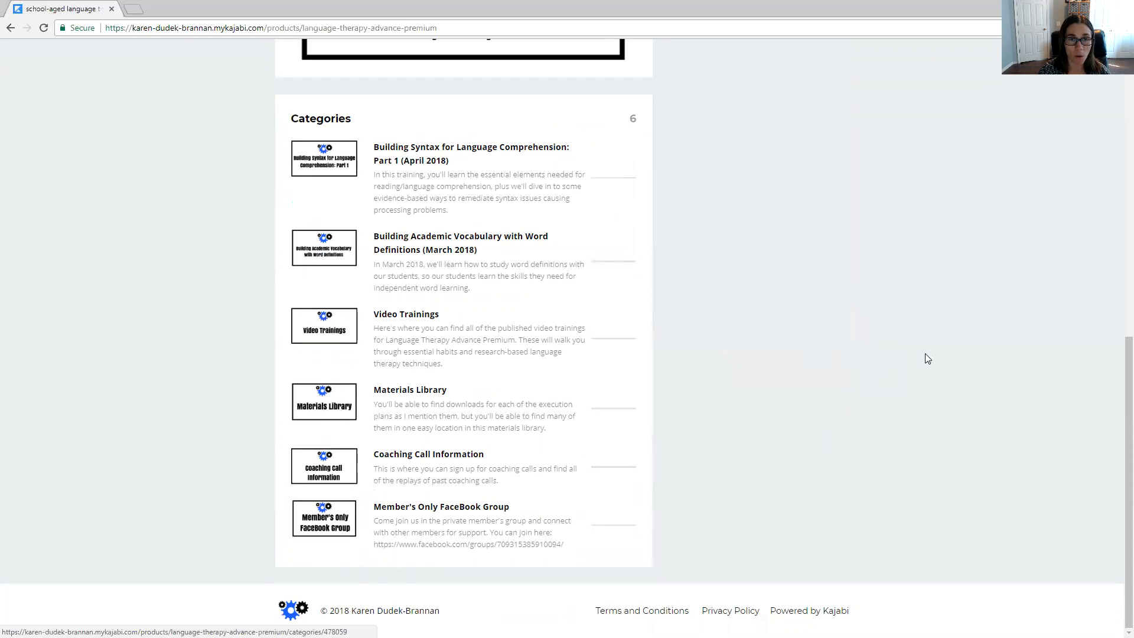
{"action": "mouse_move", "coordinate": [870, 360]}
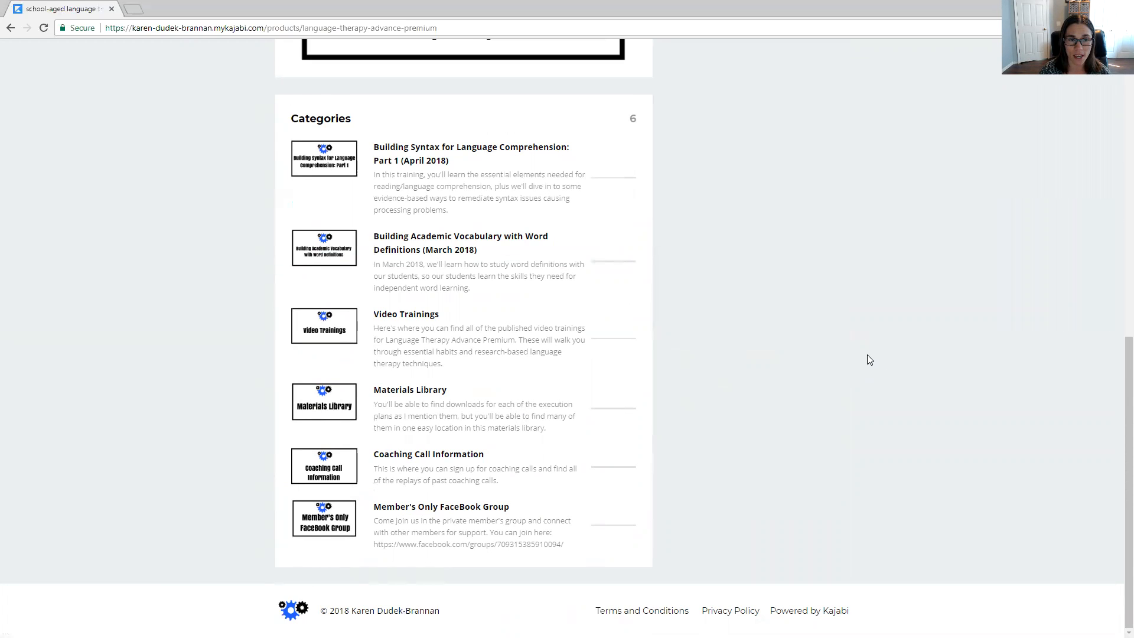
{"action": "mouse_move", "coordinate": [903, 322]}
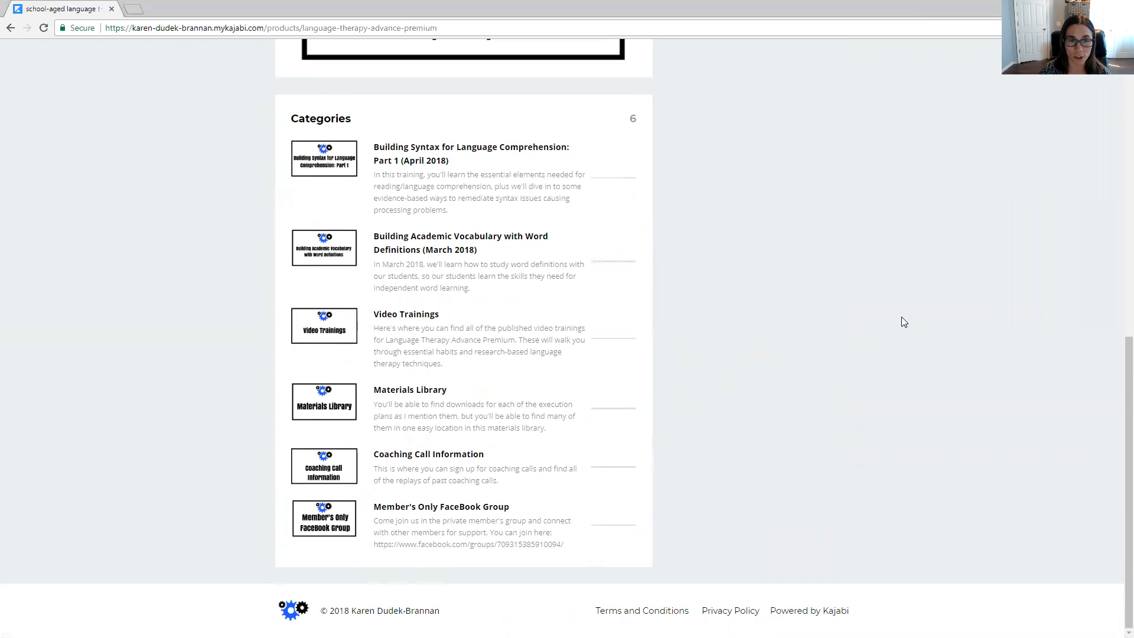
{"action": "mouse_move", "coordinate": [304, 185]}
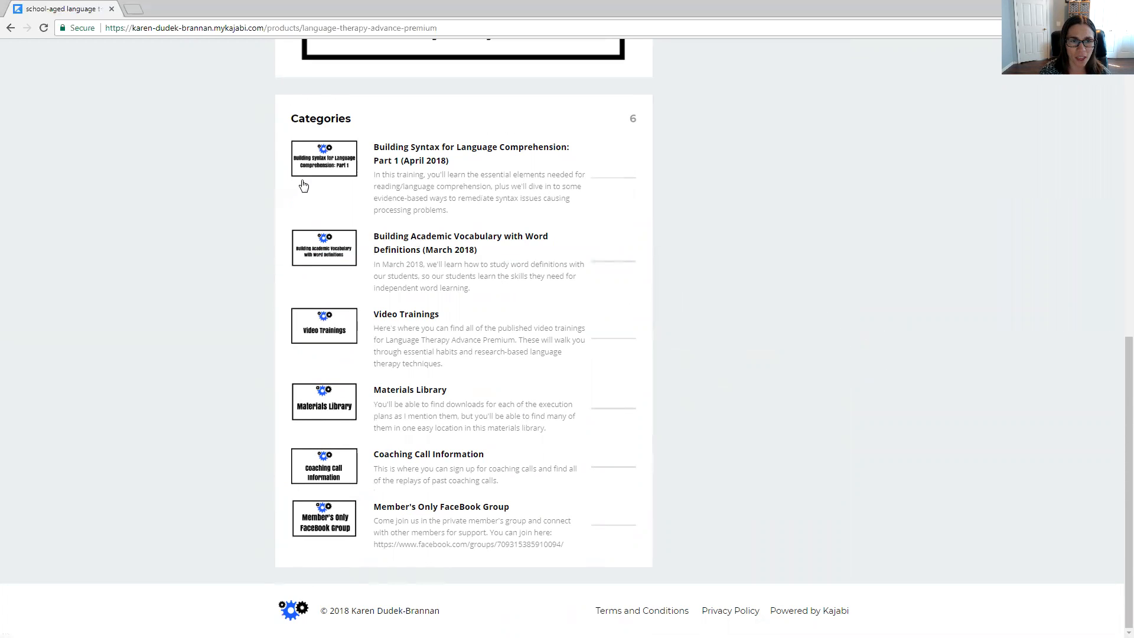
{"action": "mouse_move", "coordinate": [310, 169]}
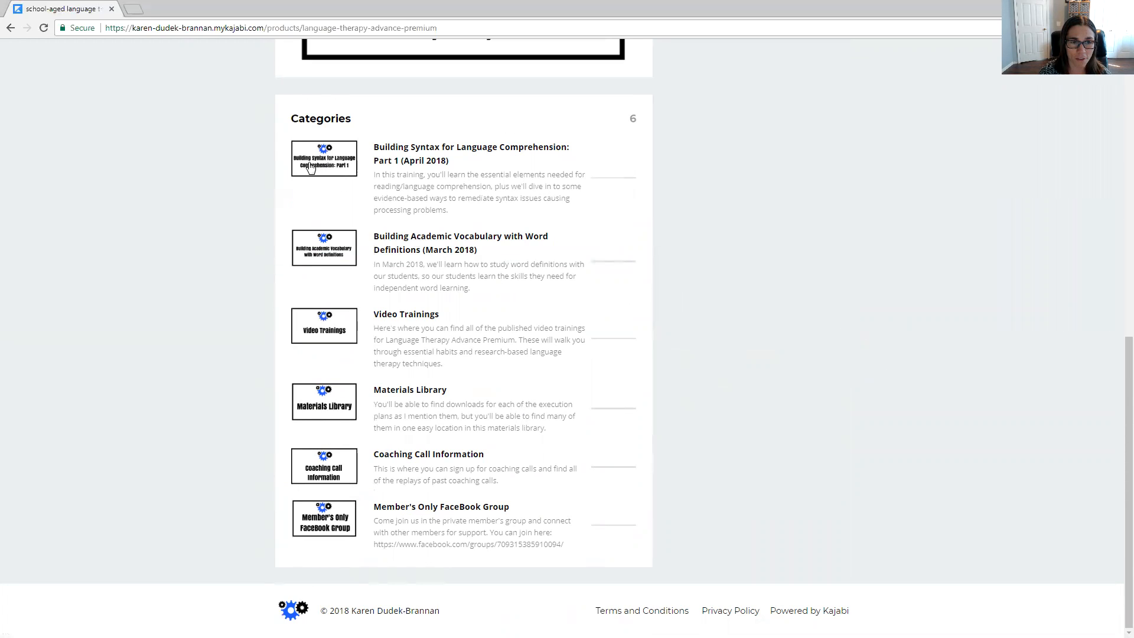
{"action": "mouse_move", "coordinate": [337, 167]}
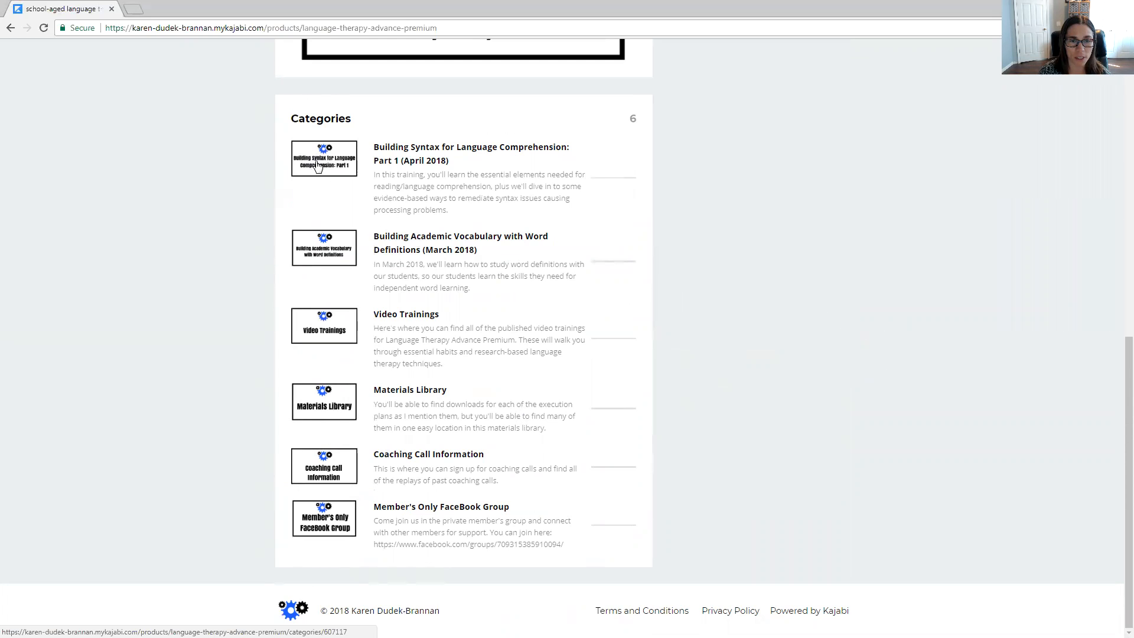
{"action": "mouse_move", "coordinate": [862, 271]}
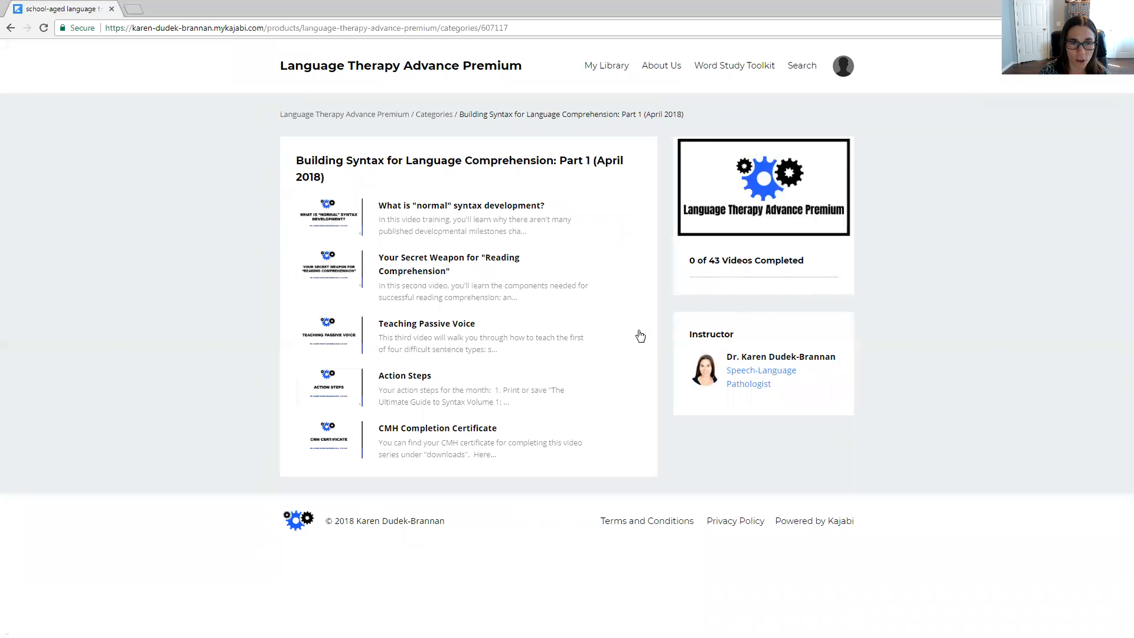
{"action": "mouse_move", "coordinate": [320, 300]}
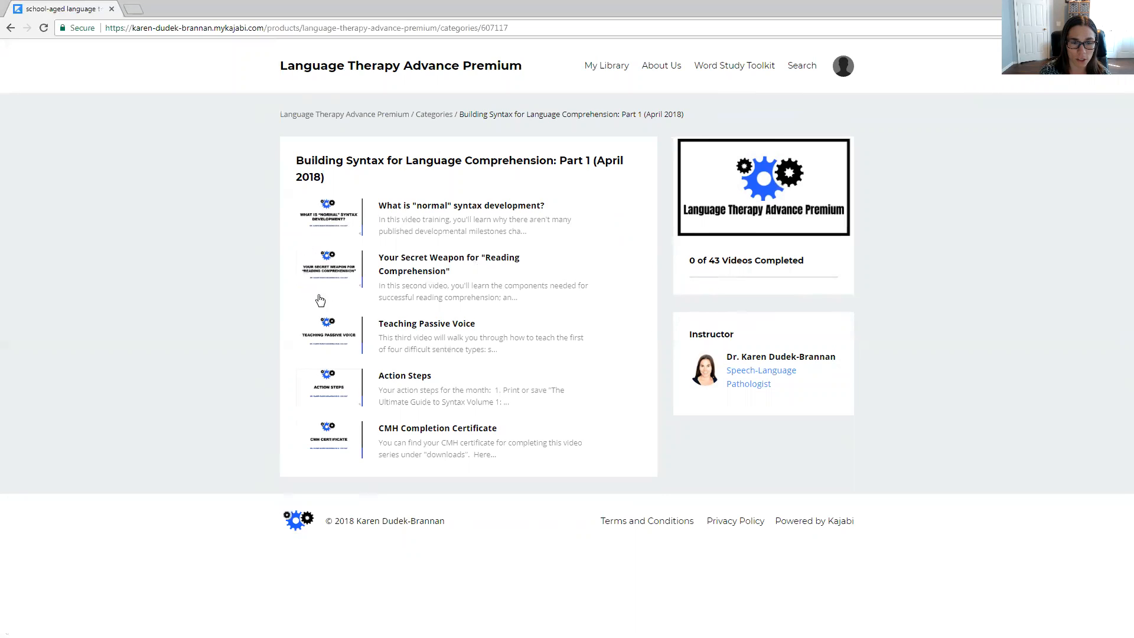
{"action": "mouse_move", "coordinate": [329, 344]}
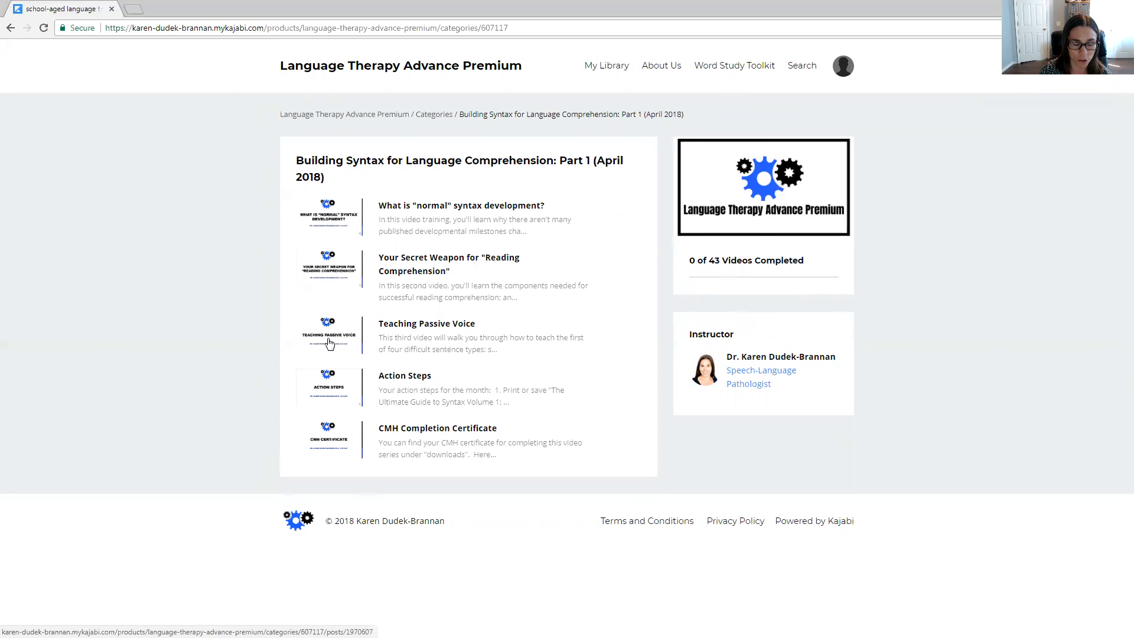
{"action": "mouse_move", "coordinate": [331, 349]}
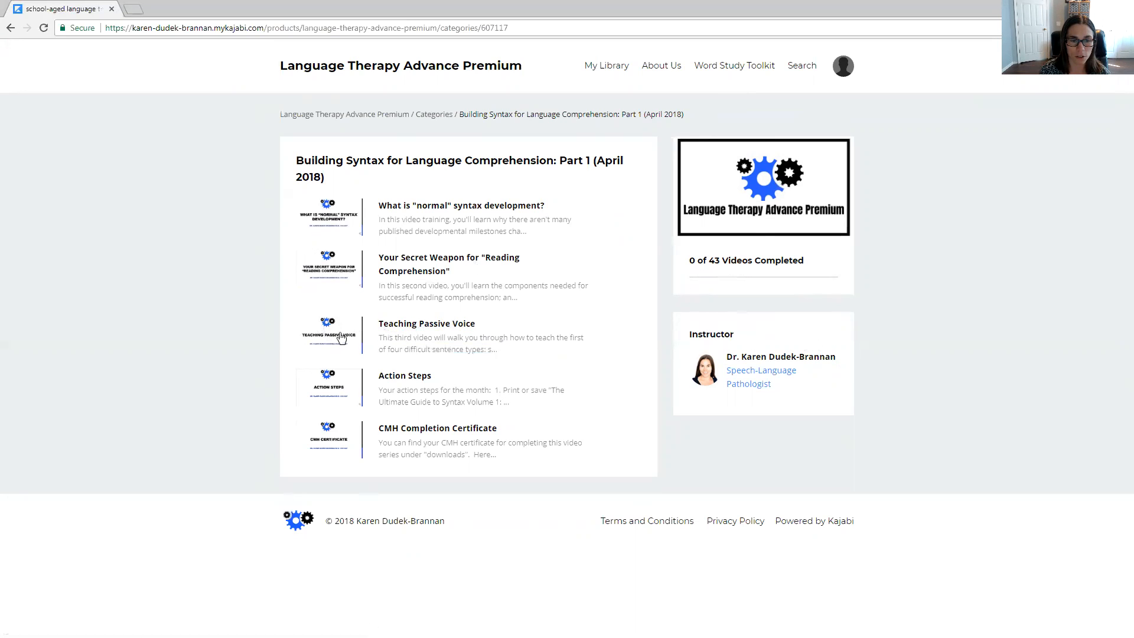
- Open the Teaching Passive Voice lesson with its video, description and four PDFs
{"action": "left_click", "coordinate": [427, 324]}
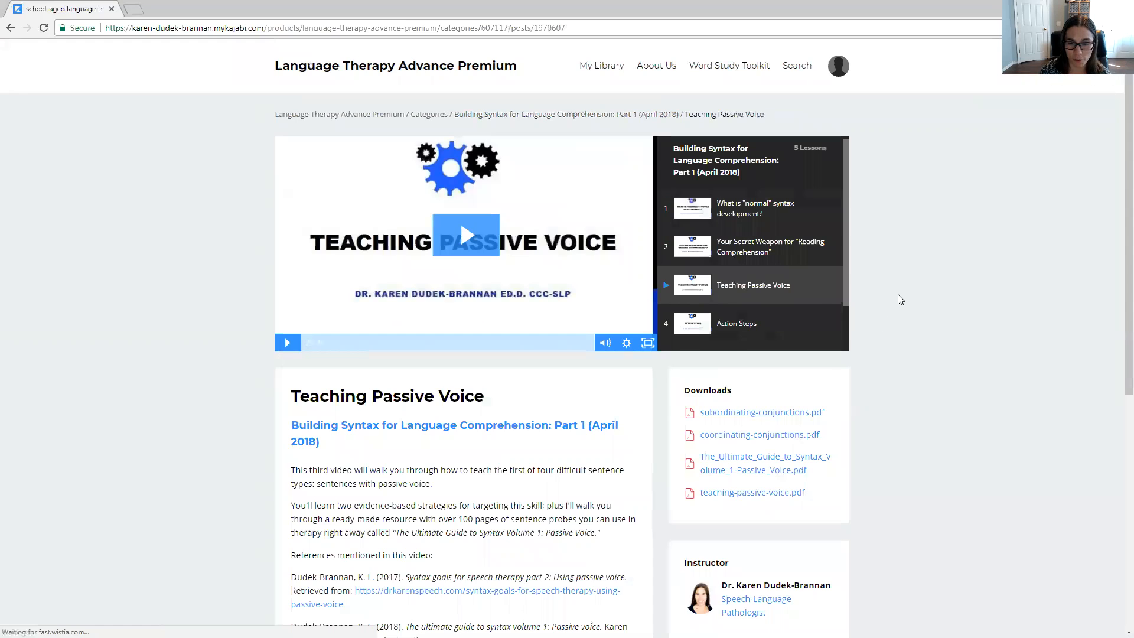
{"action": "mouse_move", "coordinate": [928, 385]}
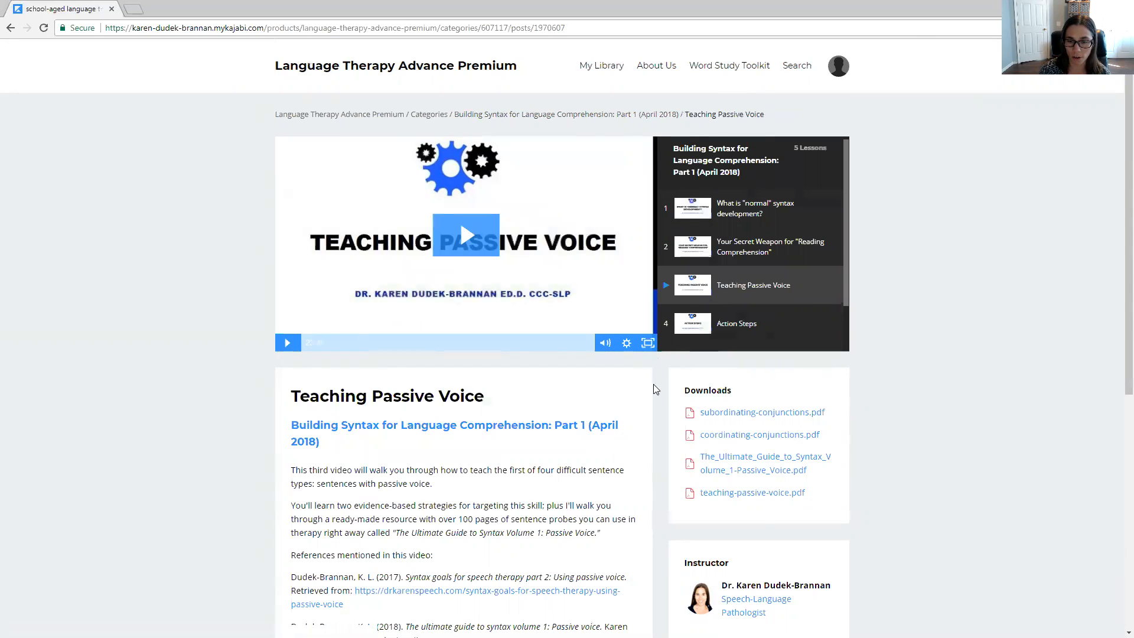
{"action": "mouse_move", "coordinate": [908, 393]}
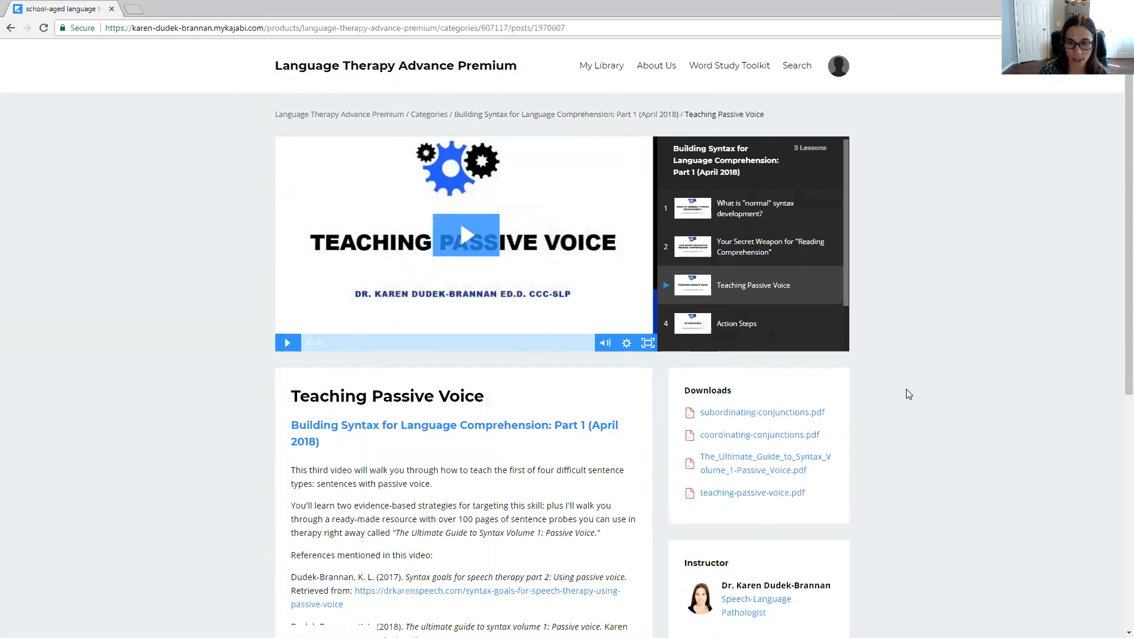
{"action": "mouse_move", "coordinate": [828, 540]}
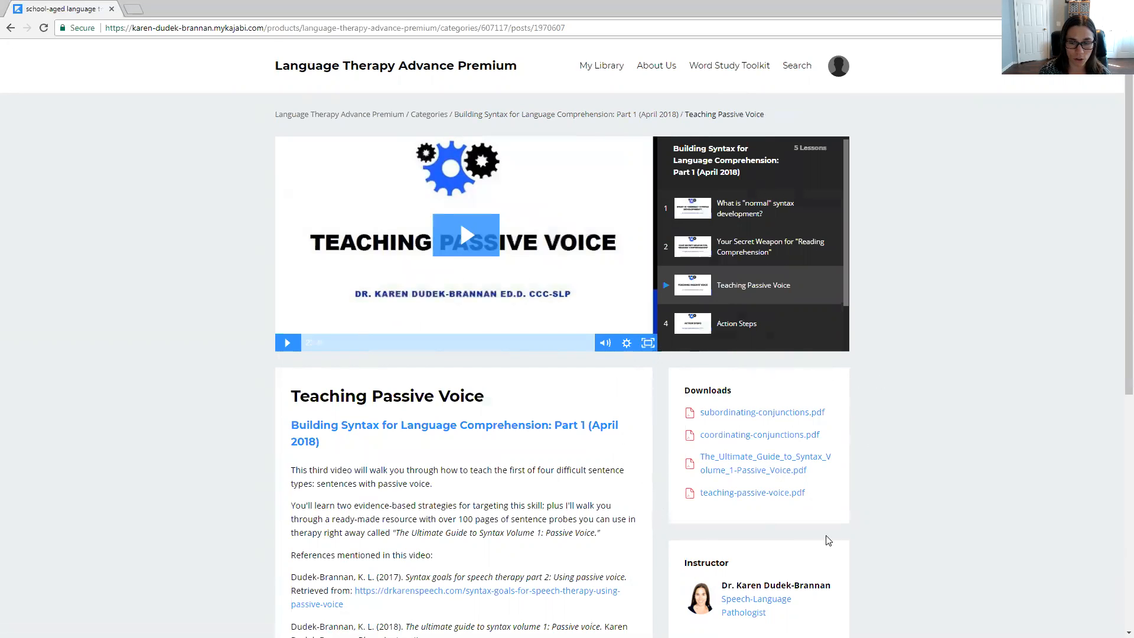
{"action": "mouse_move", "coordinate": [862, 514]}
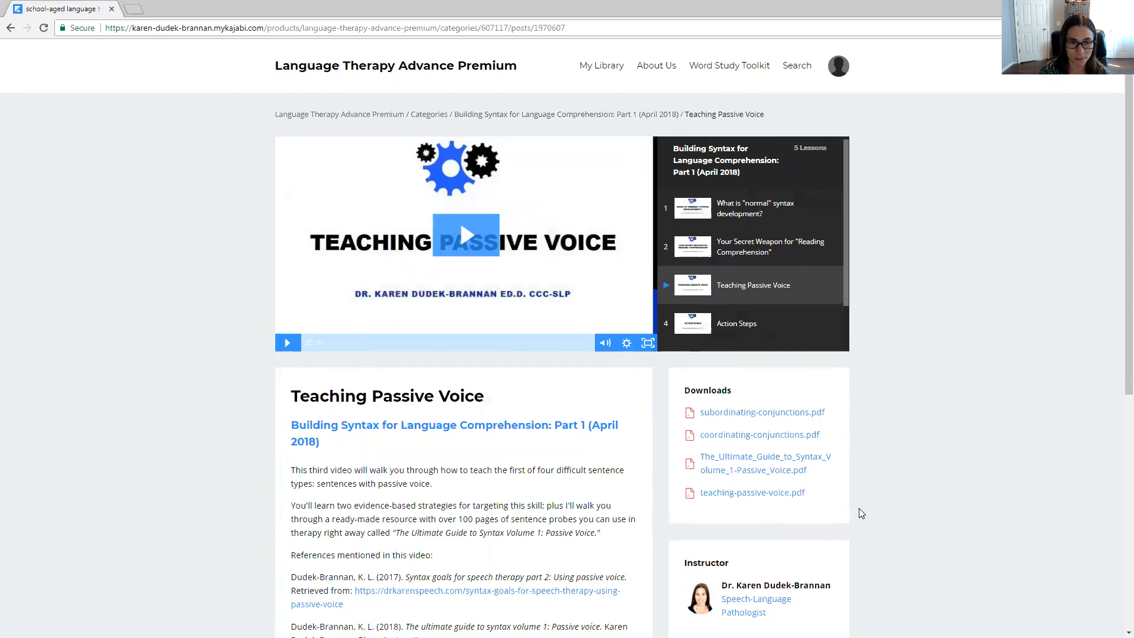
{"action": "mouse_move", "coordinate": [911, 468]}
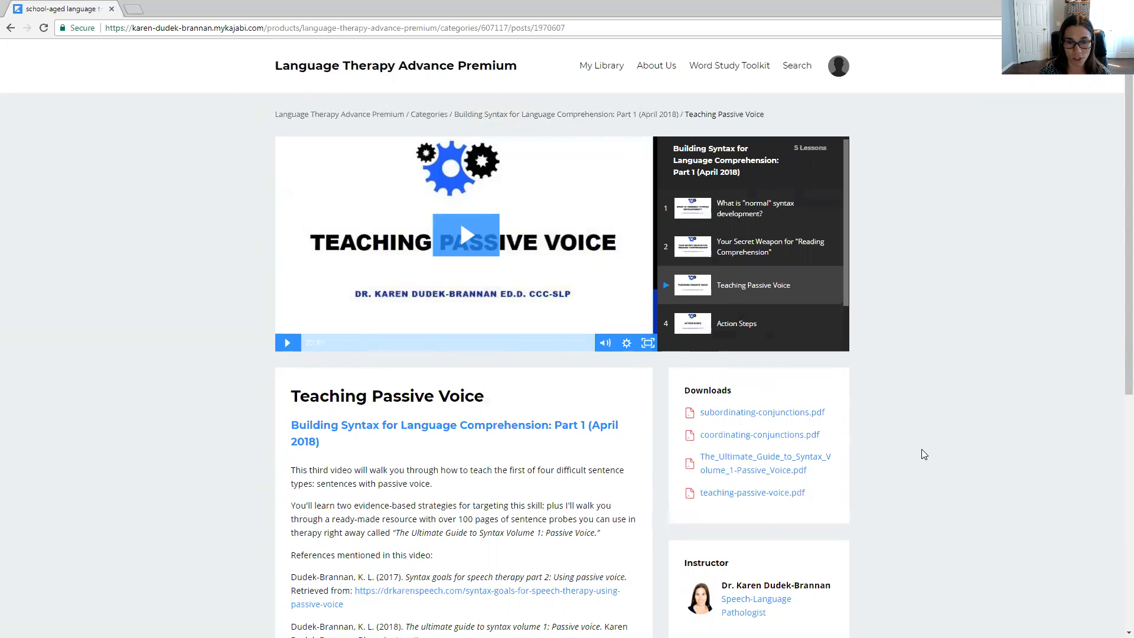
{"action": "mouse_move", "coordinate": [954, 478]}
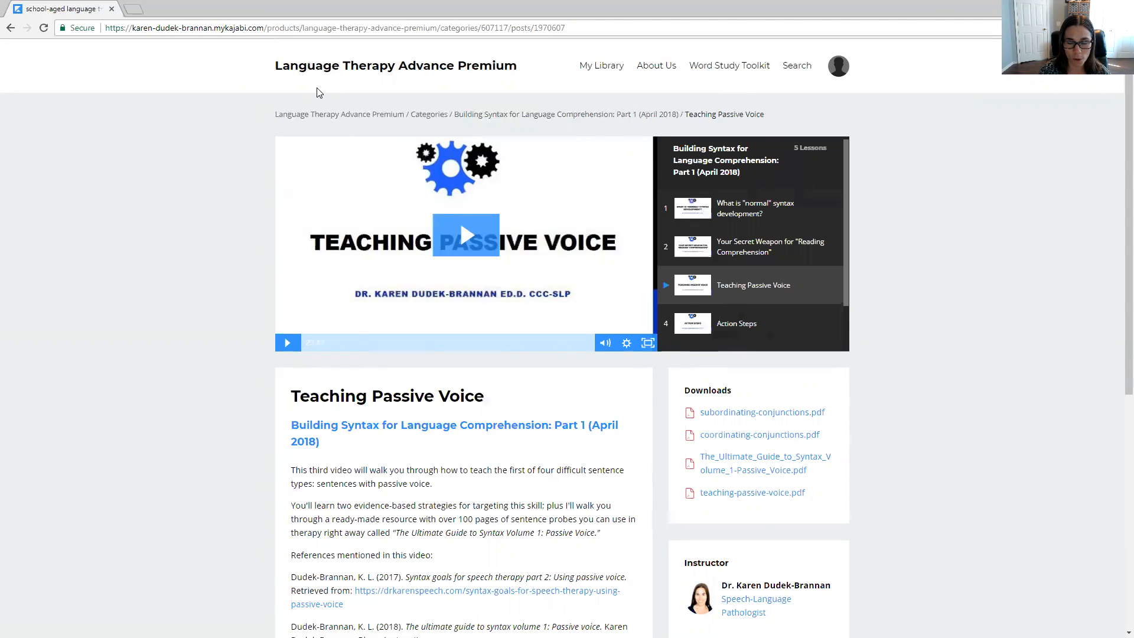
{"action": "mouse_move", "coordinate": [215, 104]}
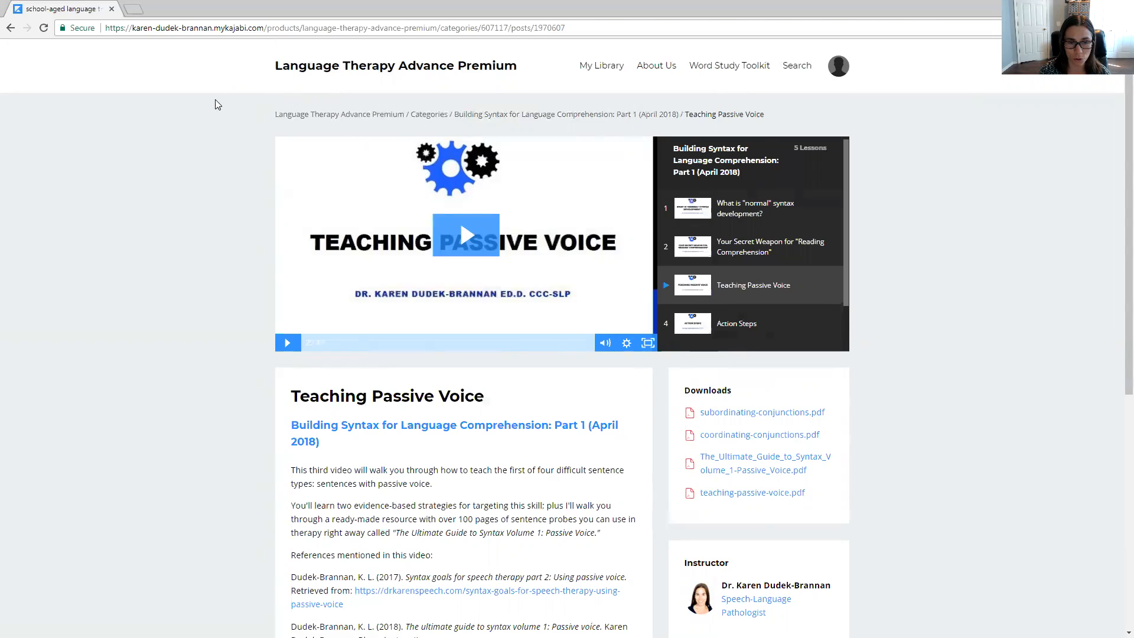
{"action": "mouse_move", "coordinate": [108, 218]}
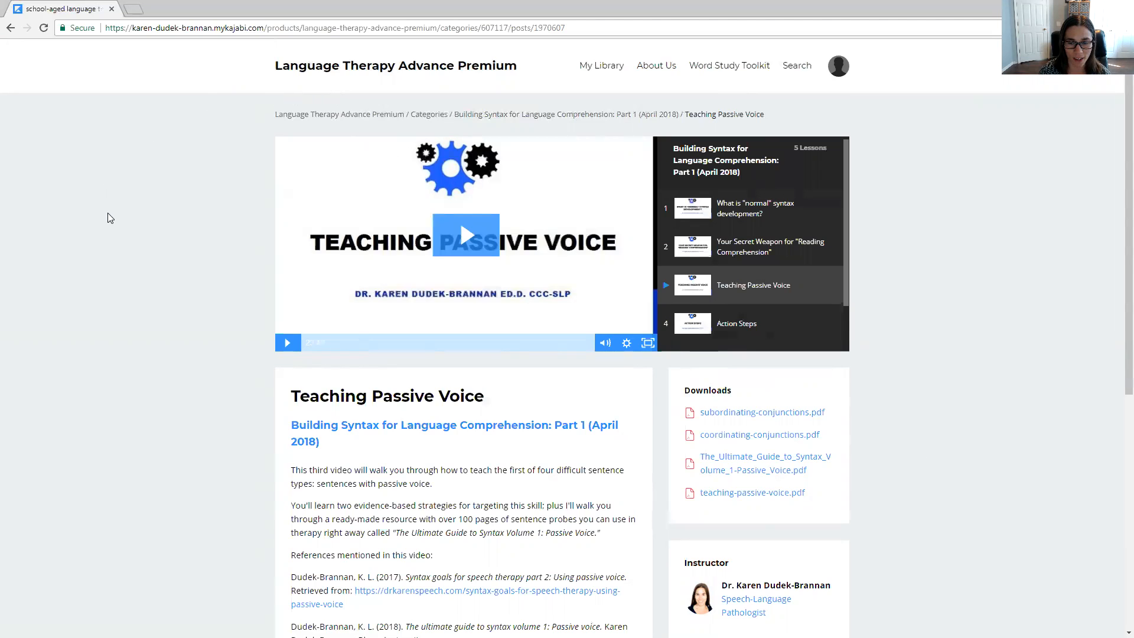
{"action": "mouse_move", "coordinate": [110, 199]}
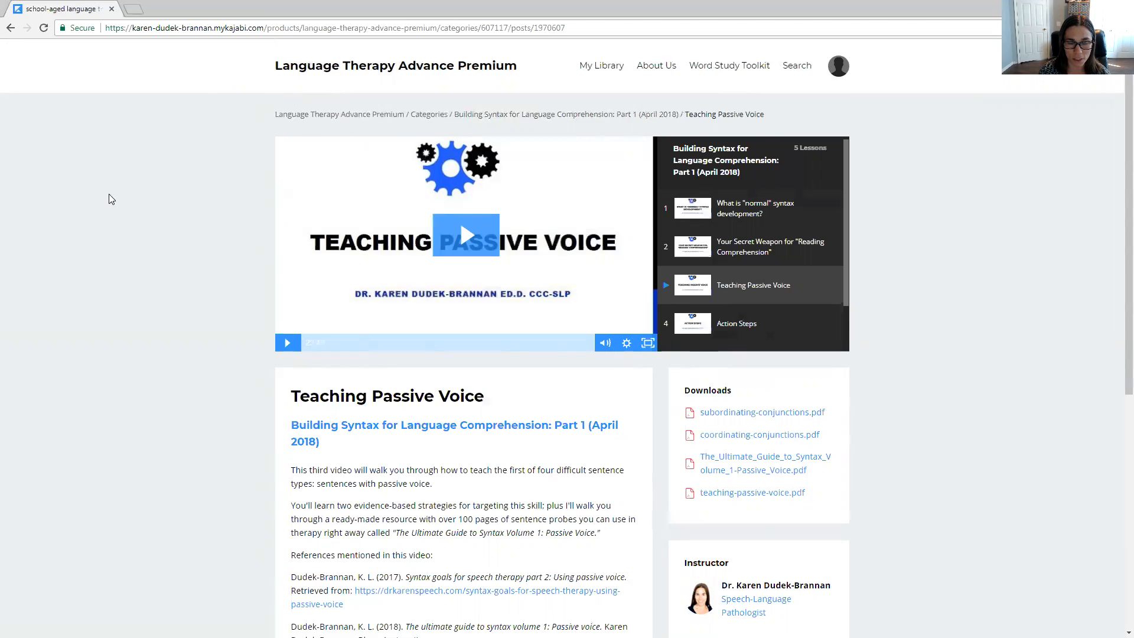
{"action": "mouse_move", "coordinate": [588, 91]}
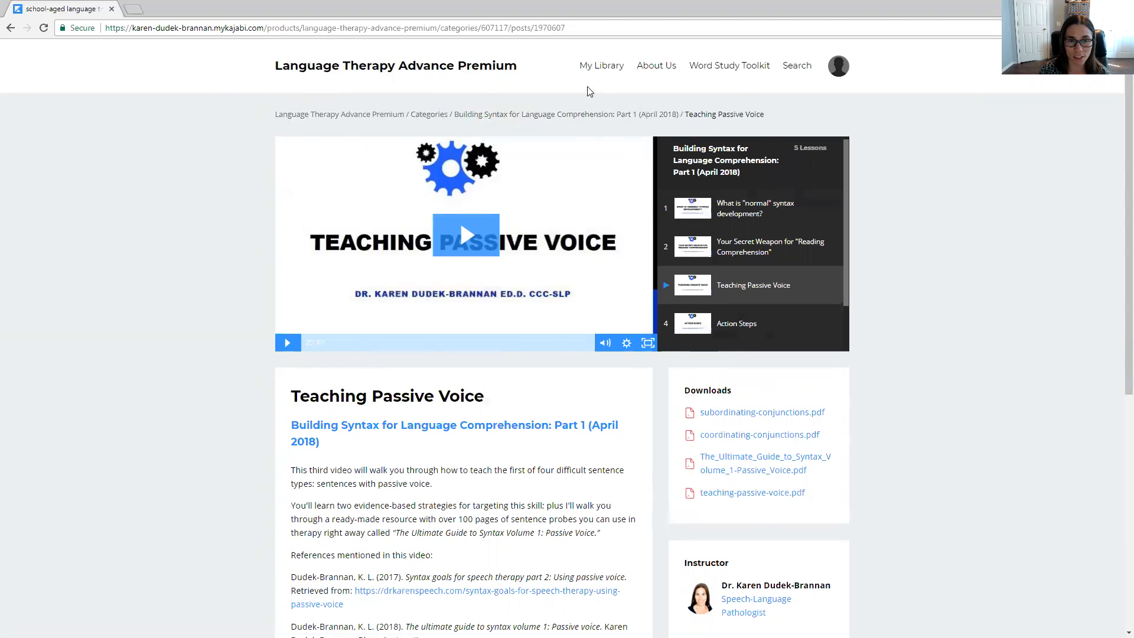
{"action": "mouse_move", "coordinate": [463, 121]}
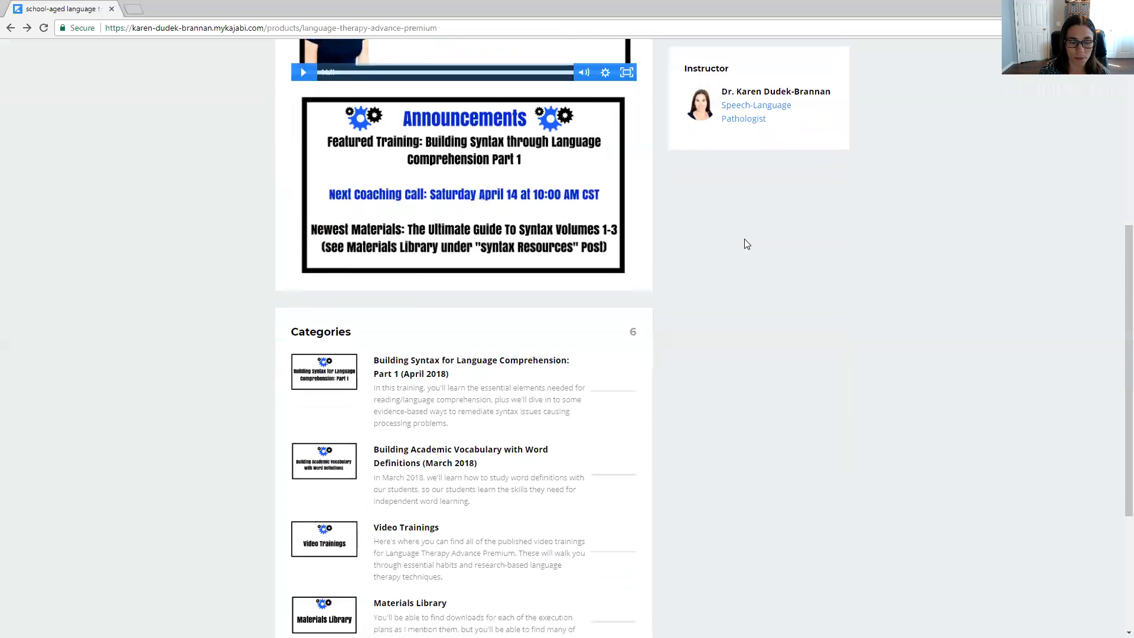
- Scroll down to the Categories section through Member's Only FaceBook Group
{"action": "scroll", "scroll_direction": "down", "scroll_amount": 3}
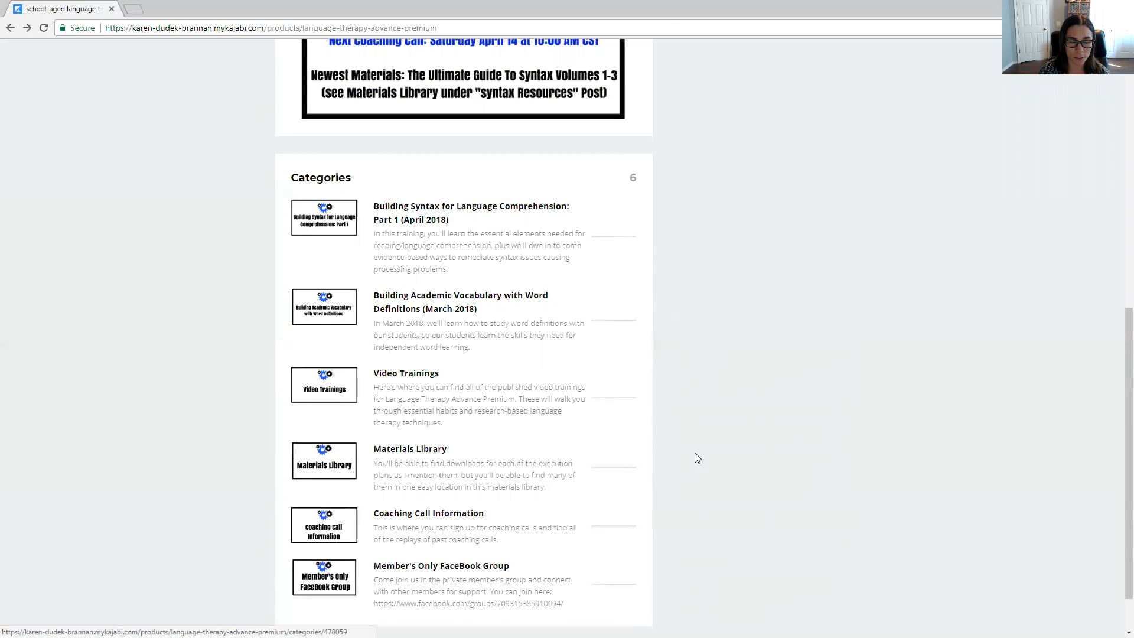
{"action": "mouse_move", "coordinate": [719, 446]}
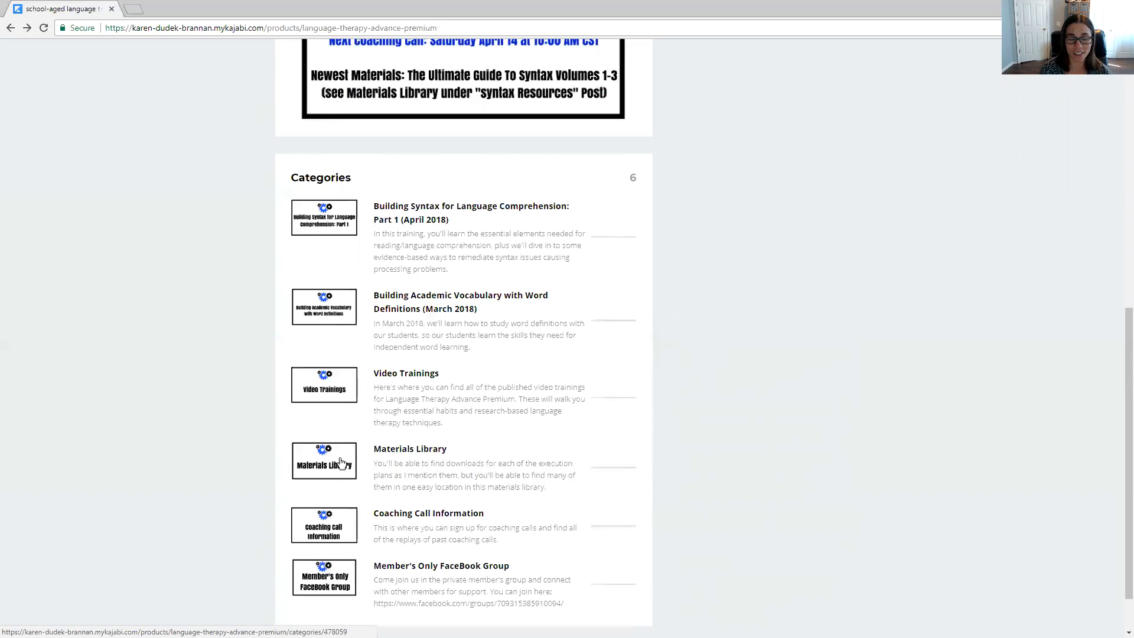
{"action": "mouse_move", "coordinate": [777, 458]}
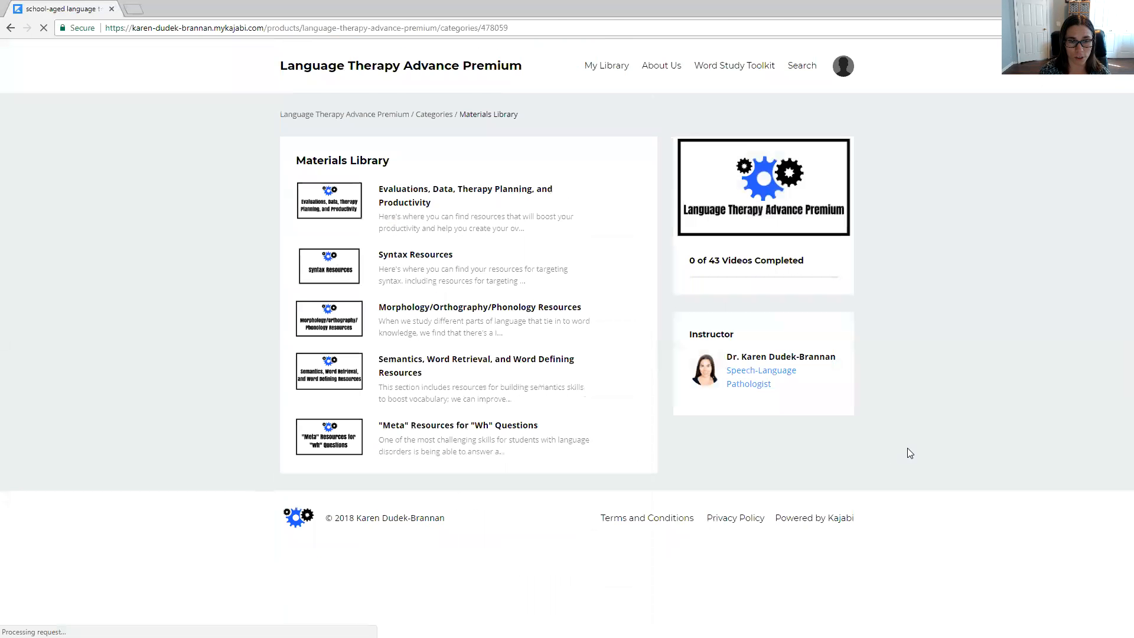
{"action": "mouse_move", "coordinate": [958, 426]}
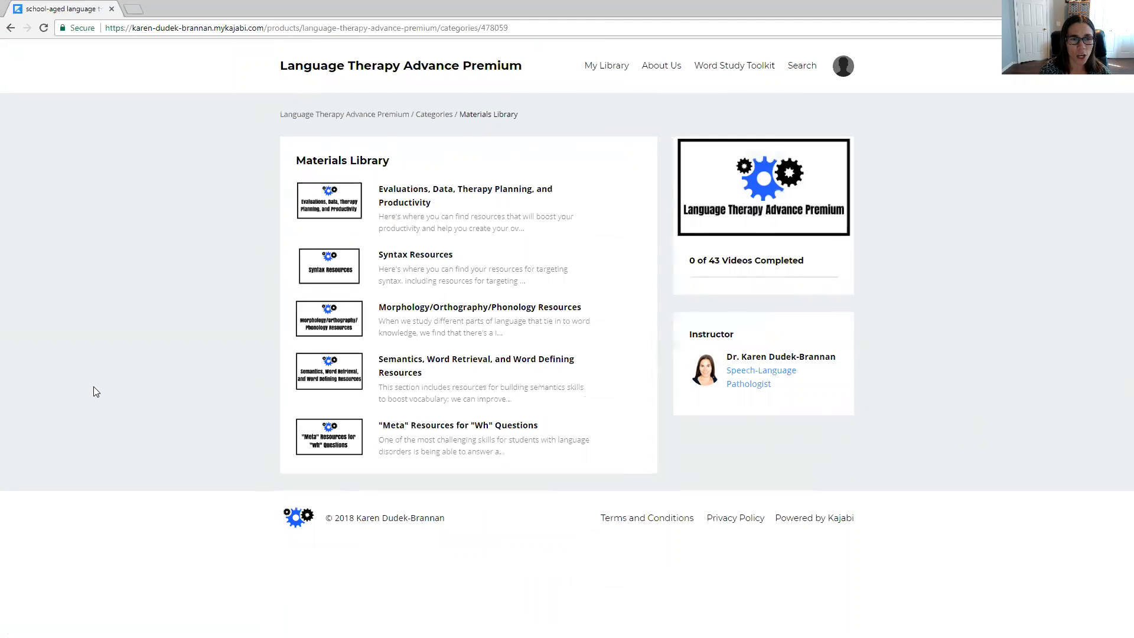
{"action": "mouse_move", "coordinate": [90, 392]}
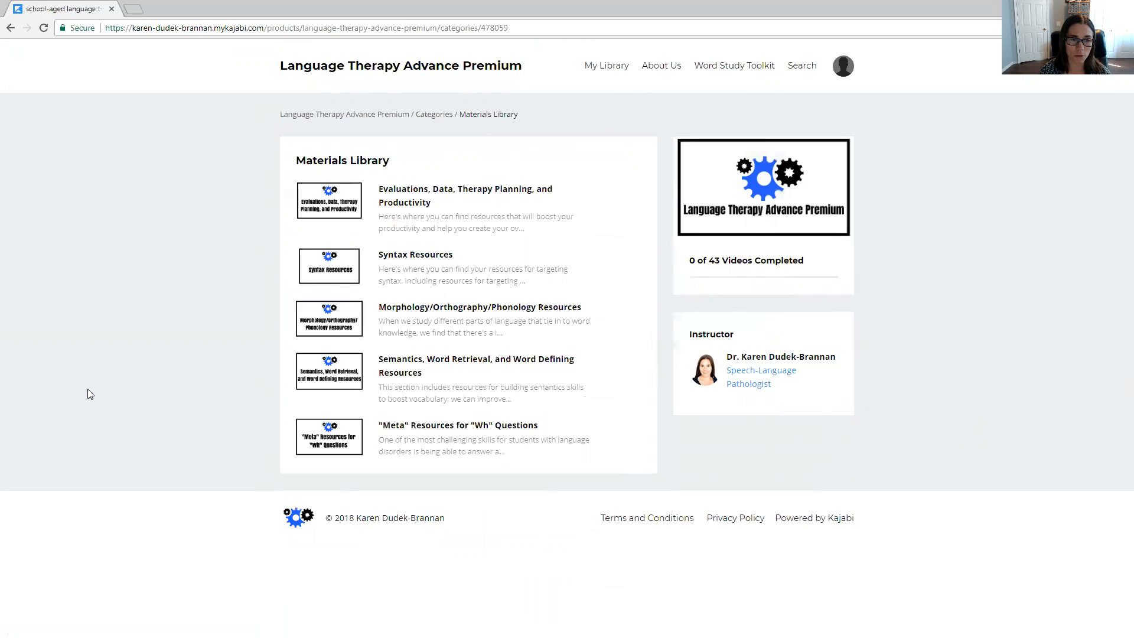
{"action": "mouse_move", "coordinate": [52, 363]}
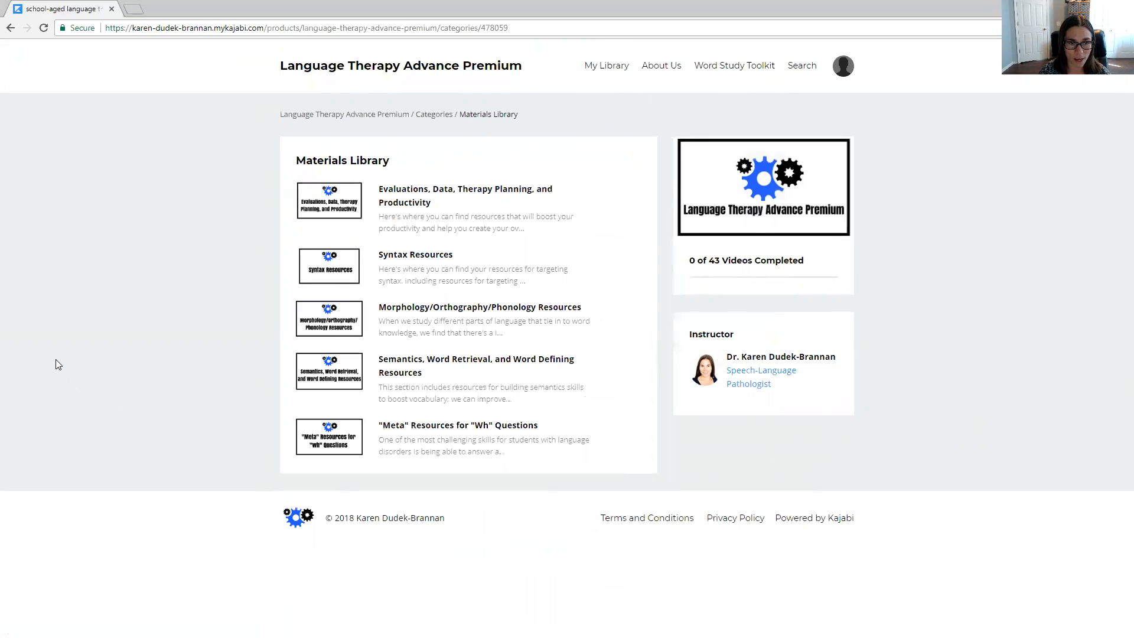
{"action": "mouse_move", "coordinate": [1055, 172]}
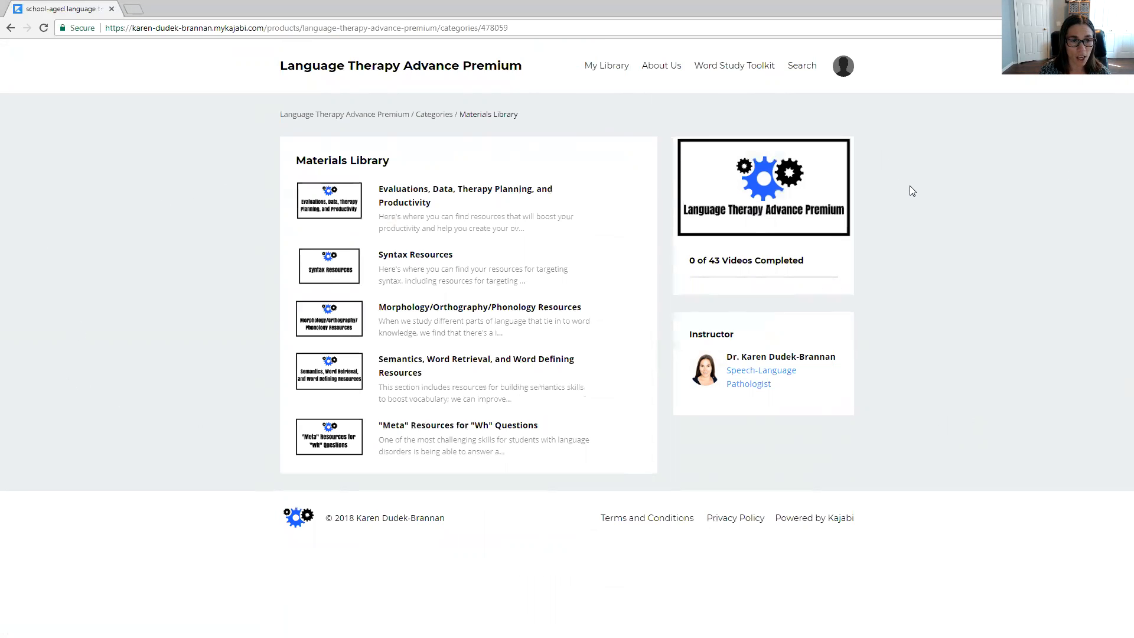
{"action": "mouse_move", "coordinate": [960, 238]}
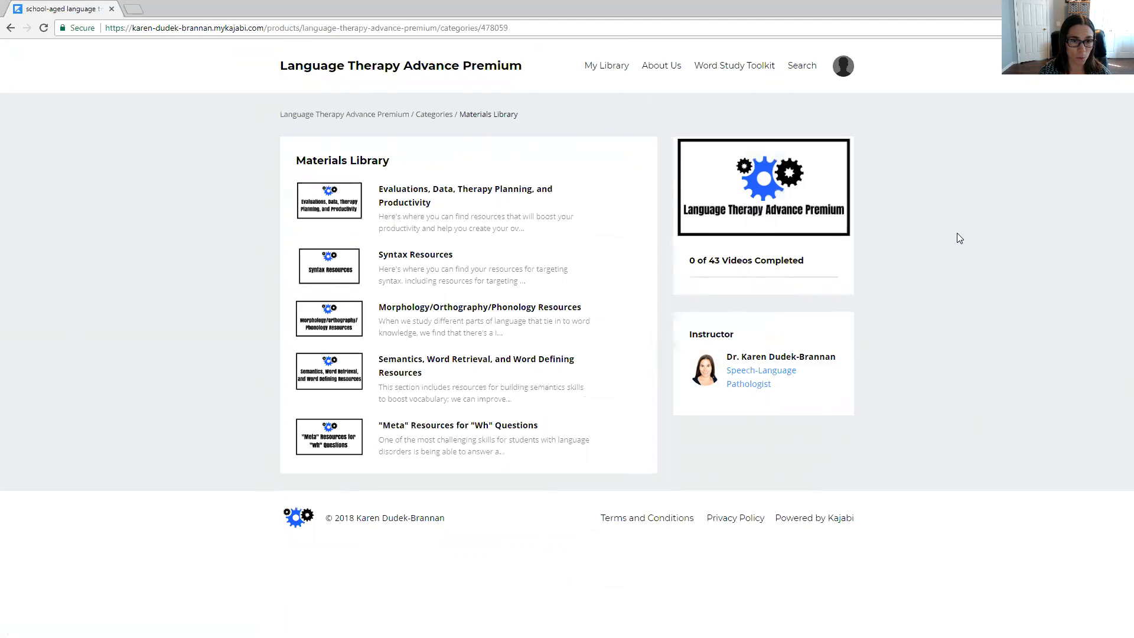
{"action": "mouse_move", "coordinate": [275, 210]}
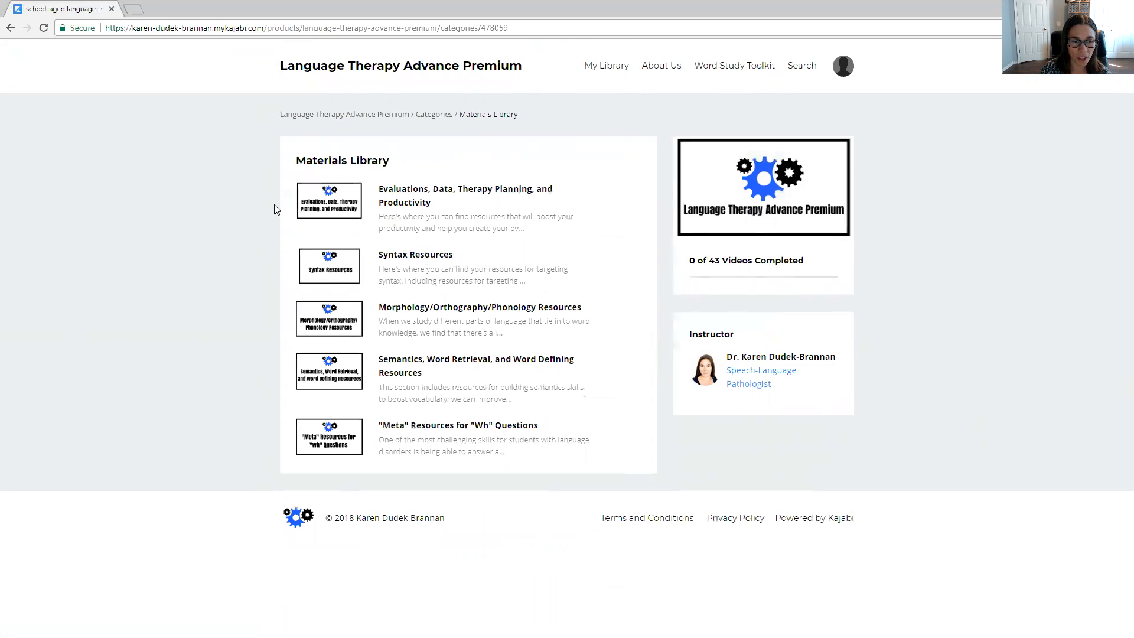
{"action": "mouse_move", "coordinate": [296, 201]}
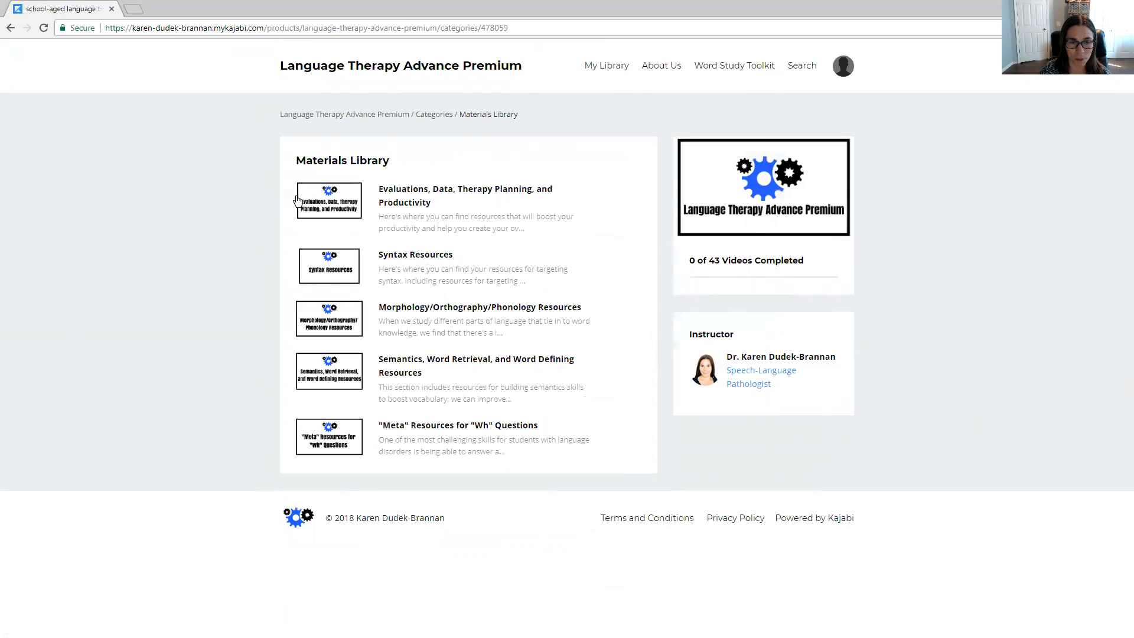
{"action": "mouse_move", "coordinate": [286, 204]}
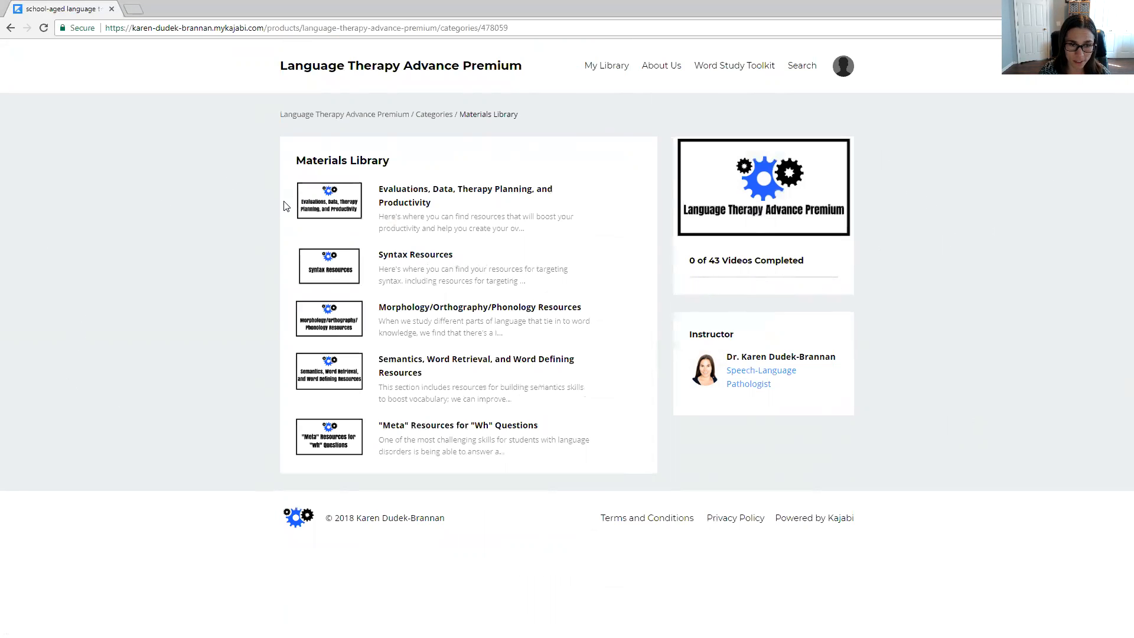
{"action": "mouse_move", "coordinate": [228, 199]}
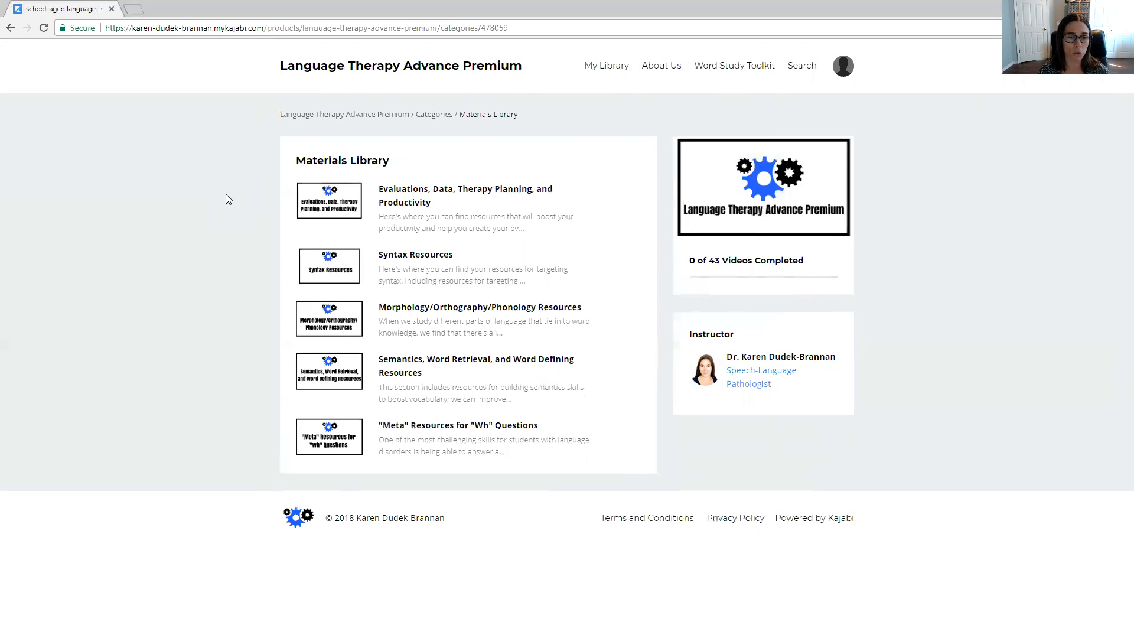
{"action": "mouse_move", "coordinate": [244, 208]}
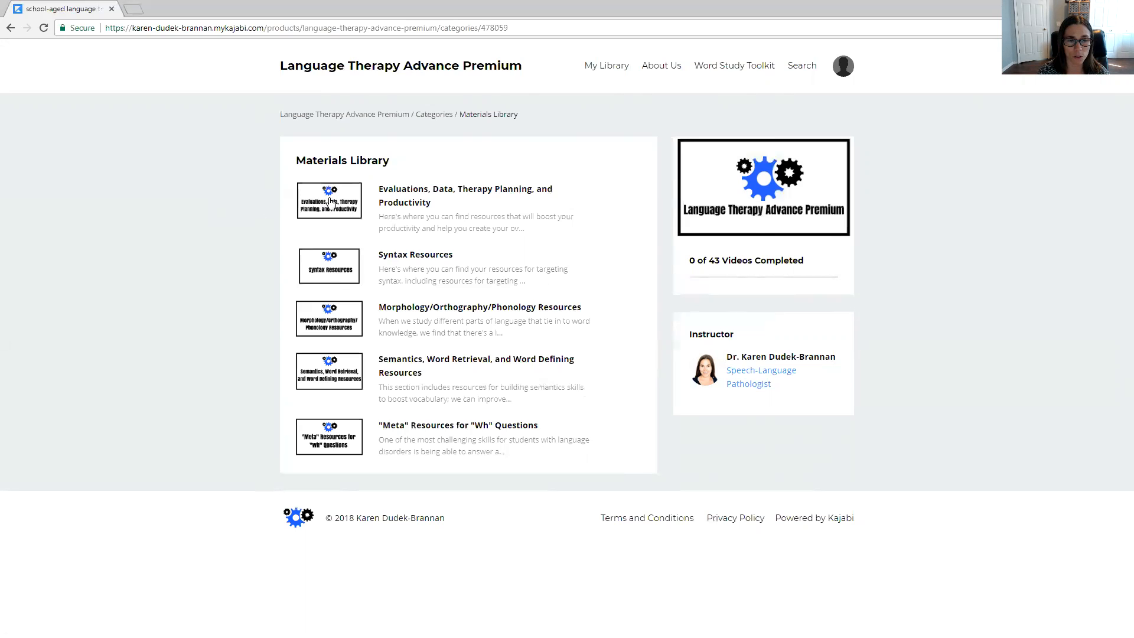
- Open the Evaluations, Data, Therapy Planning, and Productivity lesson
{"action": "left_click", "coordinate": [465, 195]}
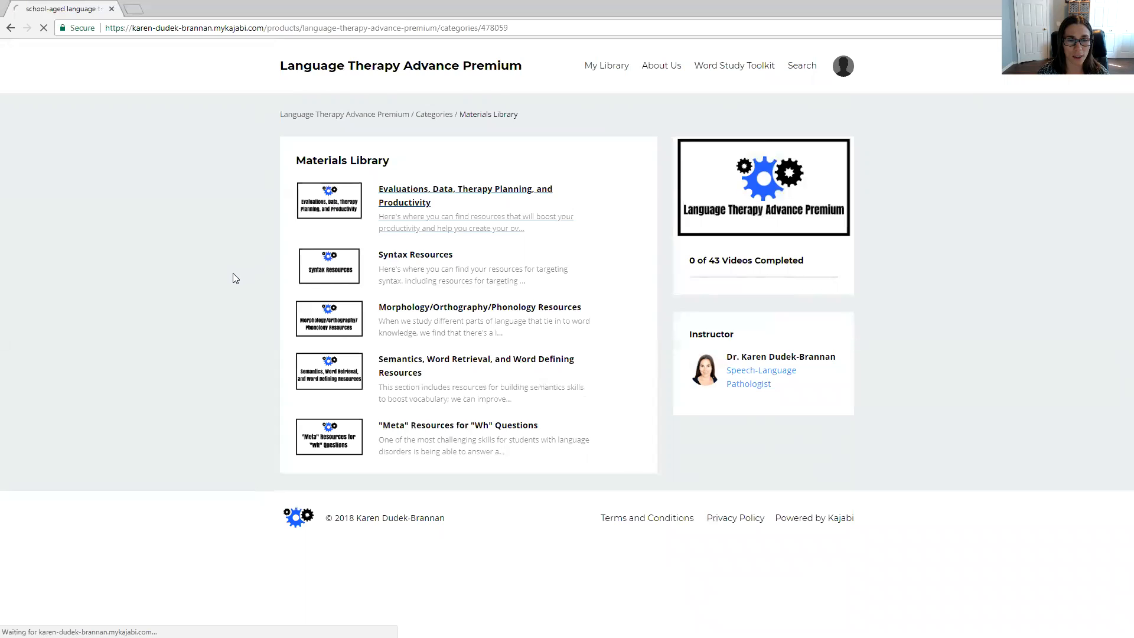
{"action": "left_click", "coordinate": [466, 195]}
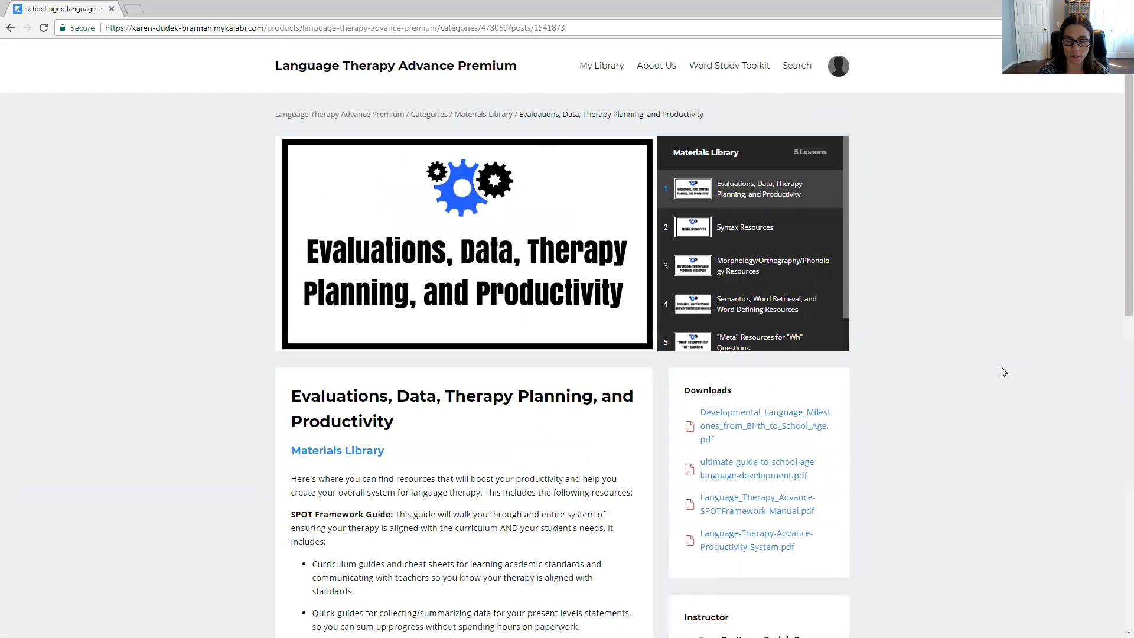
{"action": "scroll", "scroll_direction": "down", "scroll_amount": 3}
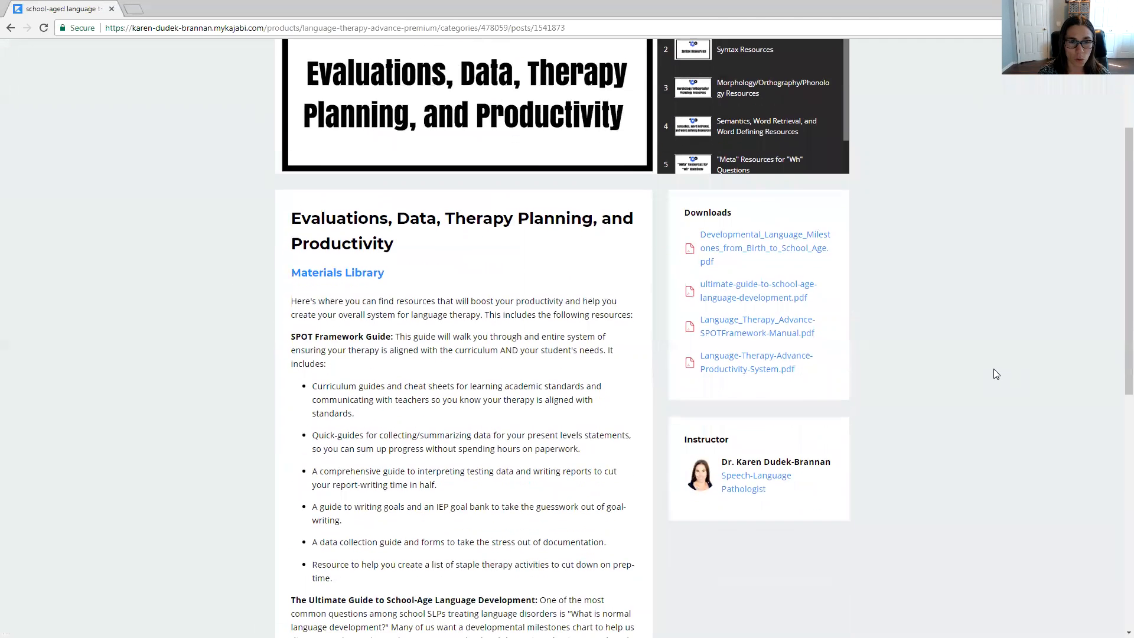
{"action": "scroll", "scroll_direction": "down", "scroll_amount": 3}
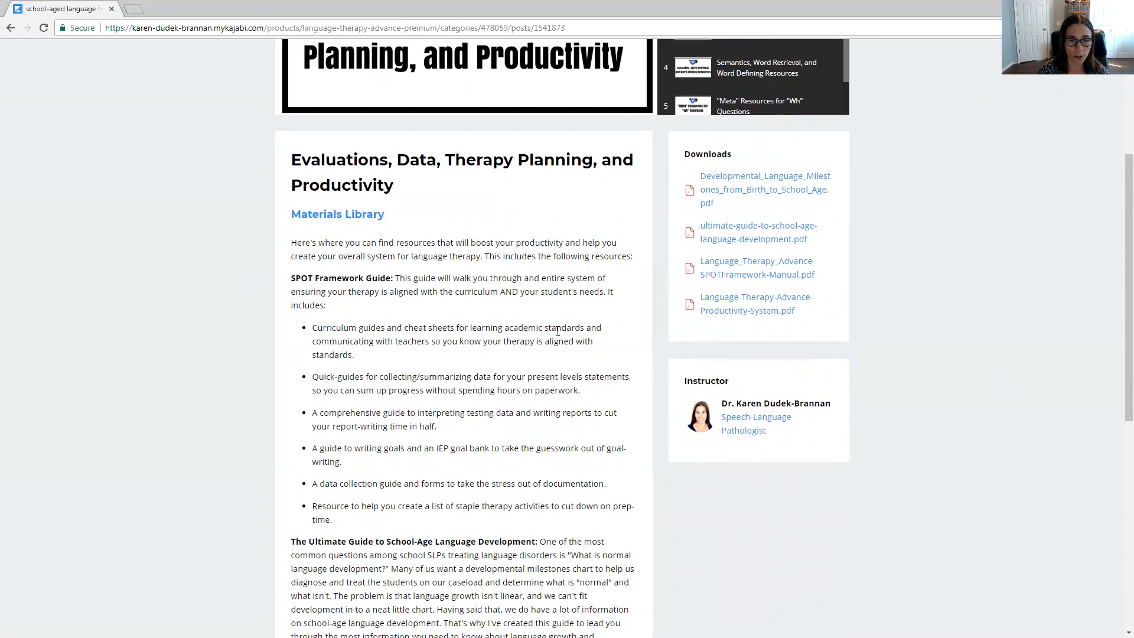
{"action": "mouse_move", "coordinate": [537, 365]}
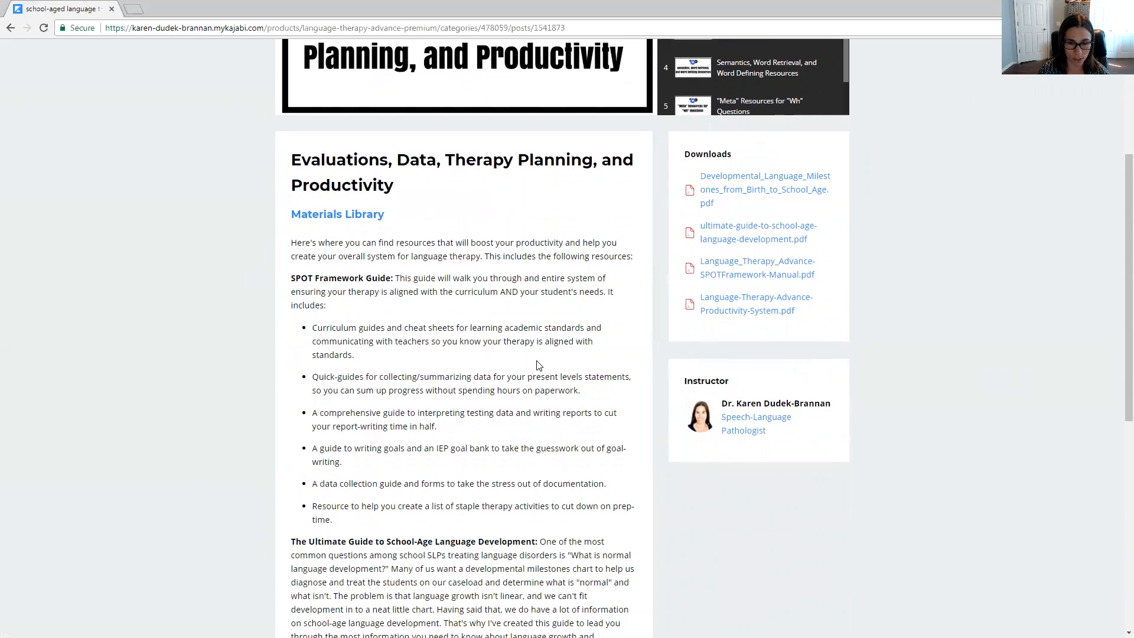
{"action": "scroll", "scroll_direction": "down", "scroll_amount": 3}
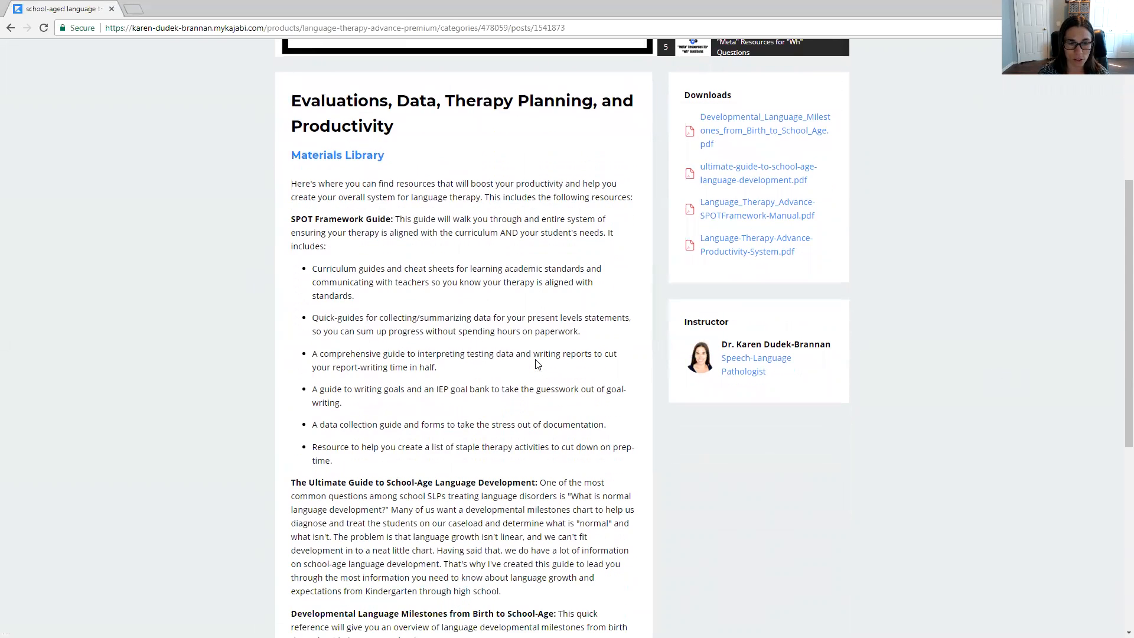
{"action": "mouse_move", "coordinate": [577, 421]}
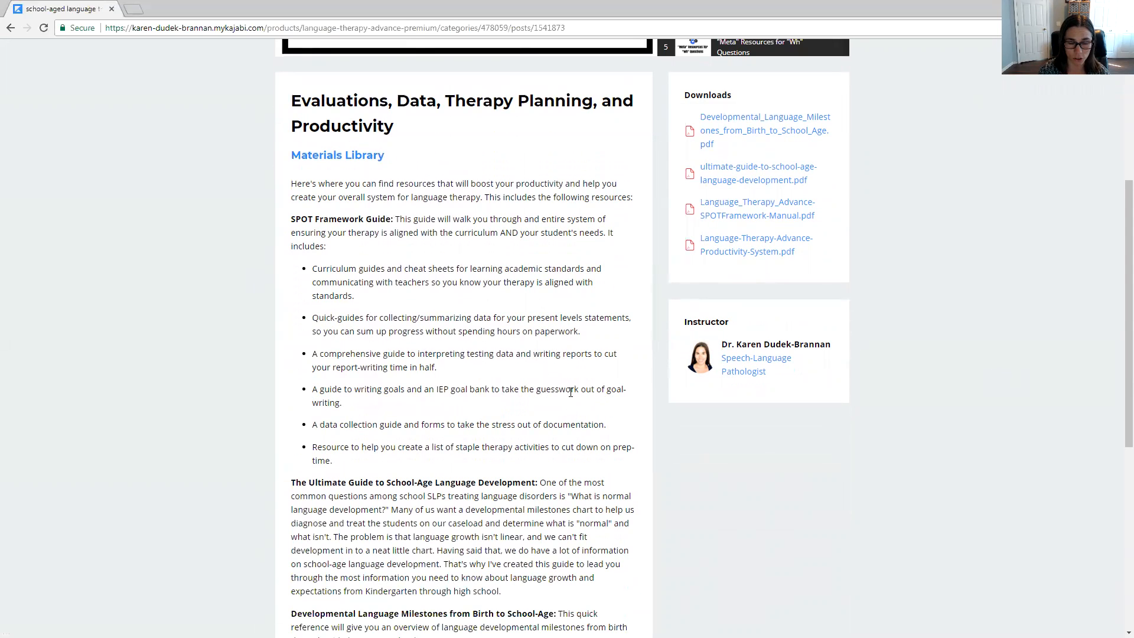
{"action": "scroll", "scroll_direction": "down", "scroll_amount": 3}
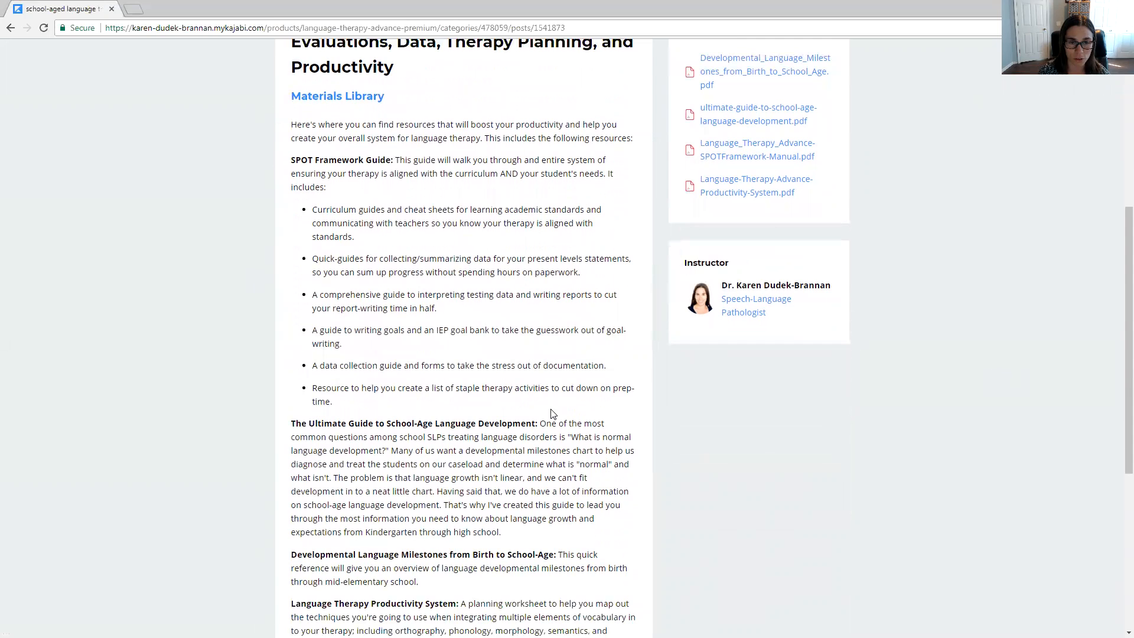
{"action": "mouse_move", "coordinate": [556, 419]}
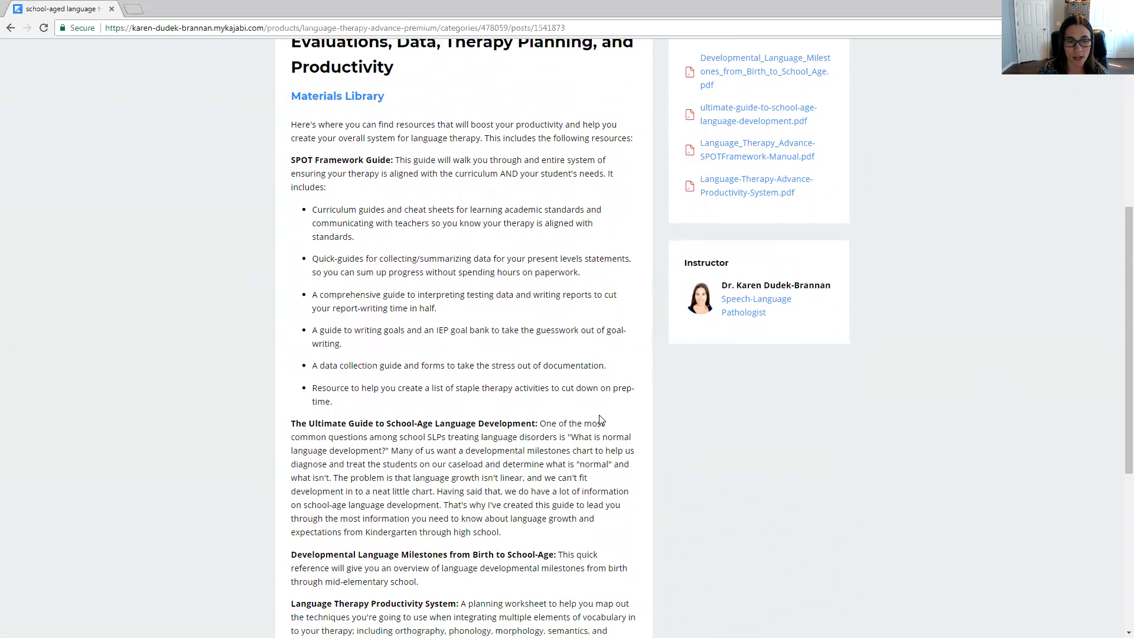
{"action": "scroll", "scroll_direction": "down", "scroll_amount": 3}
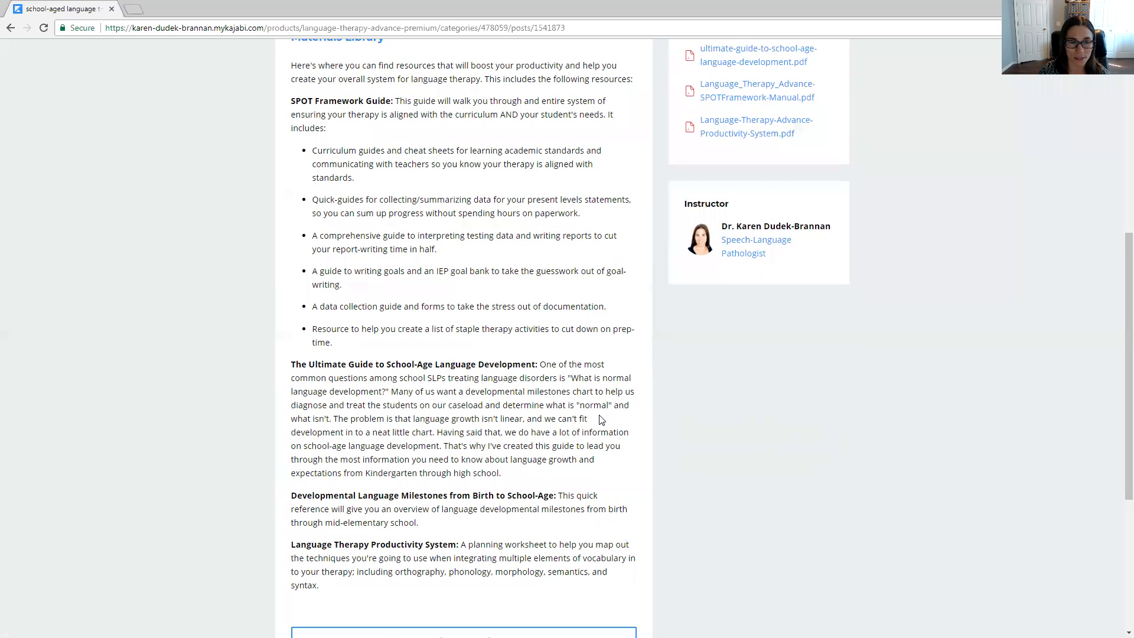
{"action": "mouse_move", "coordinate": [696, 417]}
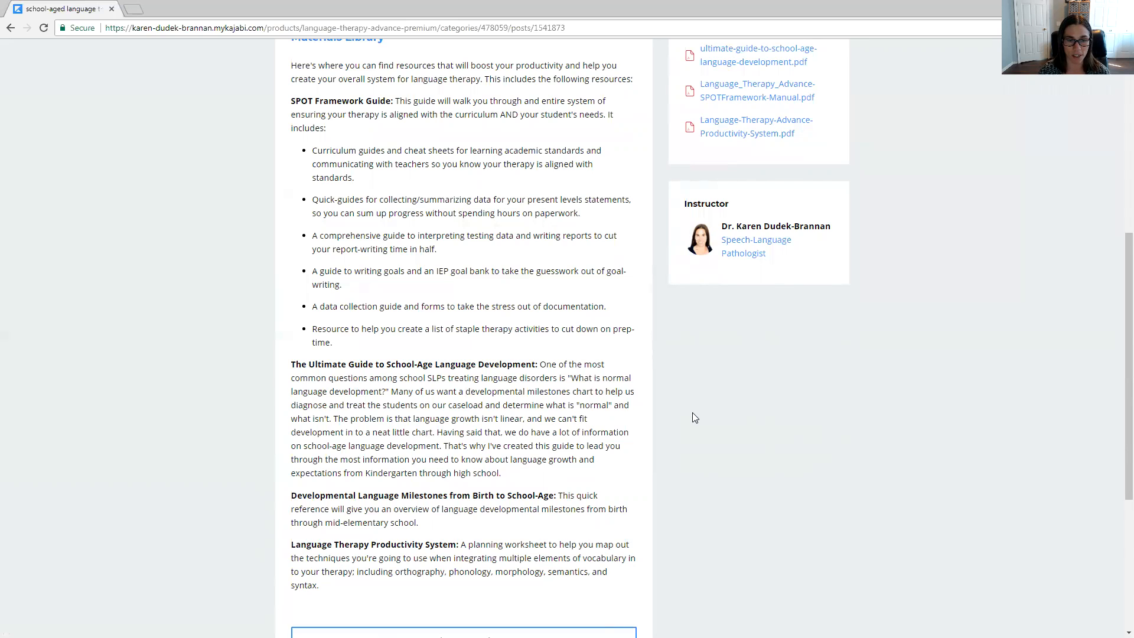
{"action": "scroll", "scroll_direction": "down", "scroll_amount": 3}
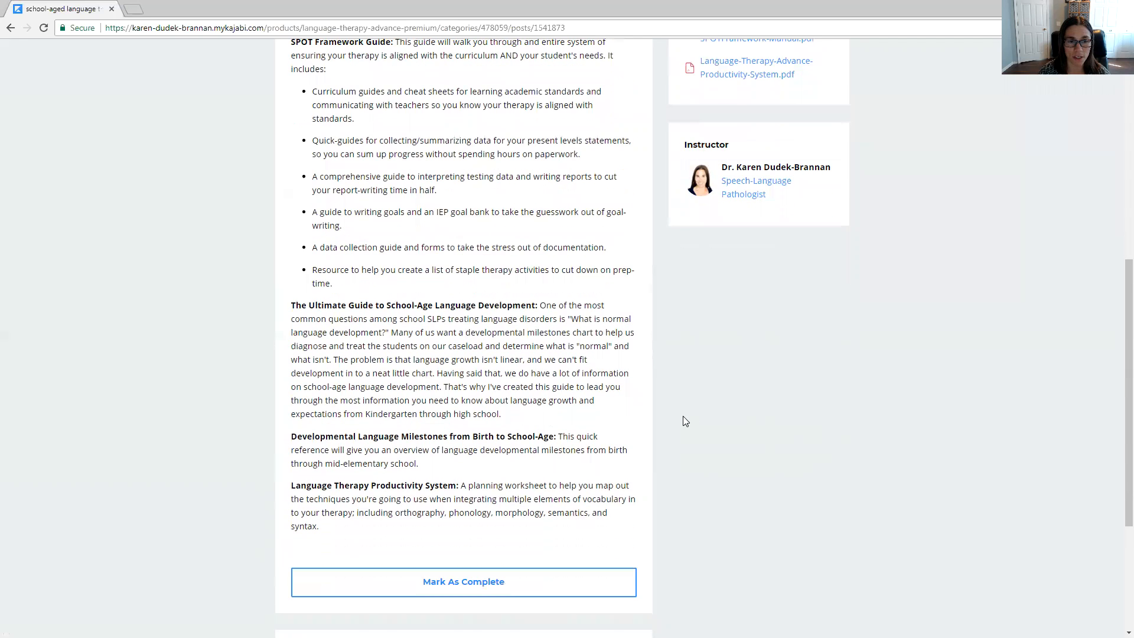
{"action": "mouse_move", "coordinate": [672, 415]}
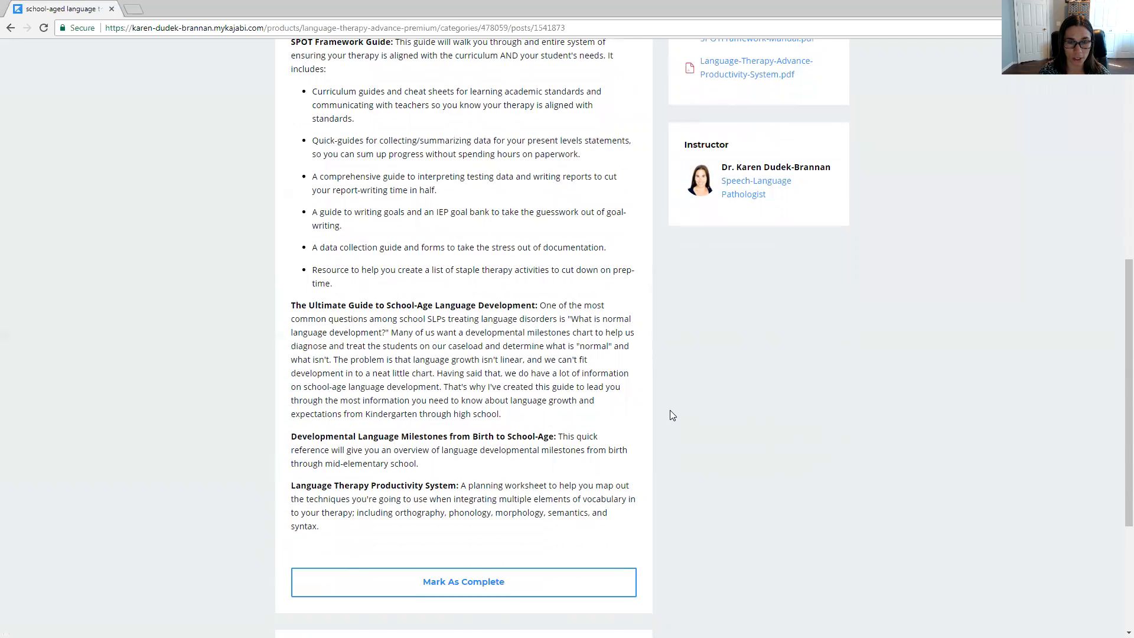
{"action": "mouse_move", "coordinate": [663, 406]}
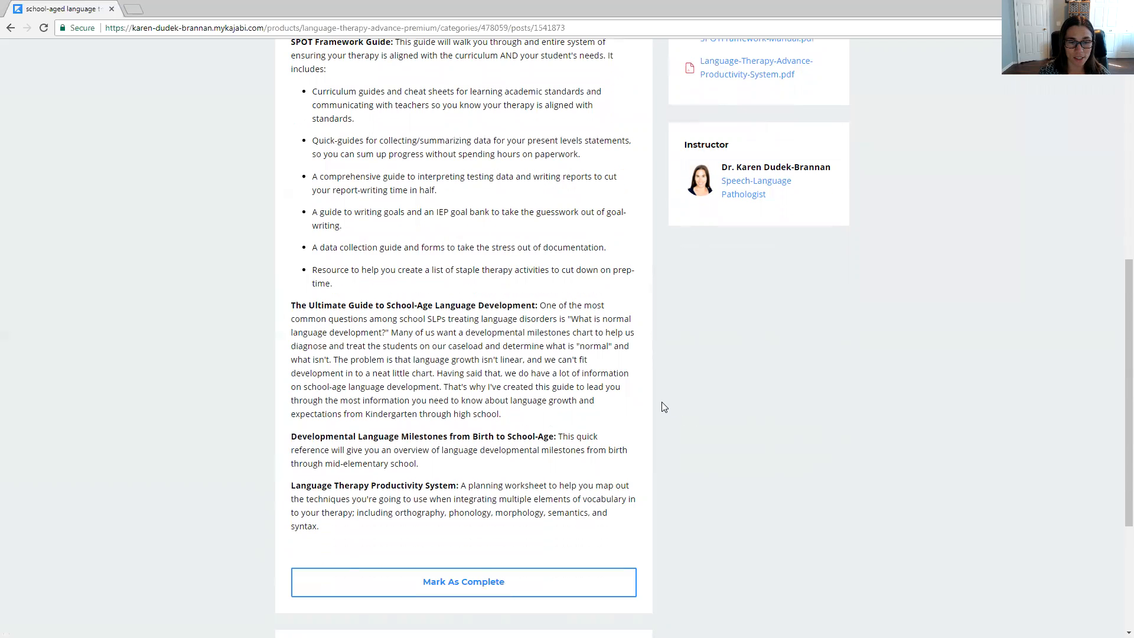
{"action": "mouse_move", "coordinate": [651, 395]}
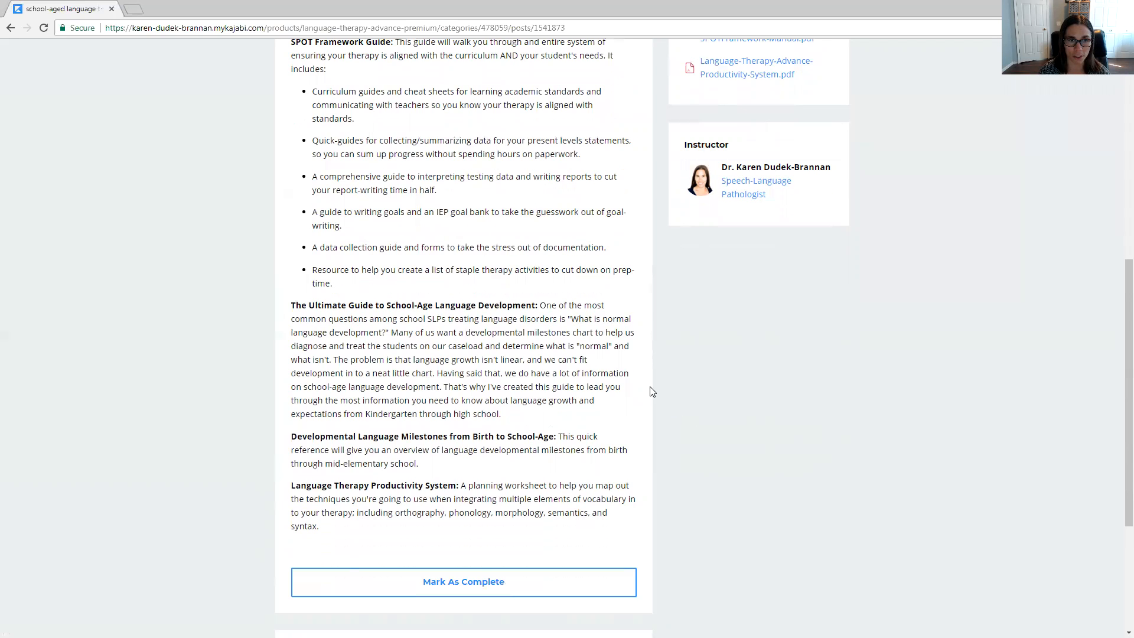
{"action": "mouse_move", "coordinate": [641, 389]}
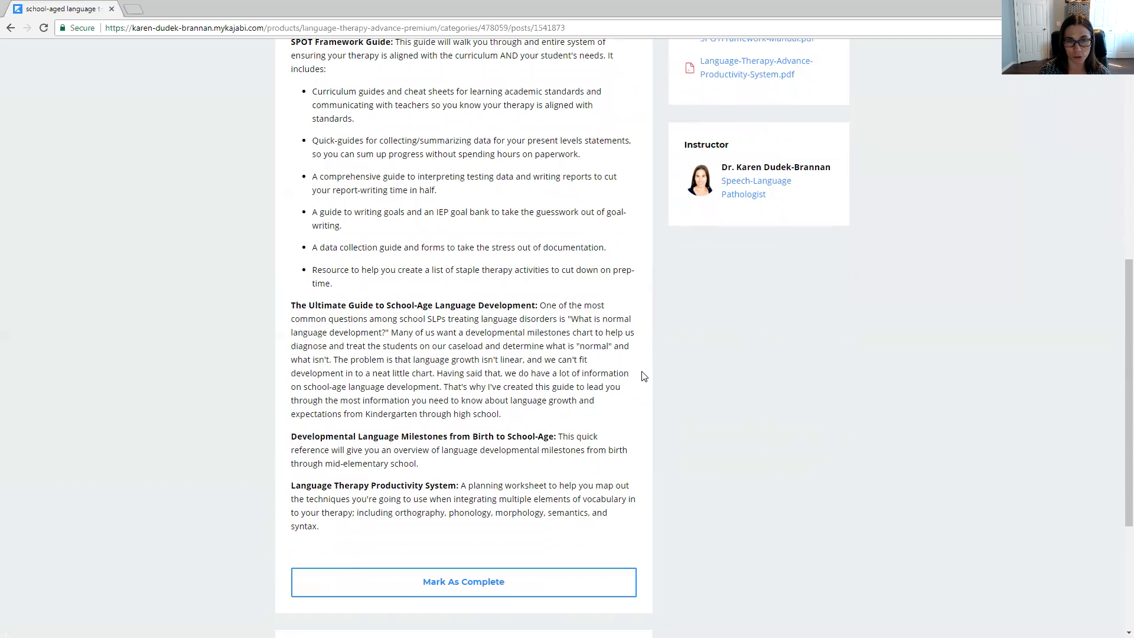
{"action": "mouse_move", "coordinate": [649, 386]}
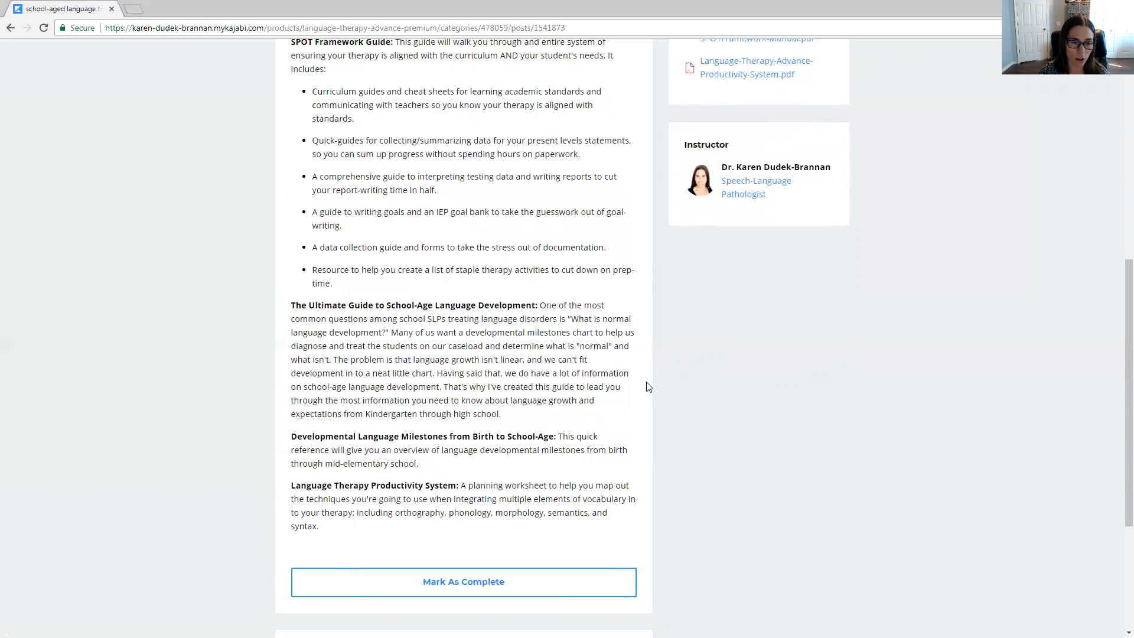
{"action": "mouse_move", "coordinate": [644, 376]}
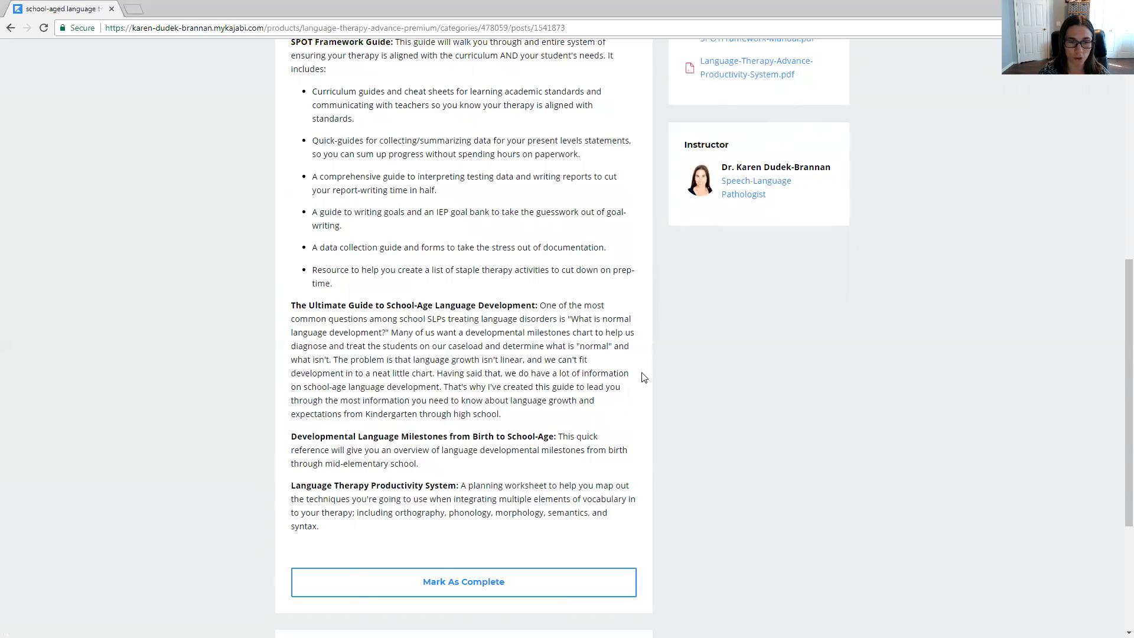
{"action": "mouse_move", "coordinate": [643, 385]}
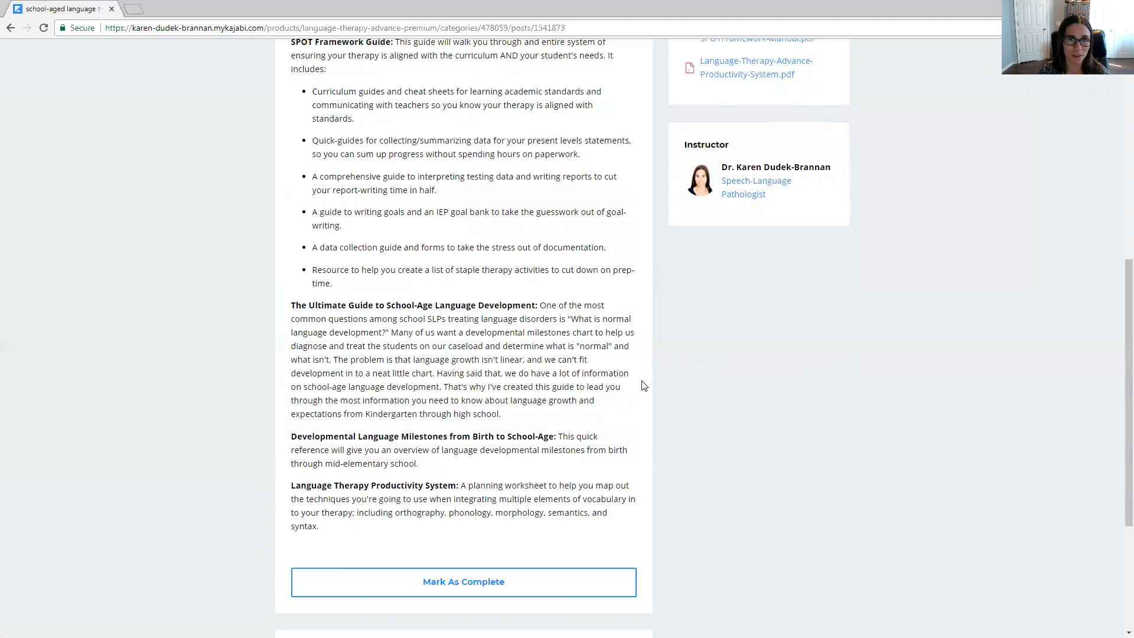
{"action": "mouse_move", "coordinate": [612, 385]}
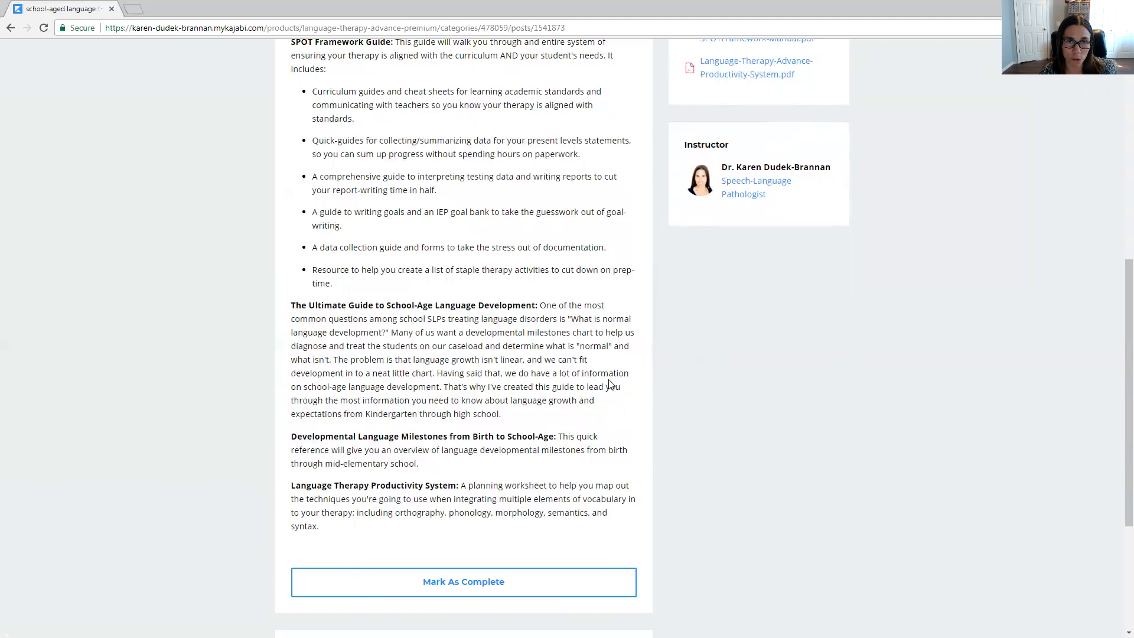
{"action": "mouse_move", "coordinate": [579, 478]}
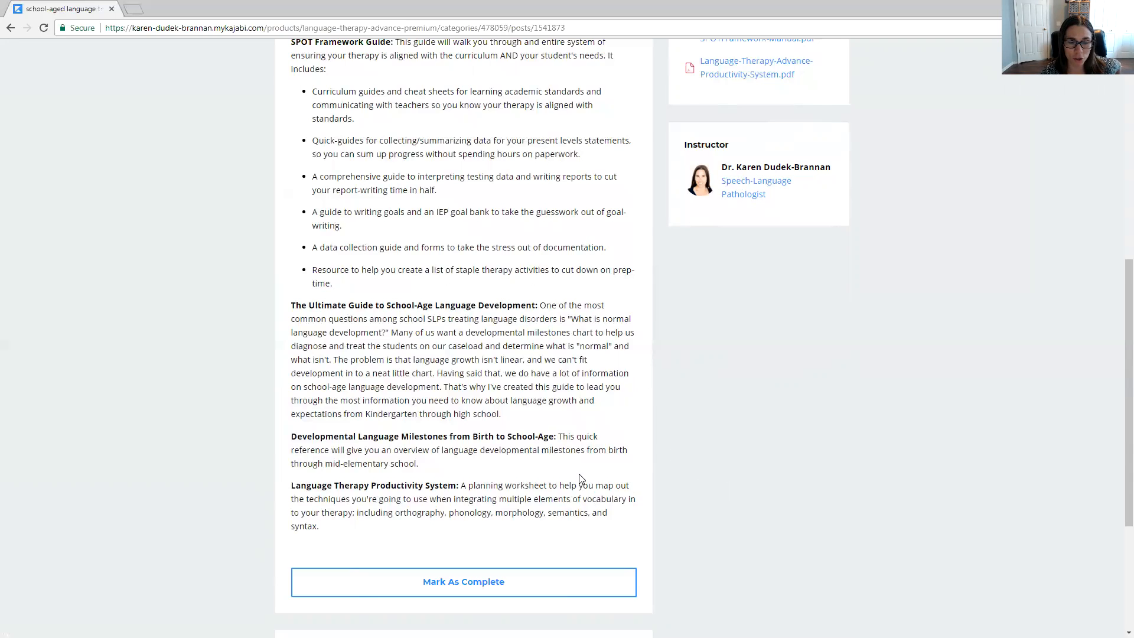
{"action": "scroll", "scroll_direction": "down", "scroll_amount": 3}
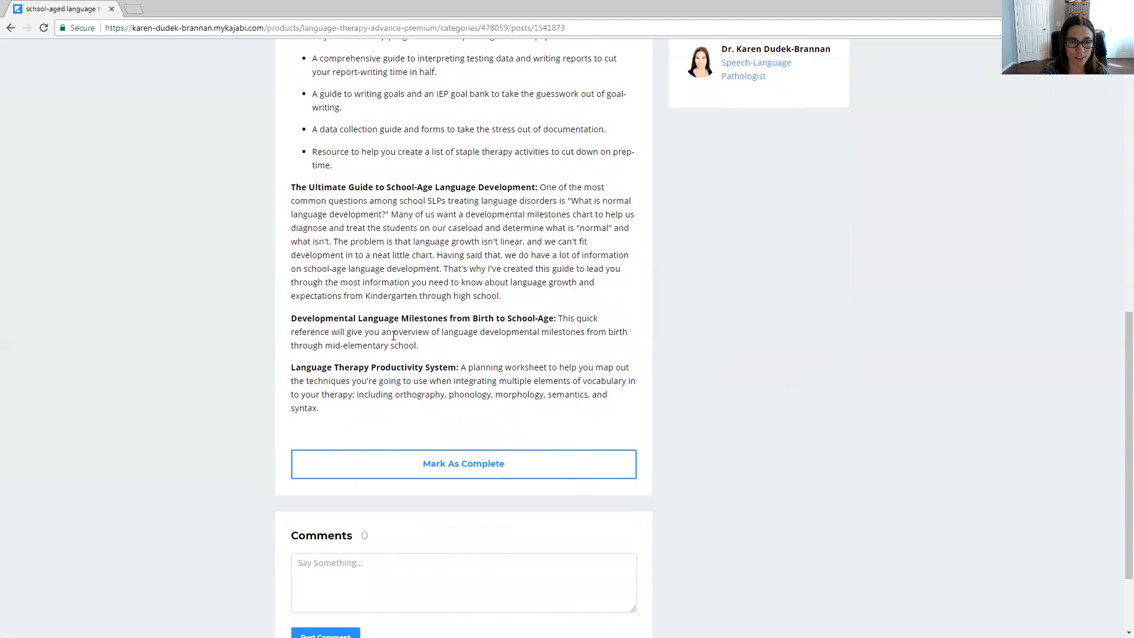
{"action": "mouse_move", "coordinate": [467, 354]}
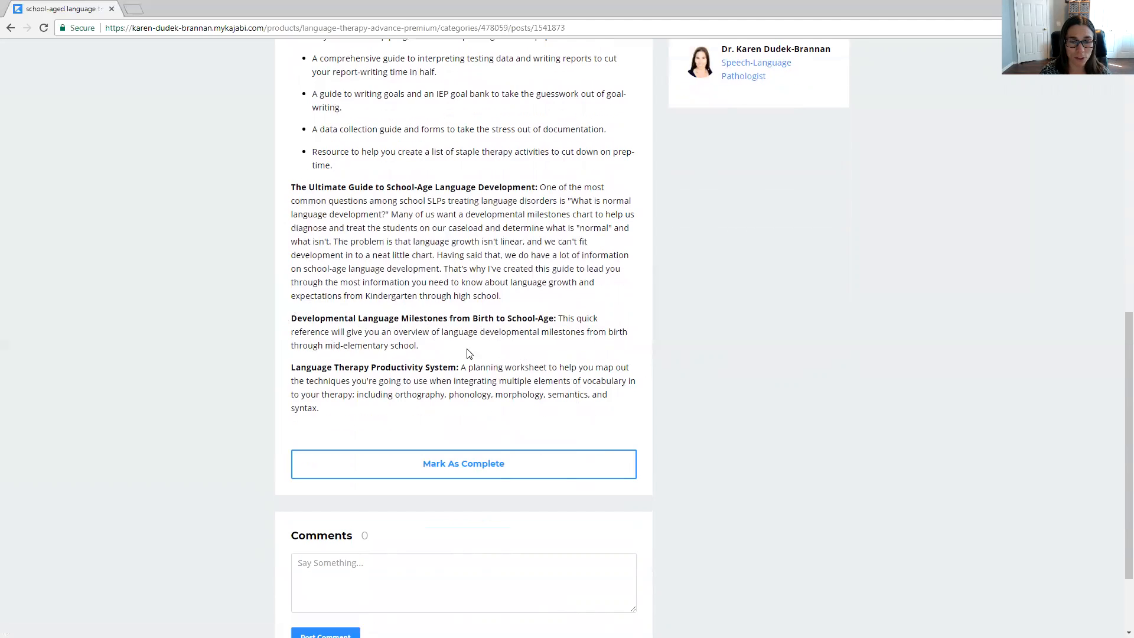
{"action": "mouse_move", "coordinate": [416, 327]}
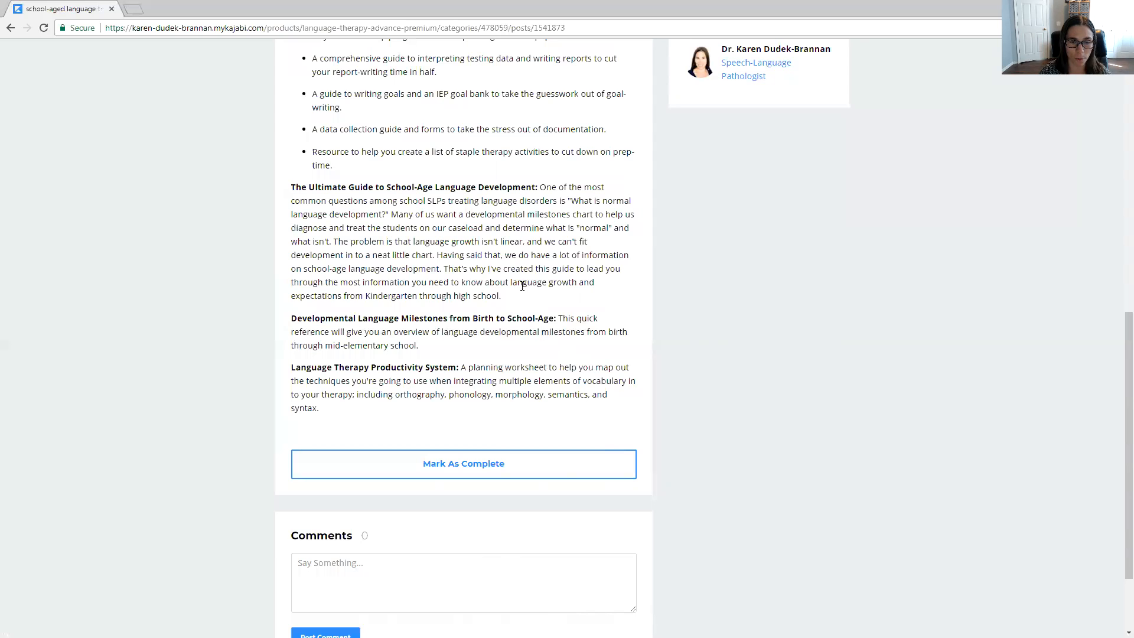
{"action": "mouse_move", "coordinate": [517, 273]}
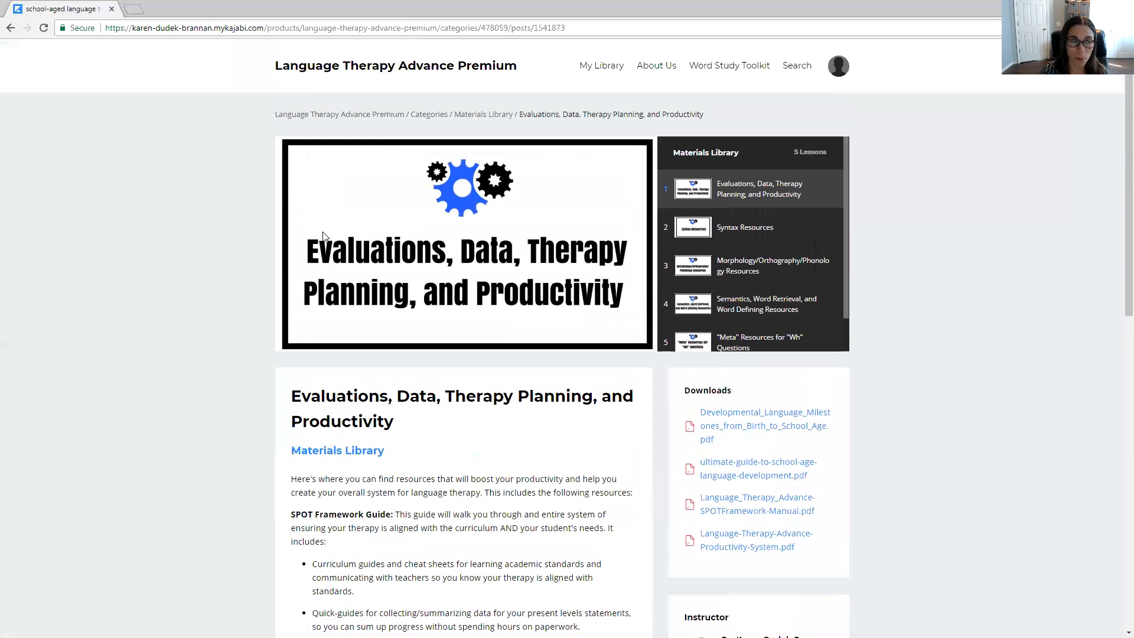
{"action": "mouse_move", "coordinate": [20, 76]}
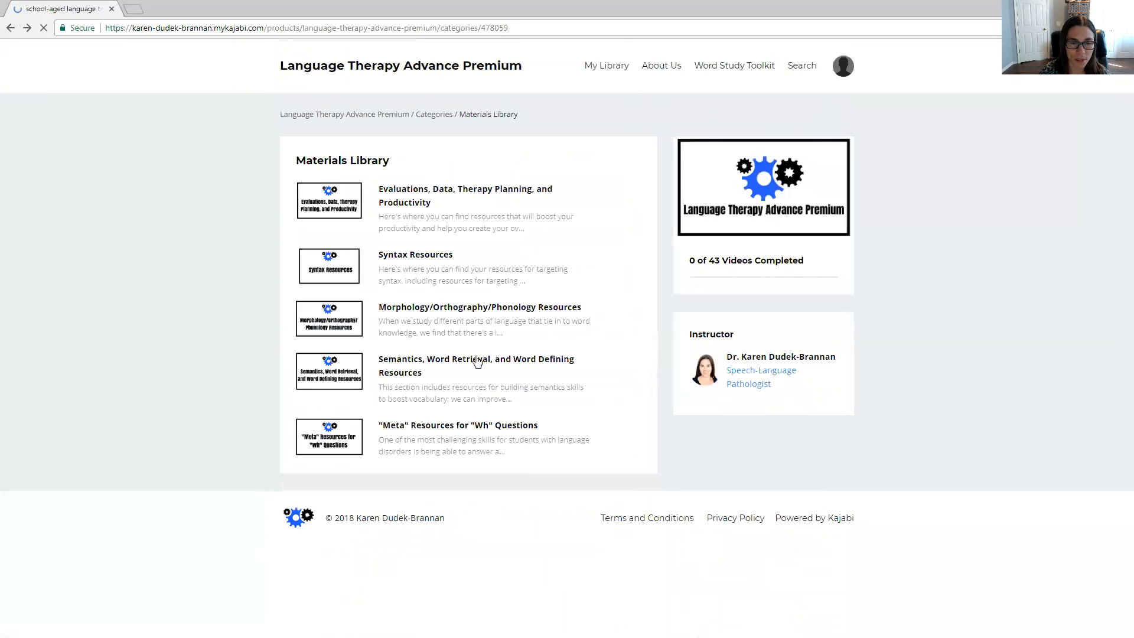
{"action": "mouse_move", "coordinate": [338, 276]}
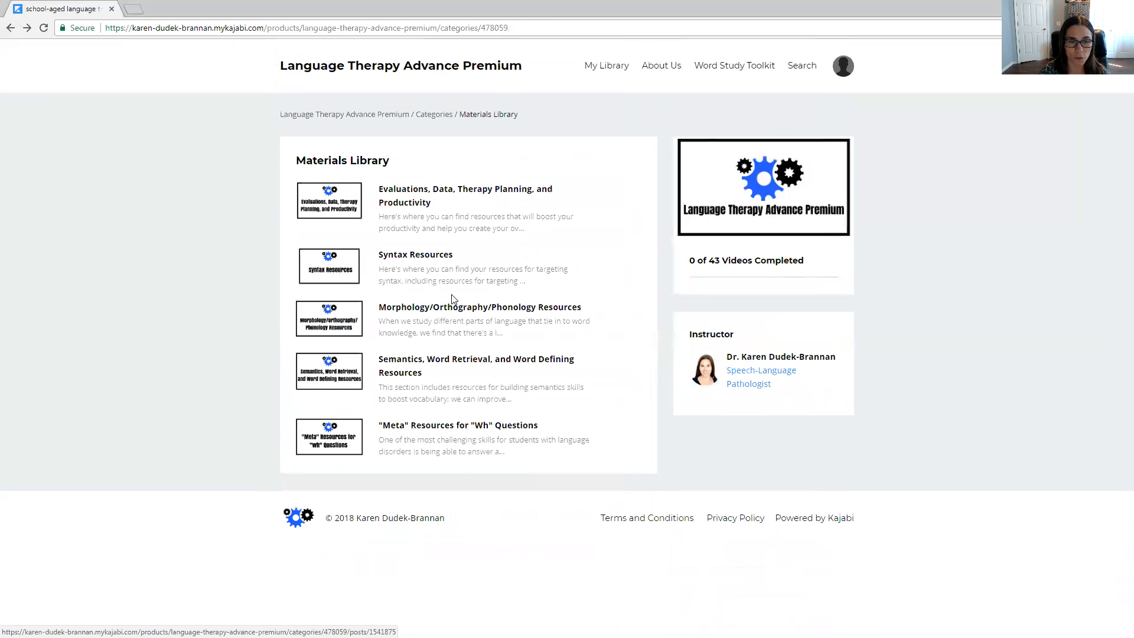
{"action": "left_click", "coordinate": [415, 254]}
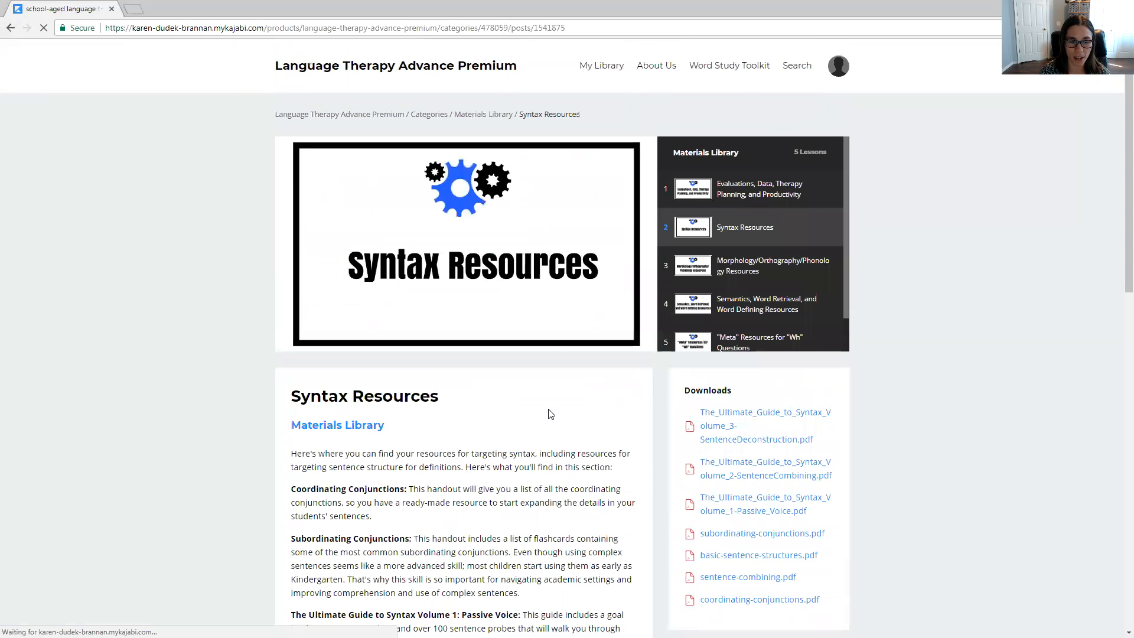
{"action": "scroll", "scroll_direction": "down", "scroll_amount": 3}
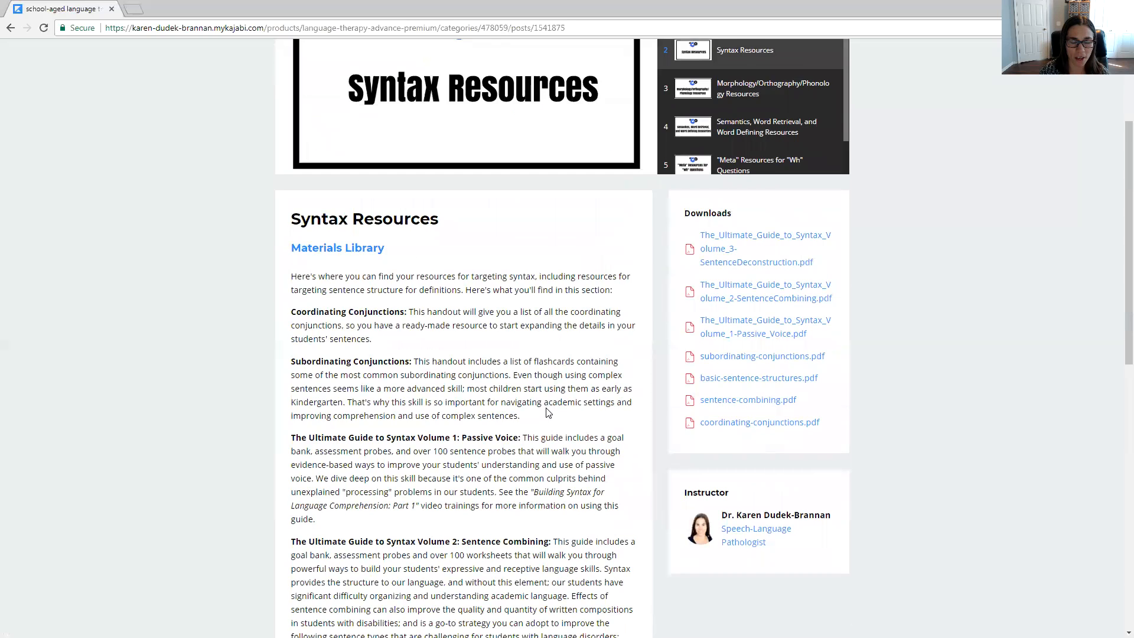
{"action": "scroll", "scroll_direction": "down", "scroll_amount": 3}
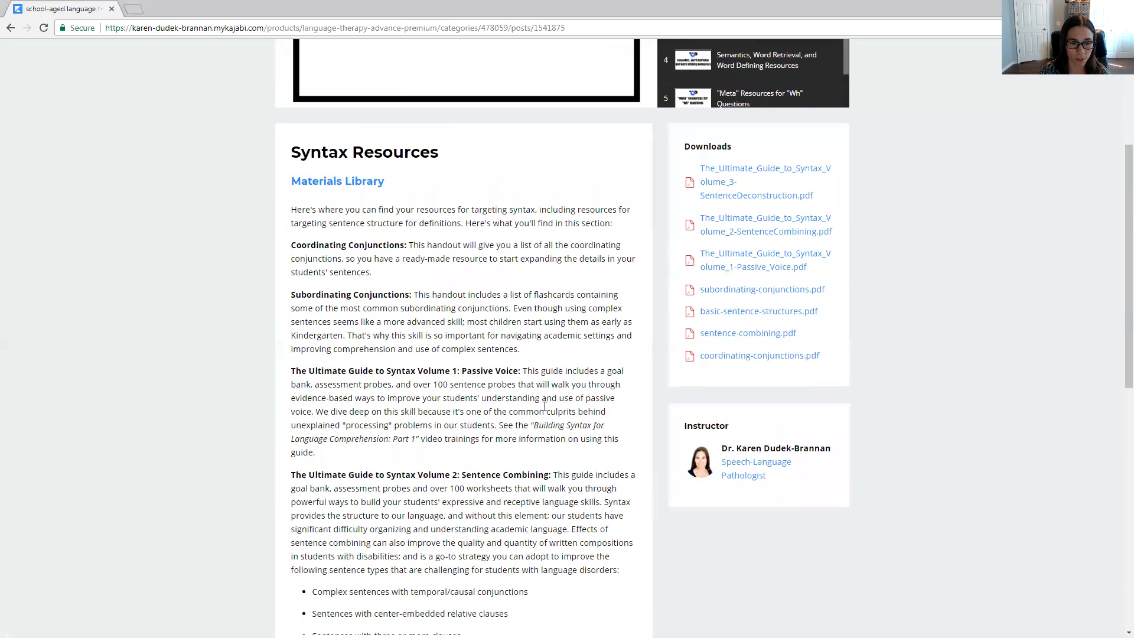
{"action": "scroll", "scroll_direction": "down", "scroll_amount": 3}
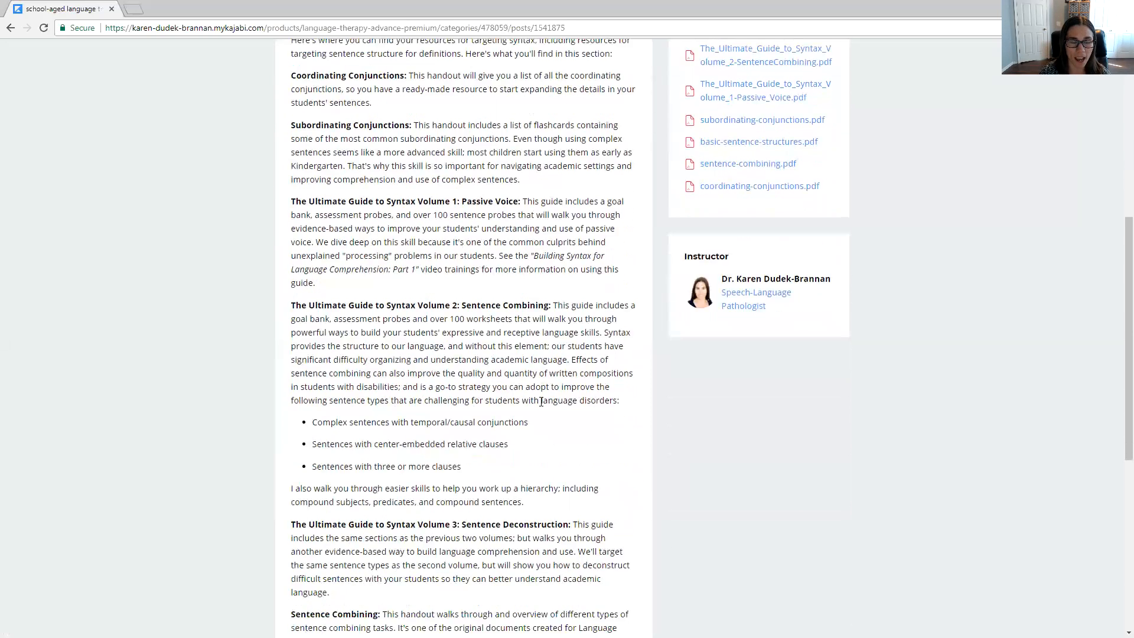
{"action": "mouse_move", "coordinate": [572, 423]}
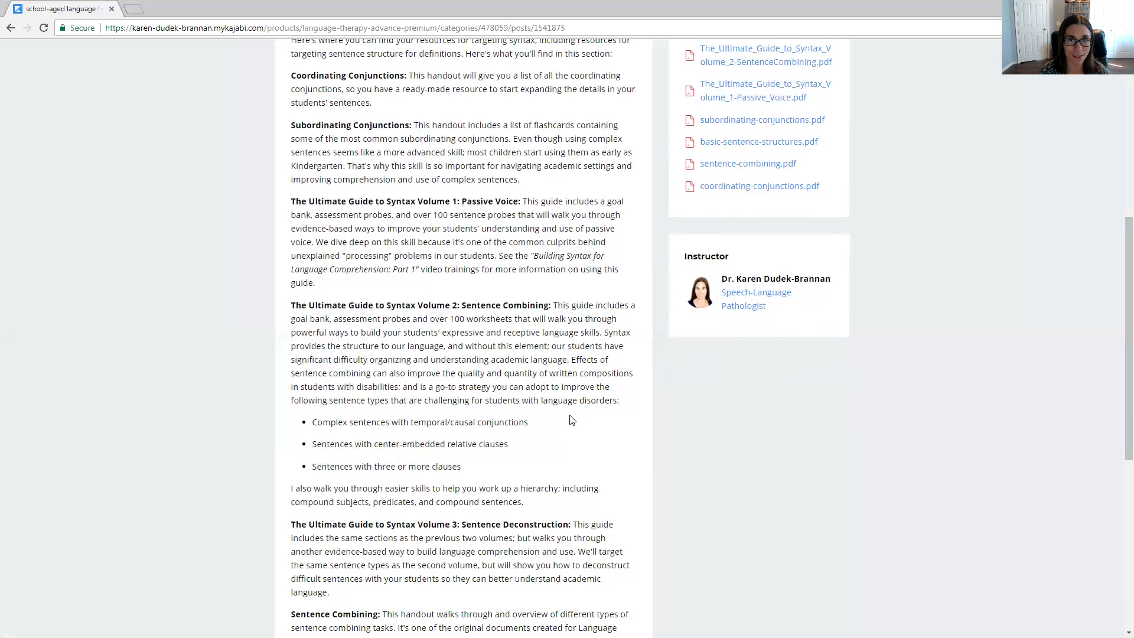
{"action": "mouse_move", "coordinate": [569, 422]}
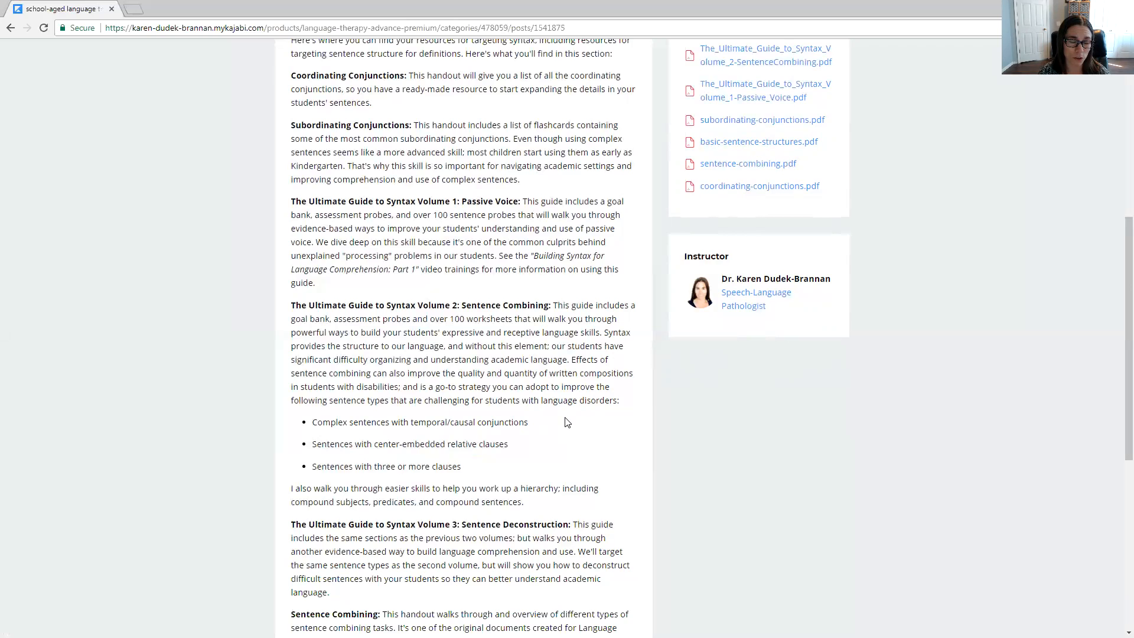
{"action": "mouse_move", "coordinate": [568, 417]}
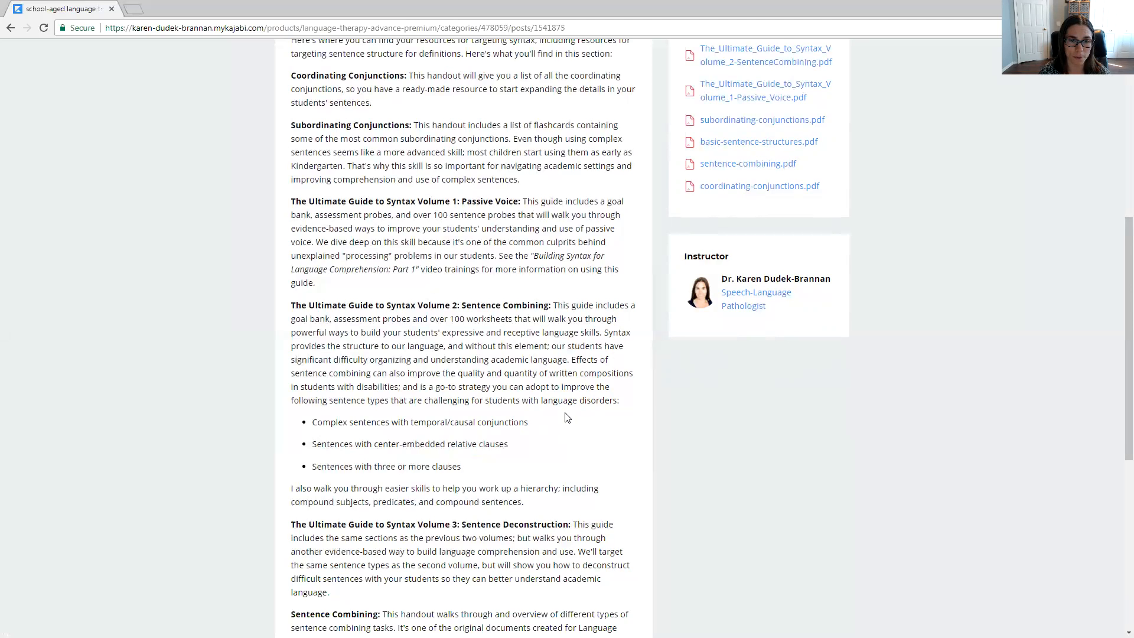
{"action": "mouse_move", "coordinate": [546, 213]}
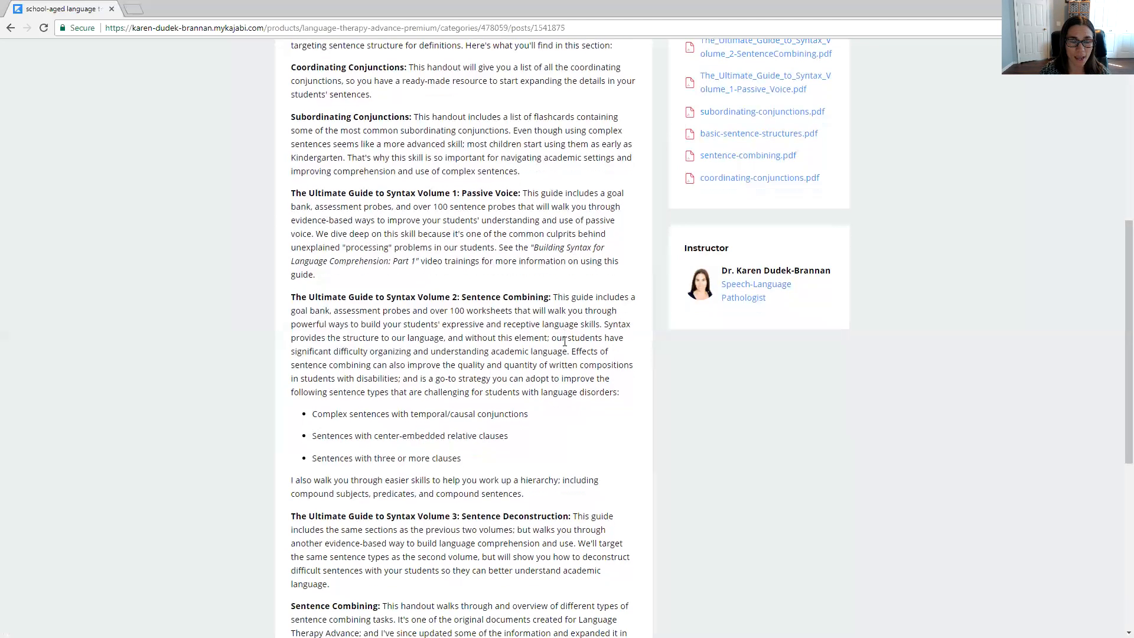
{"action": "scroll", "scroll_direction": "down", "scroll_amount": 3}
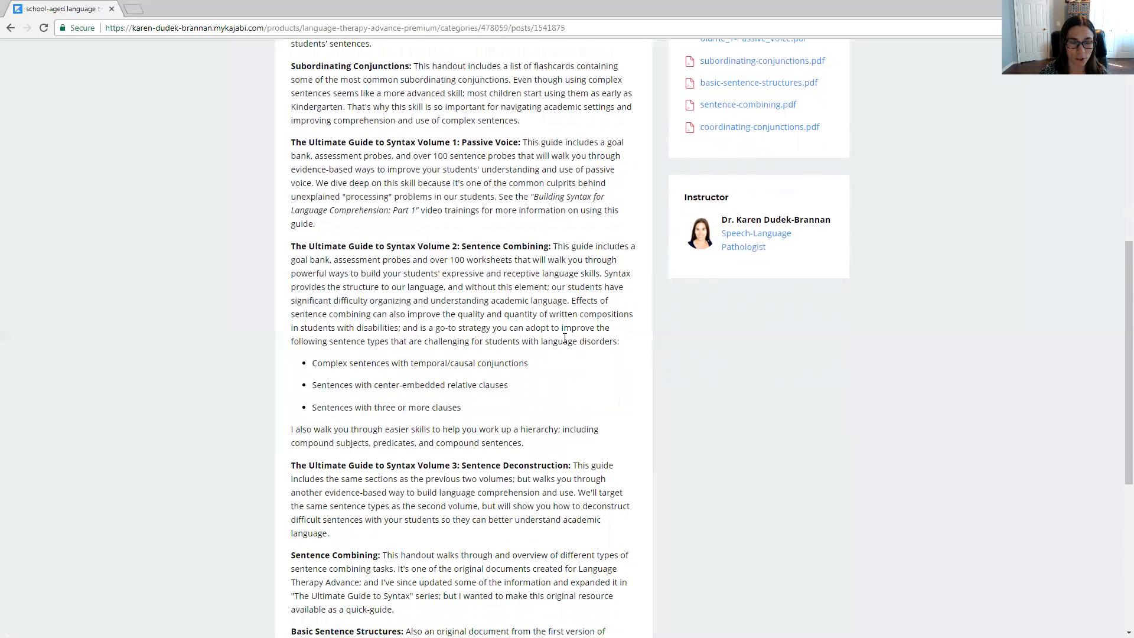
{"action": "scroll", "scroll_direction": "down", "scroll_amount": 3}
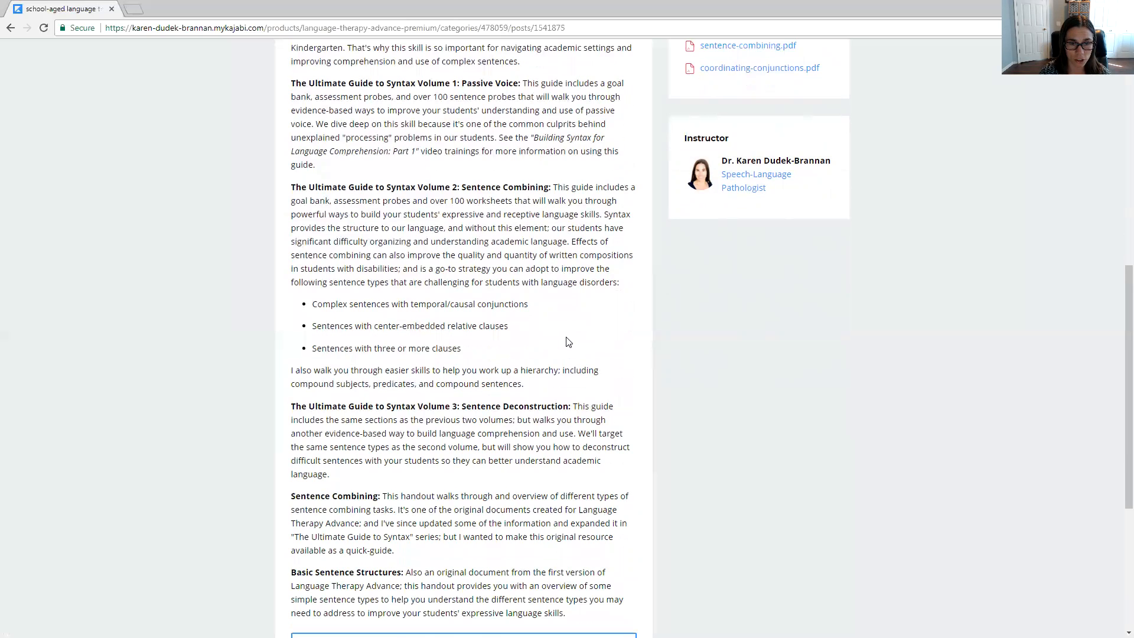
{"action": "mouse_move", "coordinate": [572, 327]}
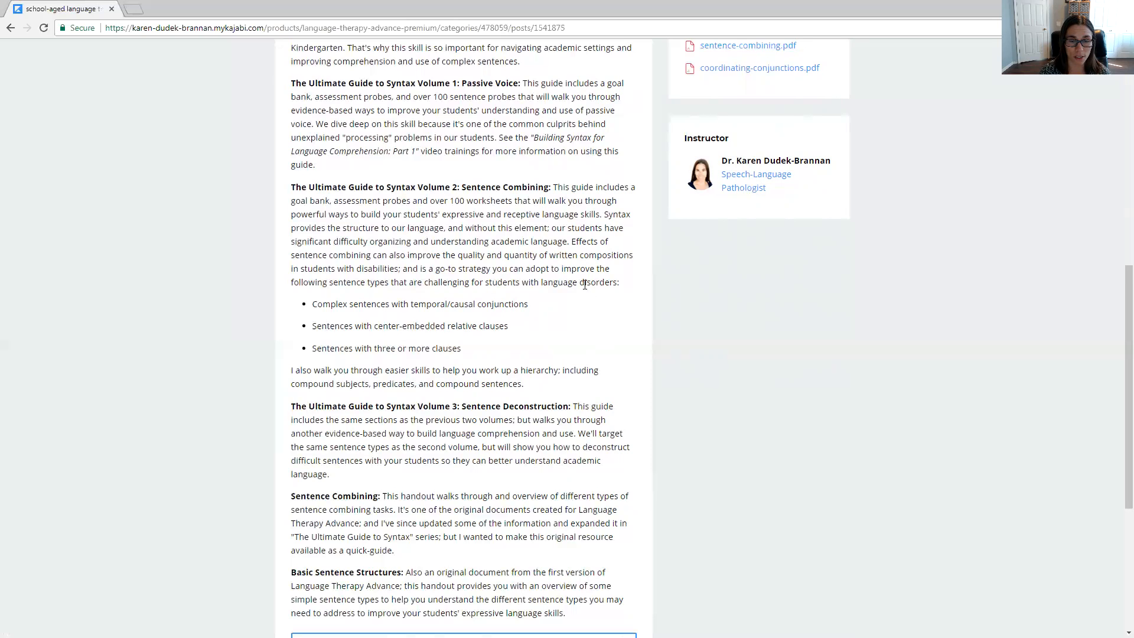
{"action": "mouse_move", "coordinate": [566, 296]}
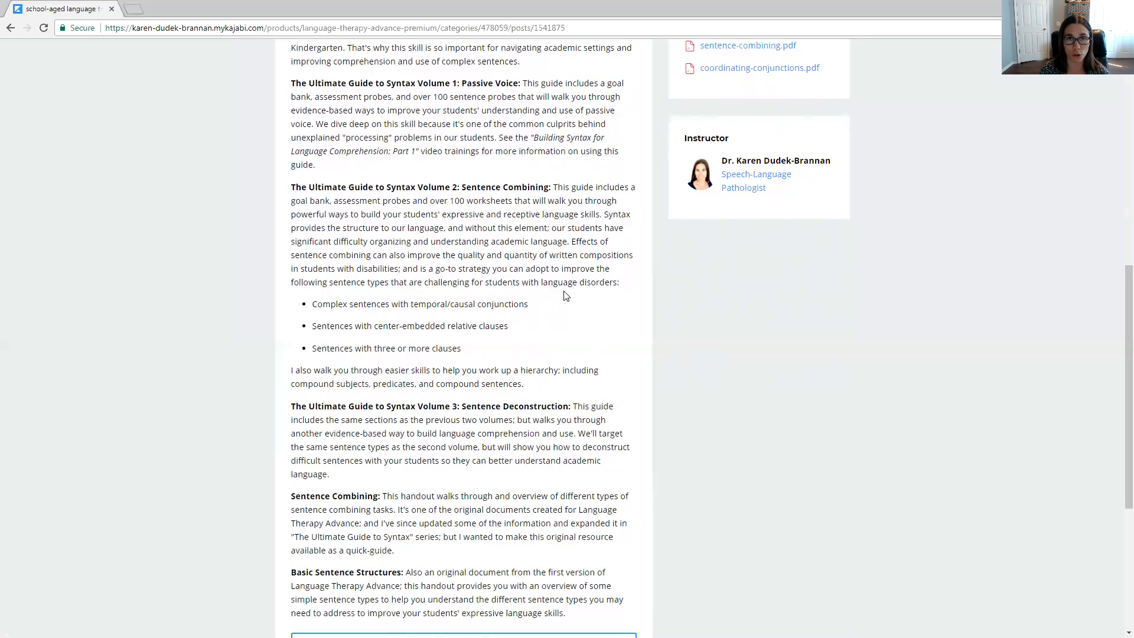
{"action": "mouse_move", "coordinate": [554, 304]}
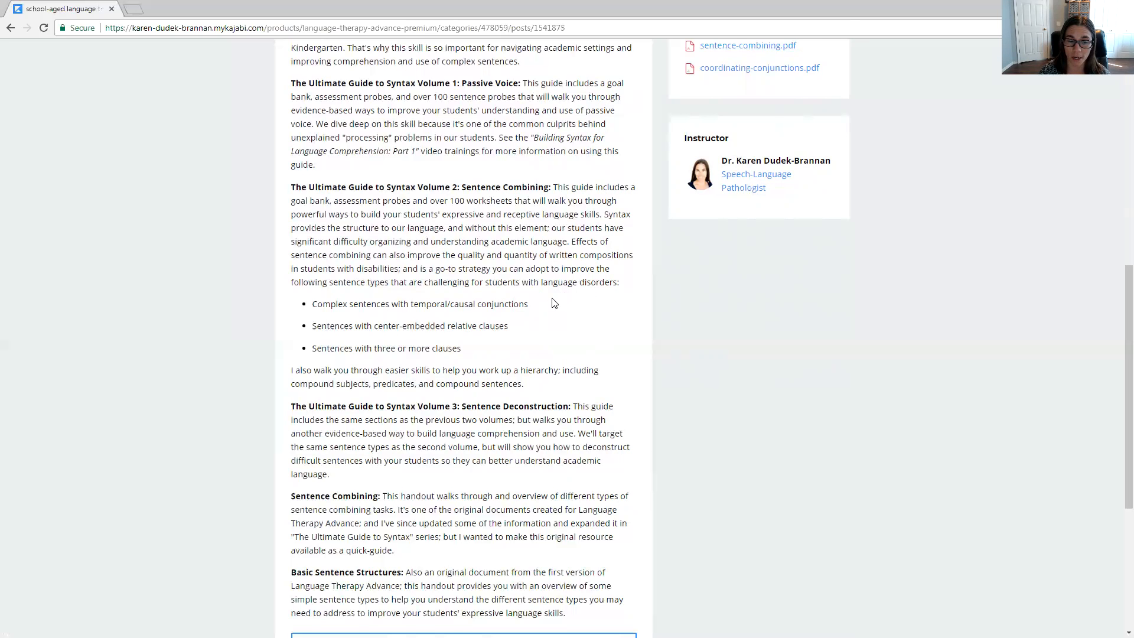
{"action": "scroll", "scroll_direction": "down", "scroll_amount": 3}
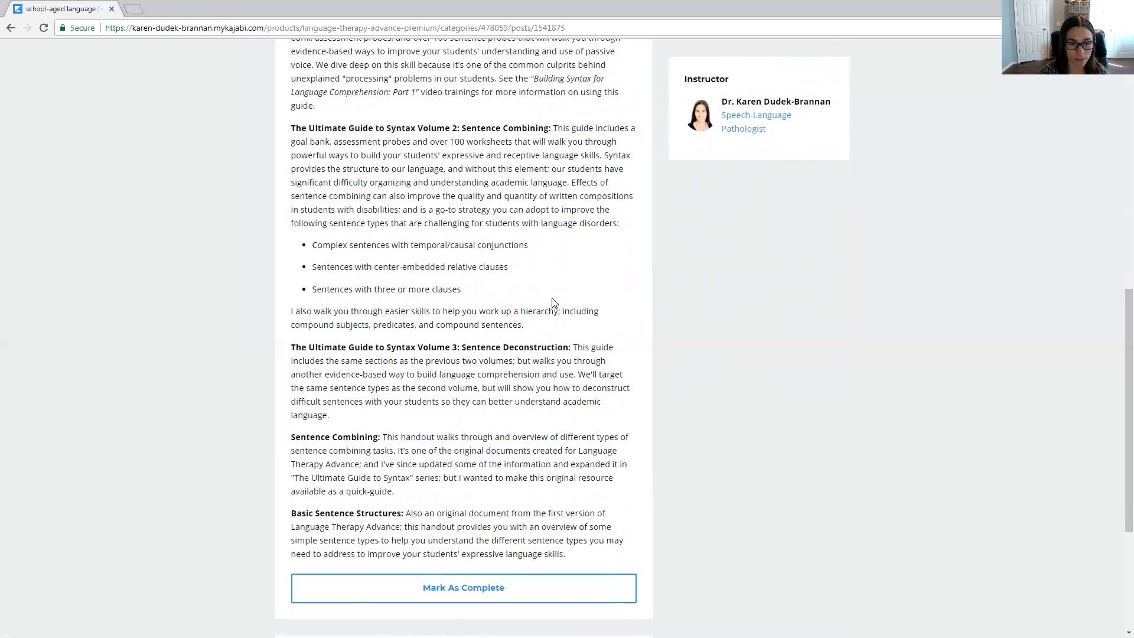
{"action": "mouse_move", "coordinate": [550, 303]}
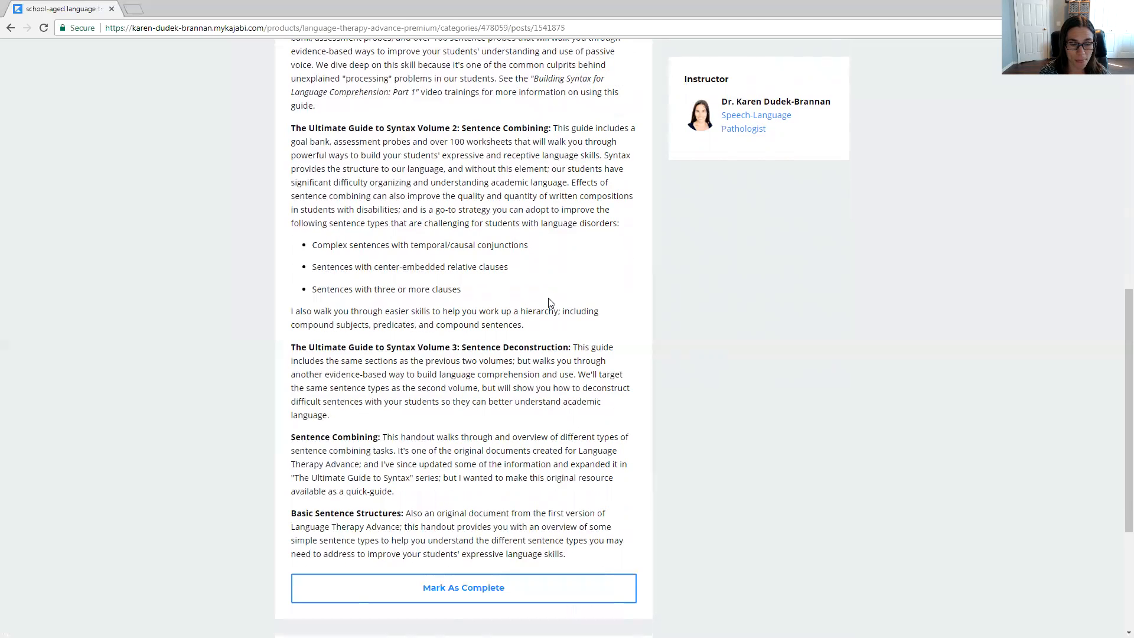
{"action": "mouse_move", "coordinate": [483, 288]}
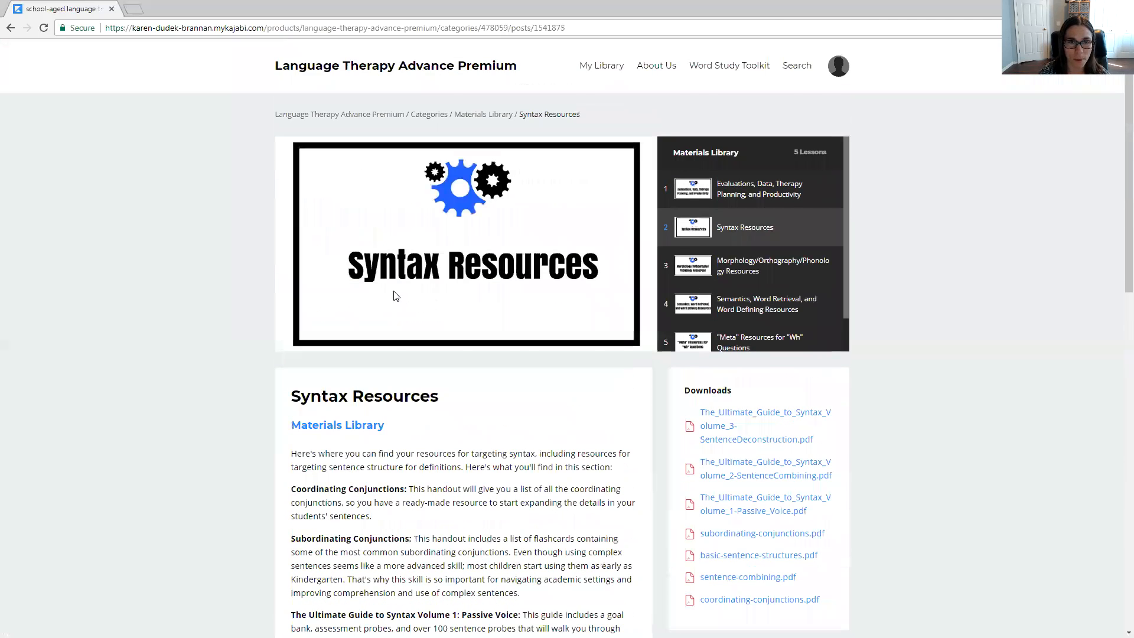
{"action": "mouse_move", "coordinate": [466, 109]}
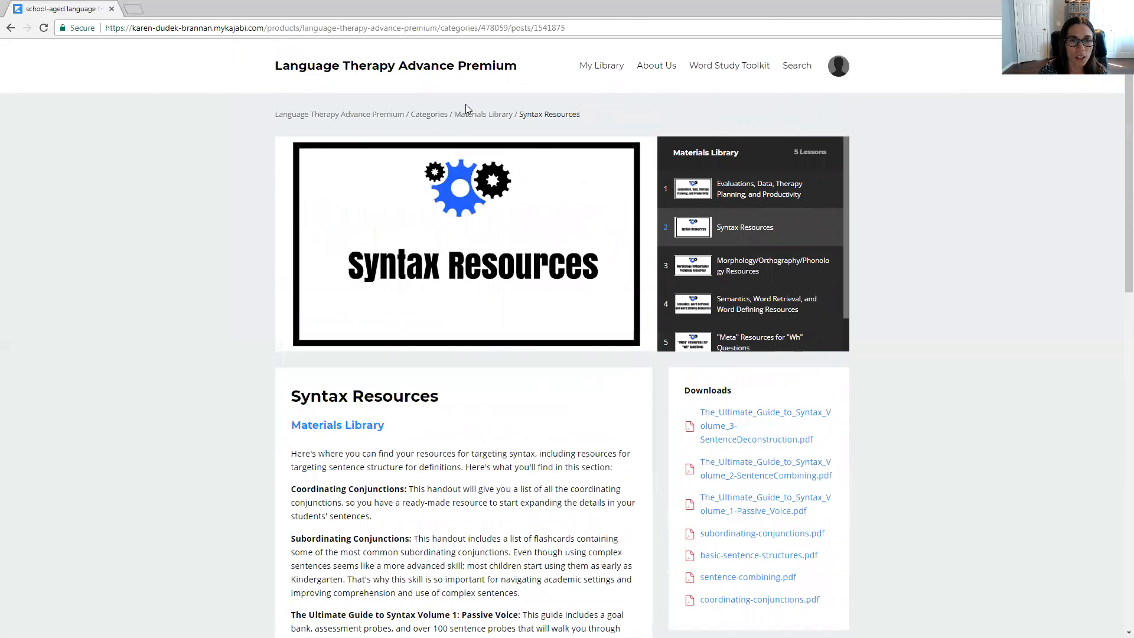
- Return from Syntax Resources to the Materials Library list of five resource lessons
{"action": "left_click", "coordinate": [482, 114]}
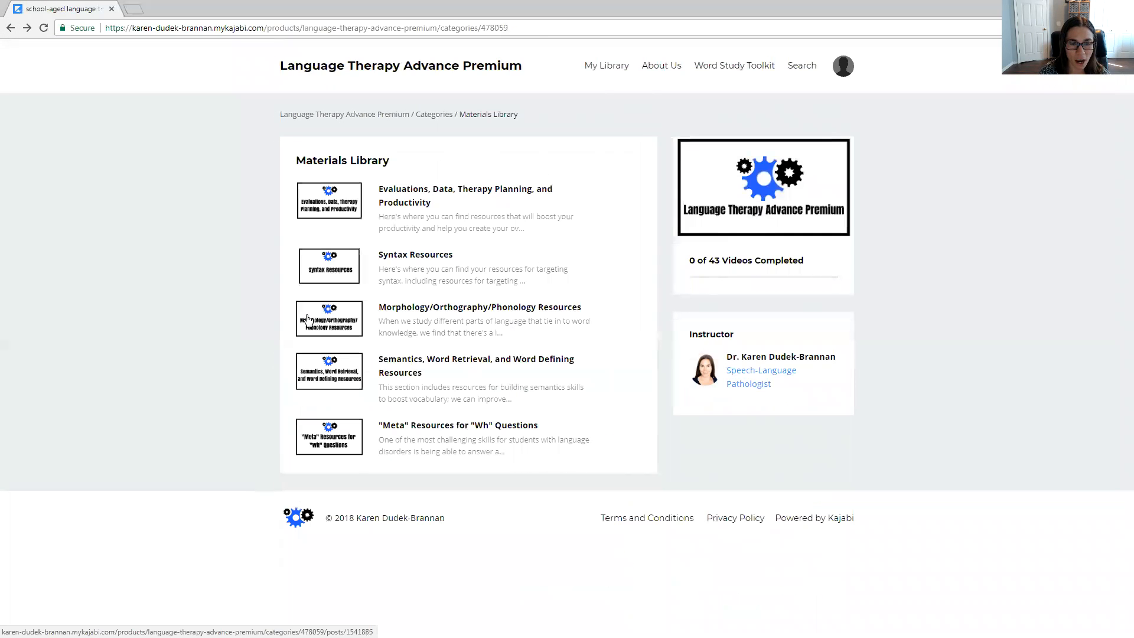
{"action": "mouse_move", "coordinate": [454, 381]}
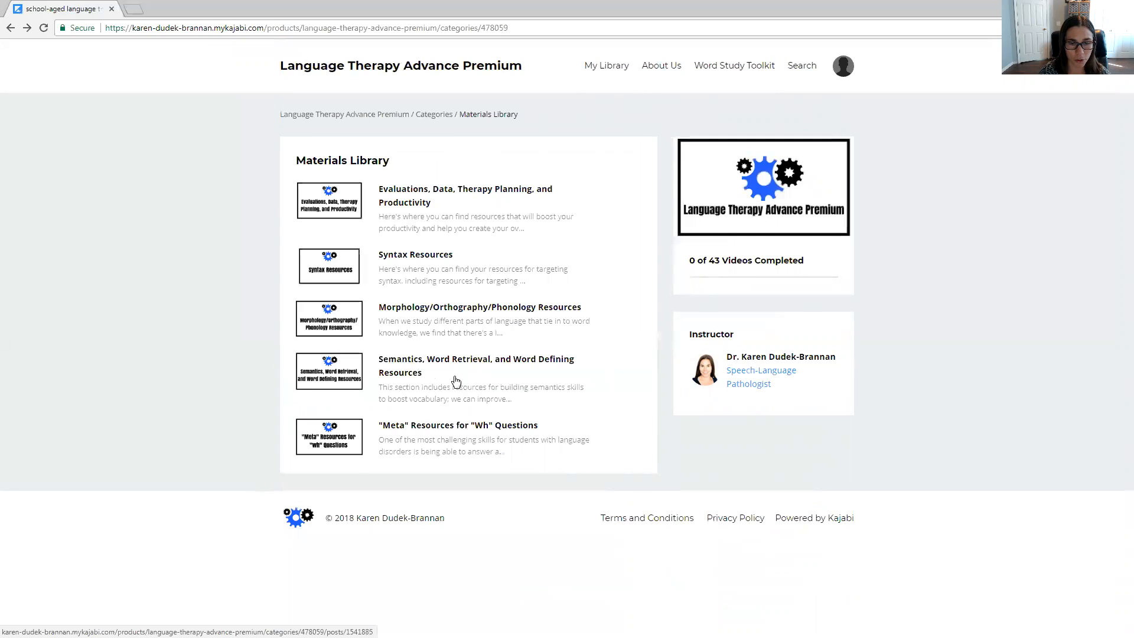
{"action": "mouse_move", "coordinate": [295, 353]}
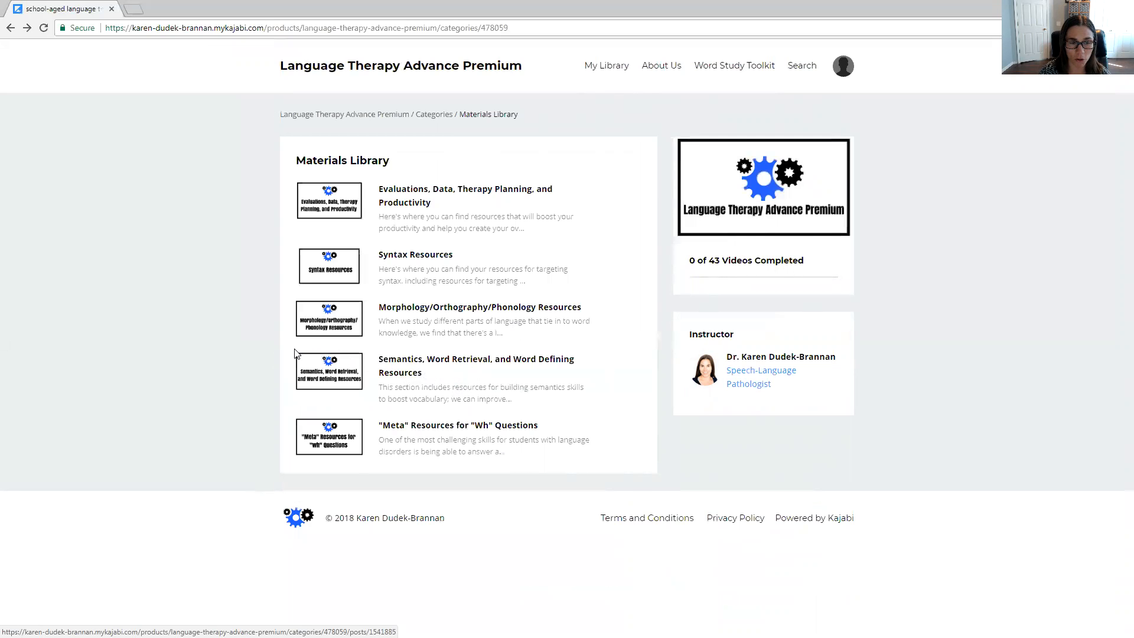
{"action": "mouse_move", "coordinate": [281, 344]}
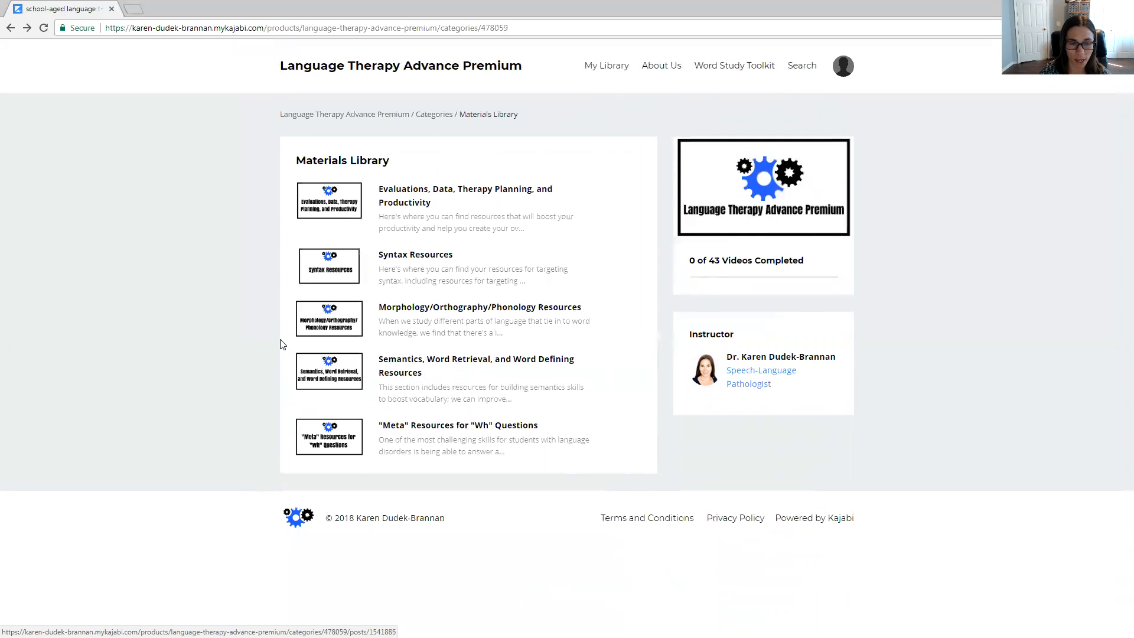
{"action": "mouse_move", "coordinate": [282, 320]}
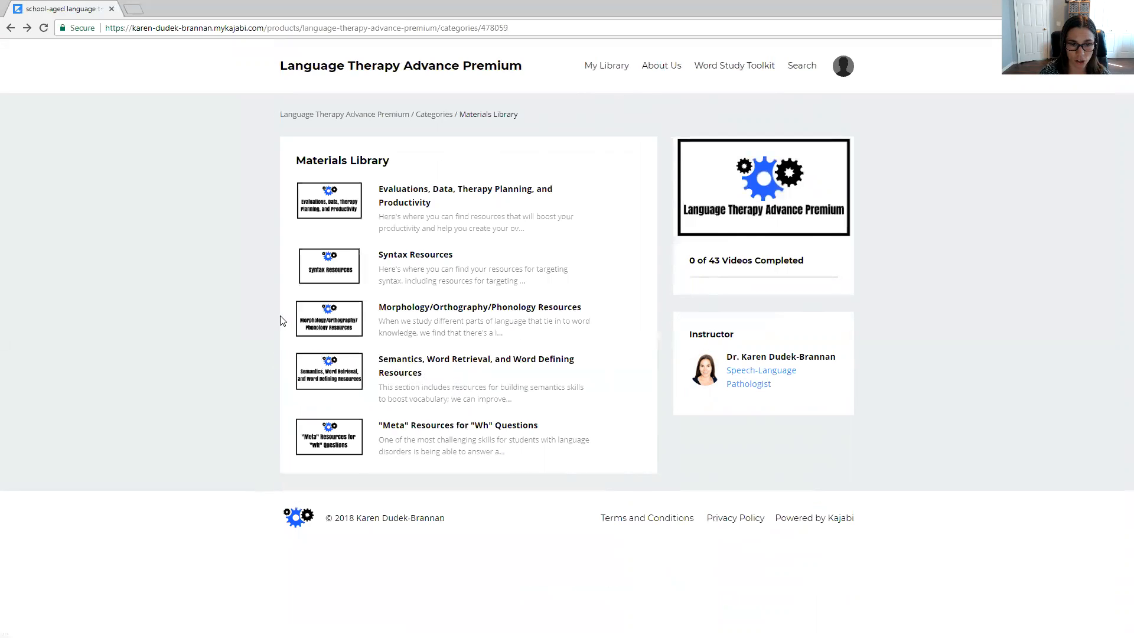
{"action": "mouse_move", "coordinate": [283, 304]}
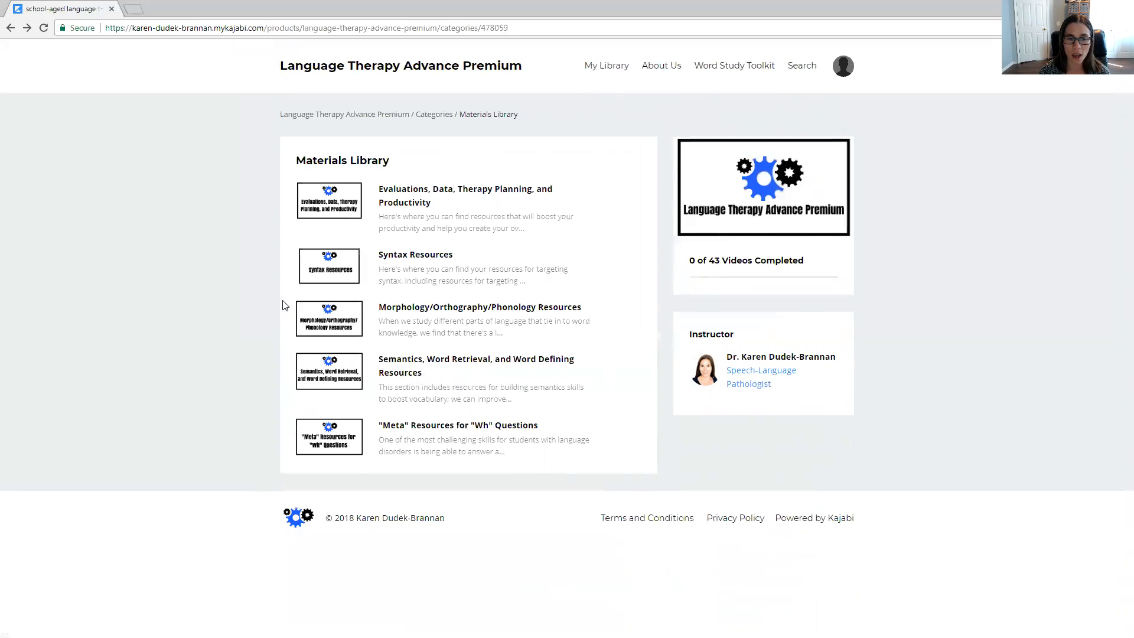
{"action": "mouse_move", "coordinate": [353, 343]}
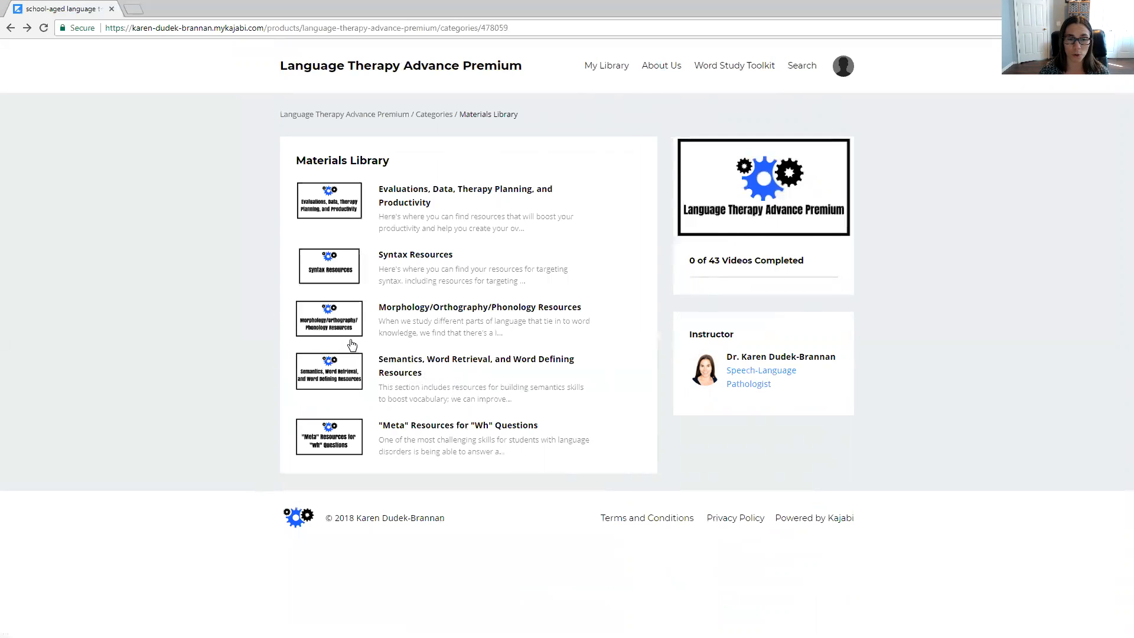
{"action": "mouse_move", "coordinate": [331, 325]}
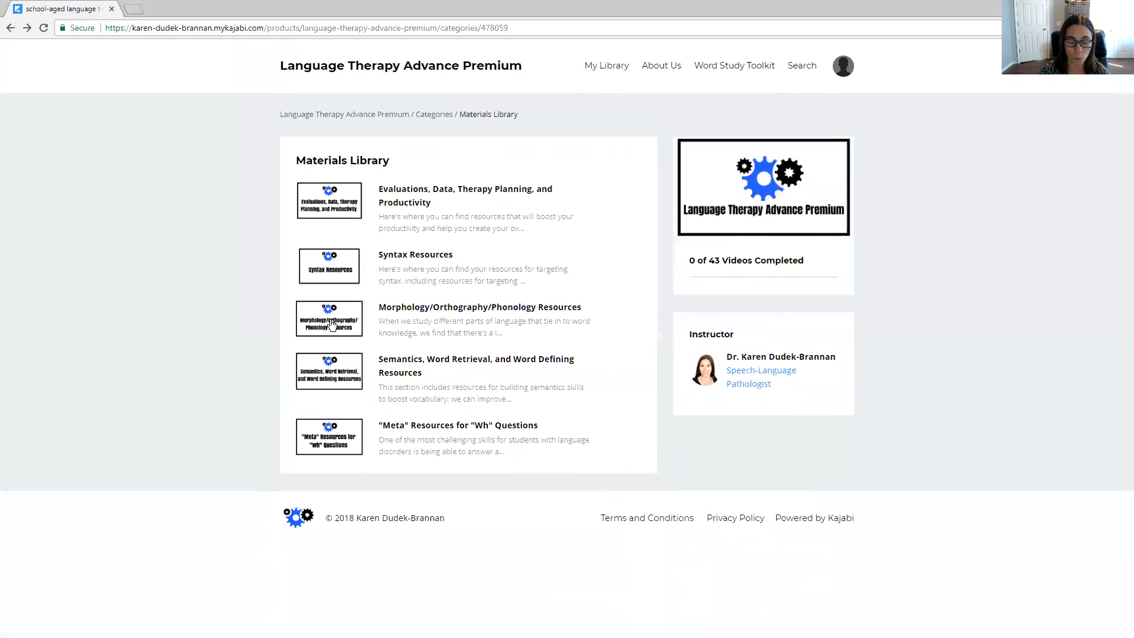
{"action": "mouse_move", "coordinate": [330, 324]}
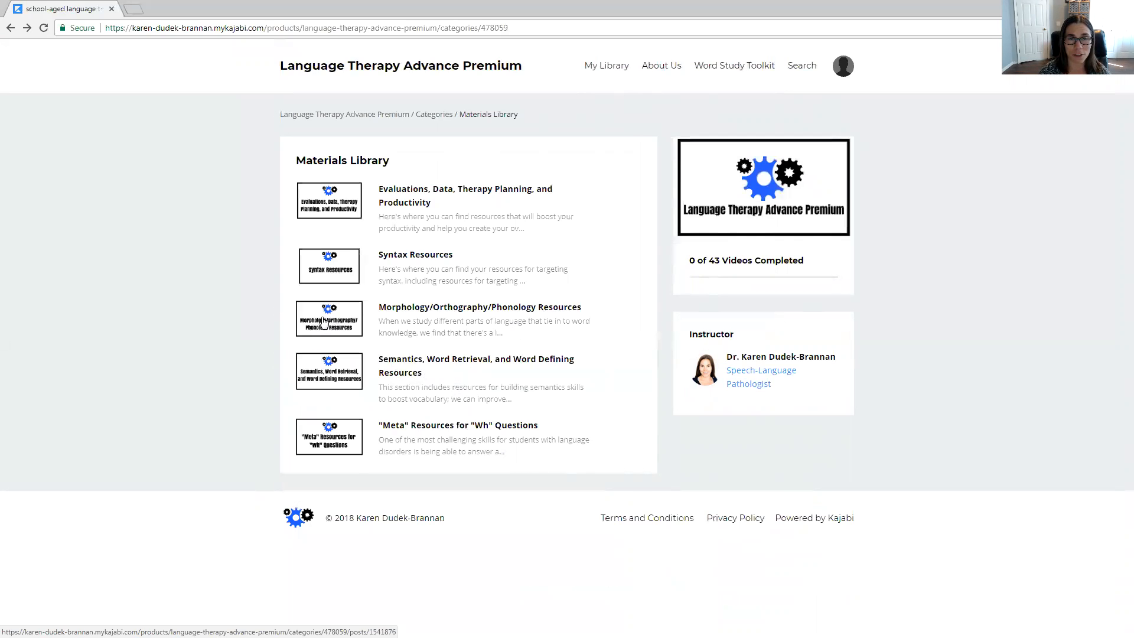
{"action": "mouse_move", "coordinate": [318, 324]}
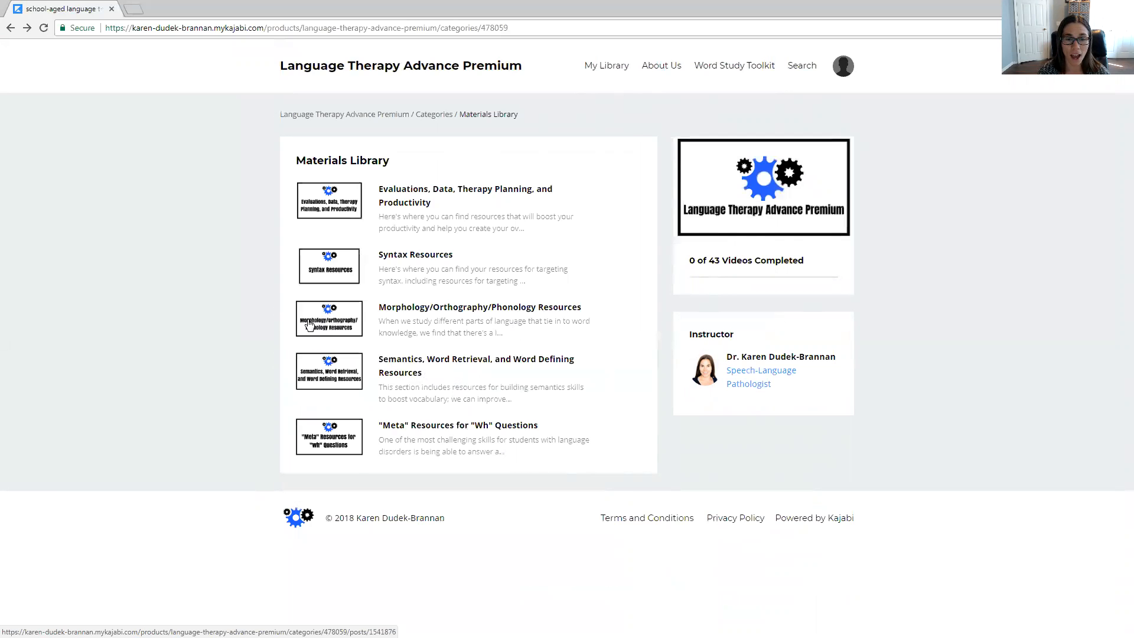
{"action": "mouse_move", "coordinate": [323, 325]}
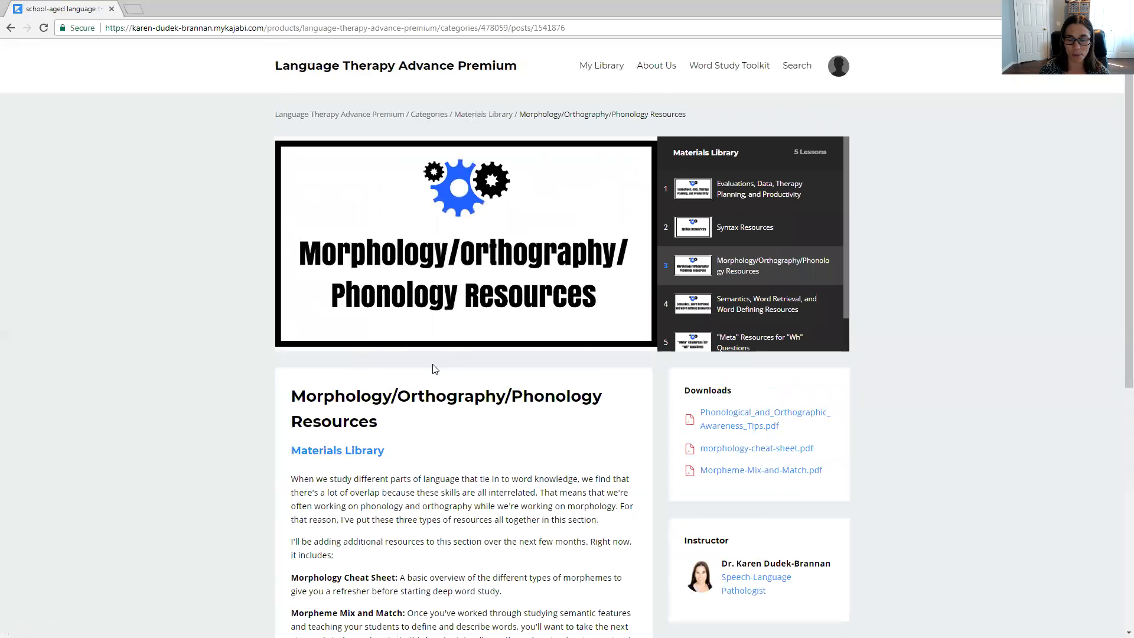
- Review the Morphology/Orthography/Phonology lesson's three PDFs, then go back to the Materials Library
{"action": "scroll", "scroll_direction": "down", "scroll_amount": 3}
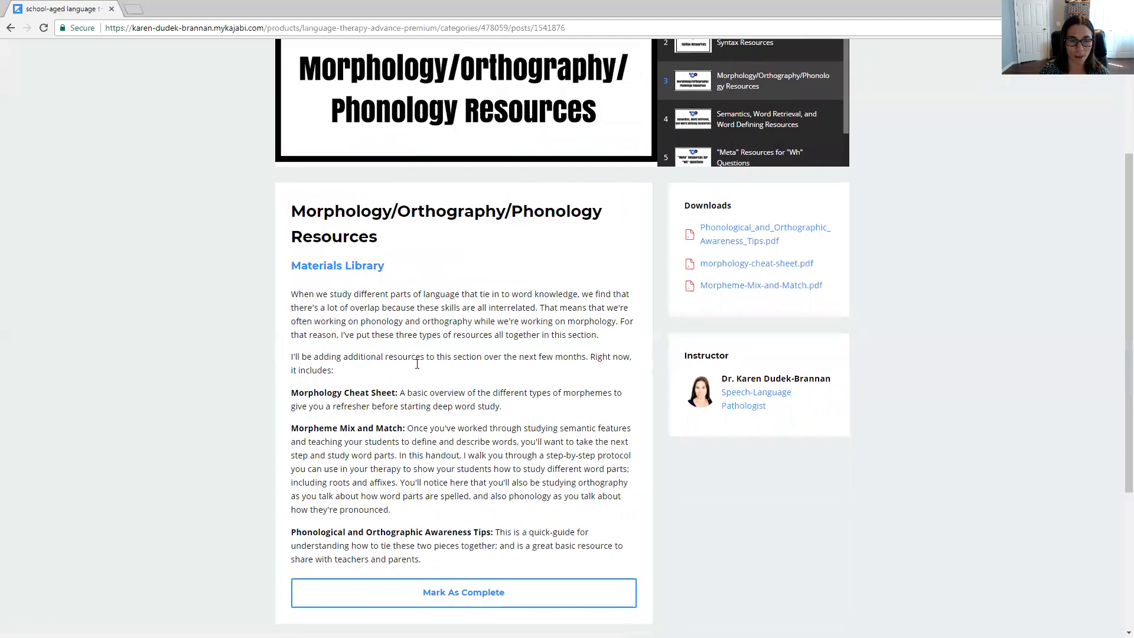
{"action": "scroll", "scroll_direction": "down", "scroll_amount": 3}
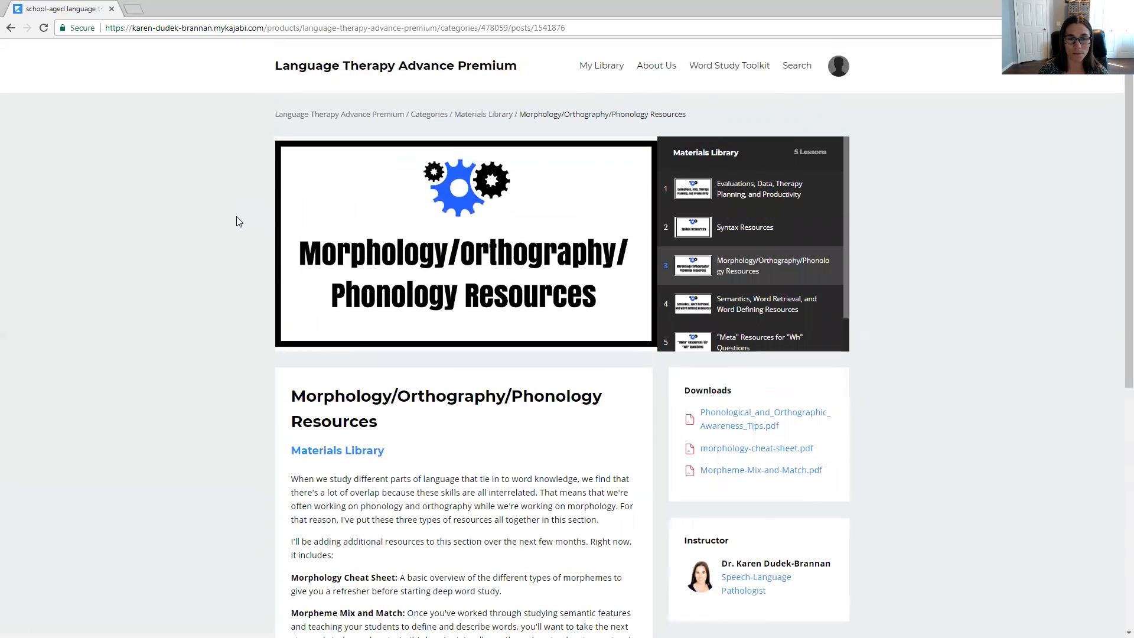
{"action": "mouse_move", "coordinate": [204, 236]}
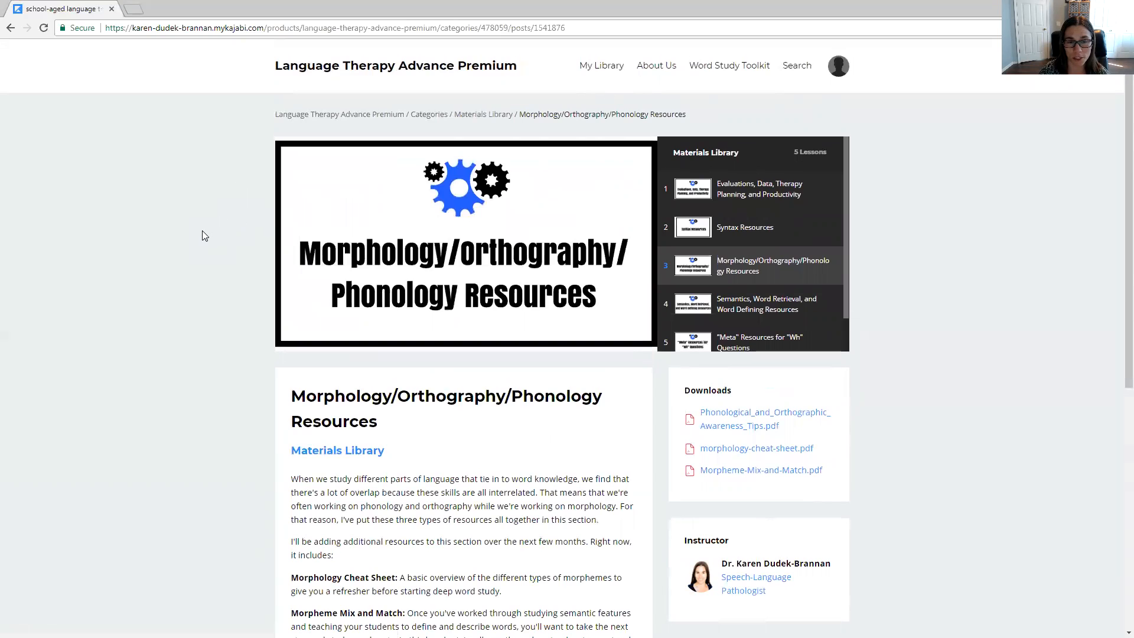
{"action": "mouse_move", "coordinate": [103, 182]}
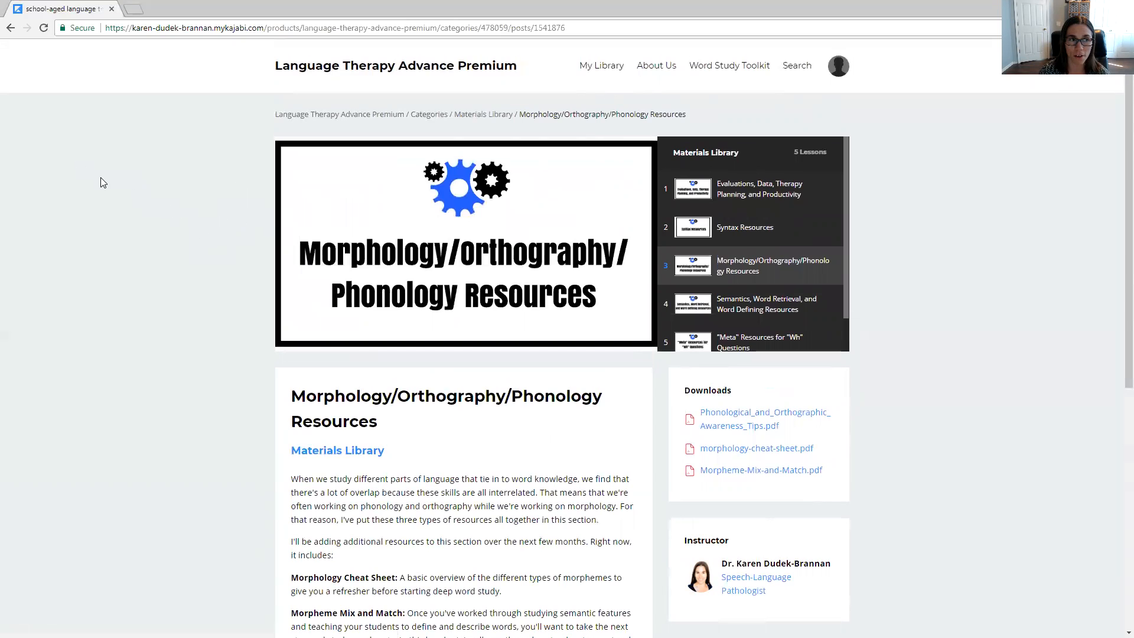
{"action": "mouse_move", "coordinate": [42, 96]}
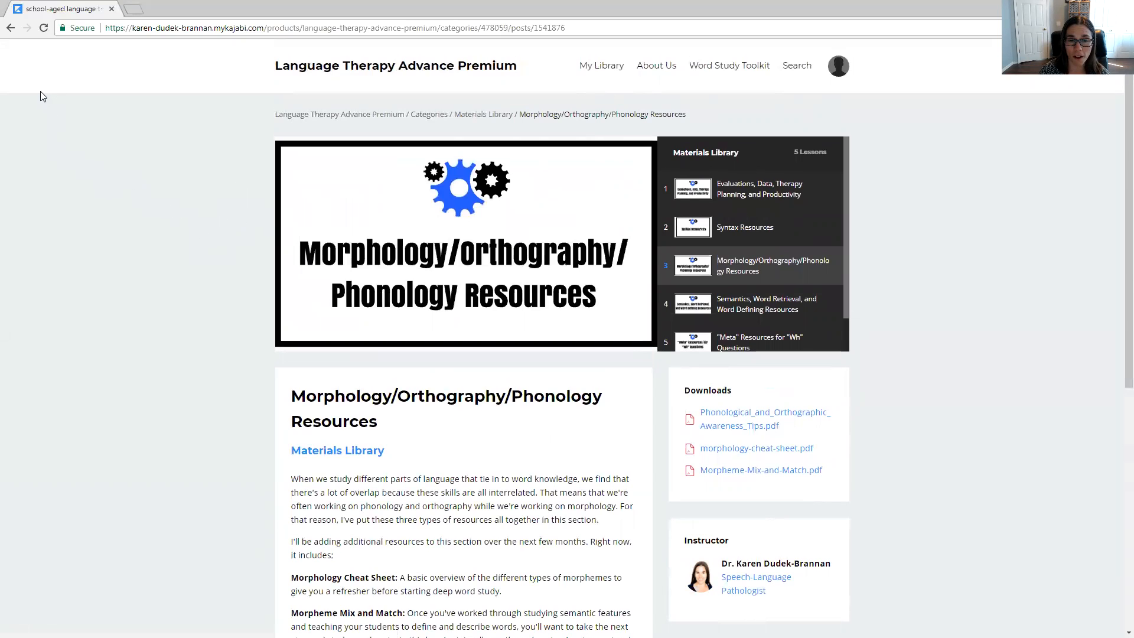
{"action": "mouse_move", "coordinate": [18, 60]}
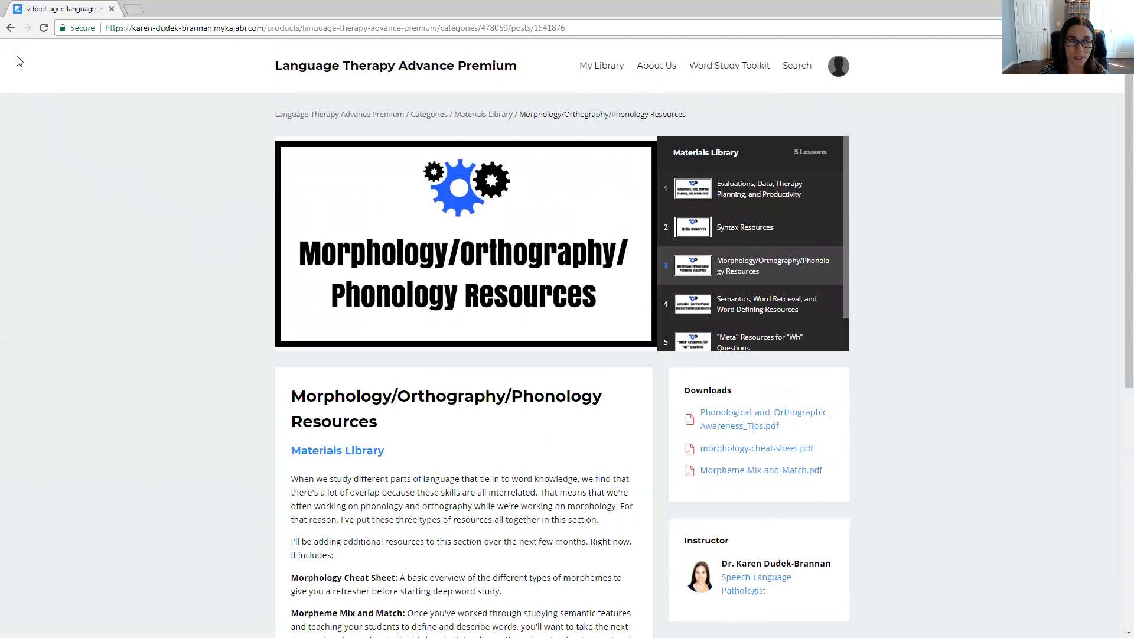
{"action": "left_click", "coordinate": [482, 114]}
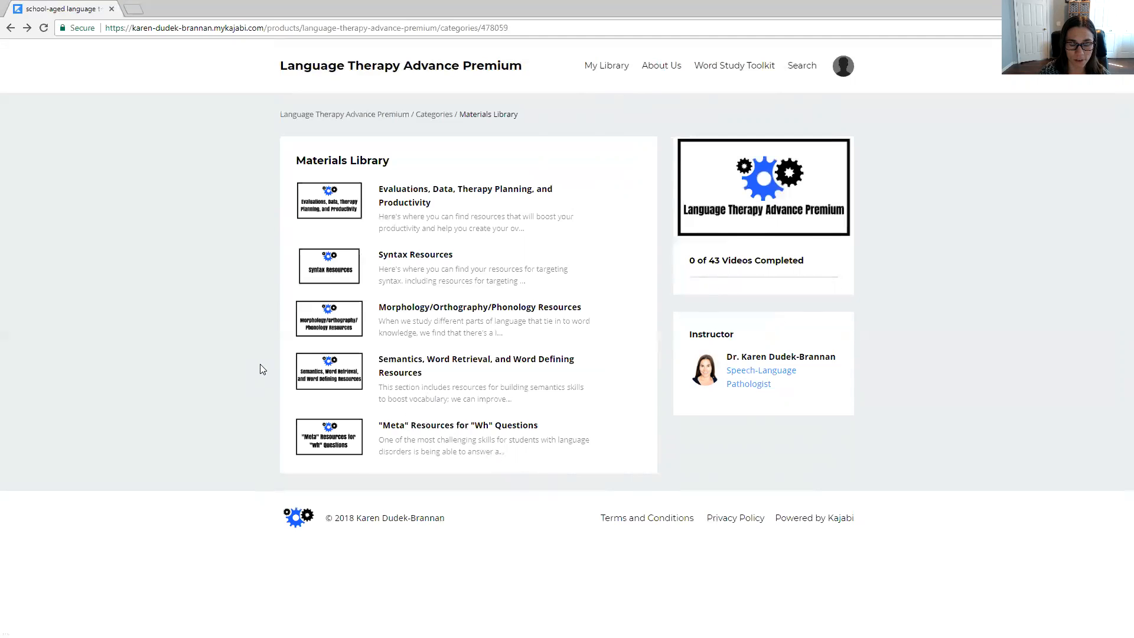
{"action": "mouse_move", "coordinate": [333, 372]}
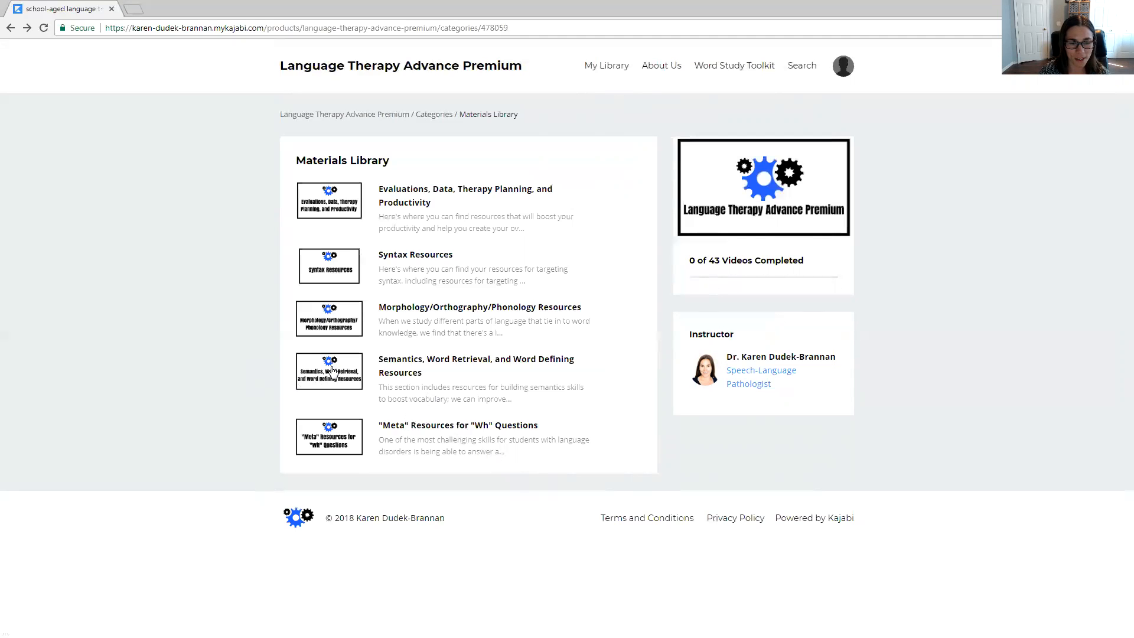
{"action": "mouse_move", "coordinate": [330, 371]}
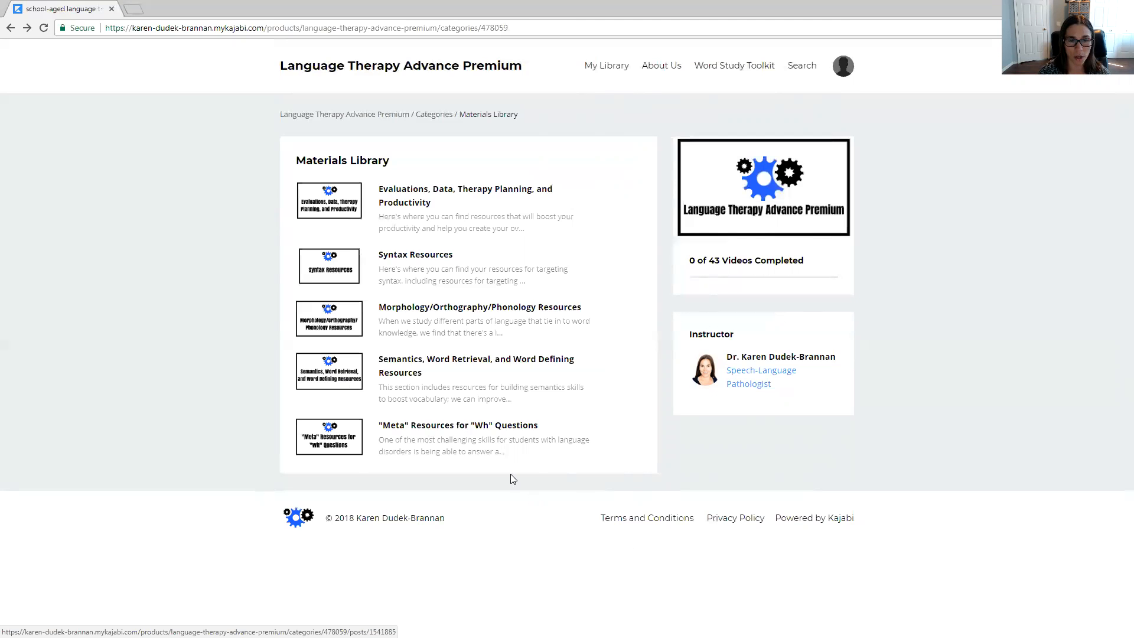
- Open the Semantics, Word Retrieval, and Word Defining Resources lesson with six PDFs
{"action": "left_click", "coordinate": [475, 365]}
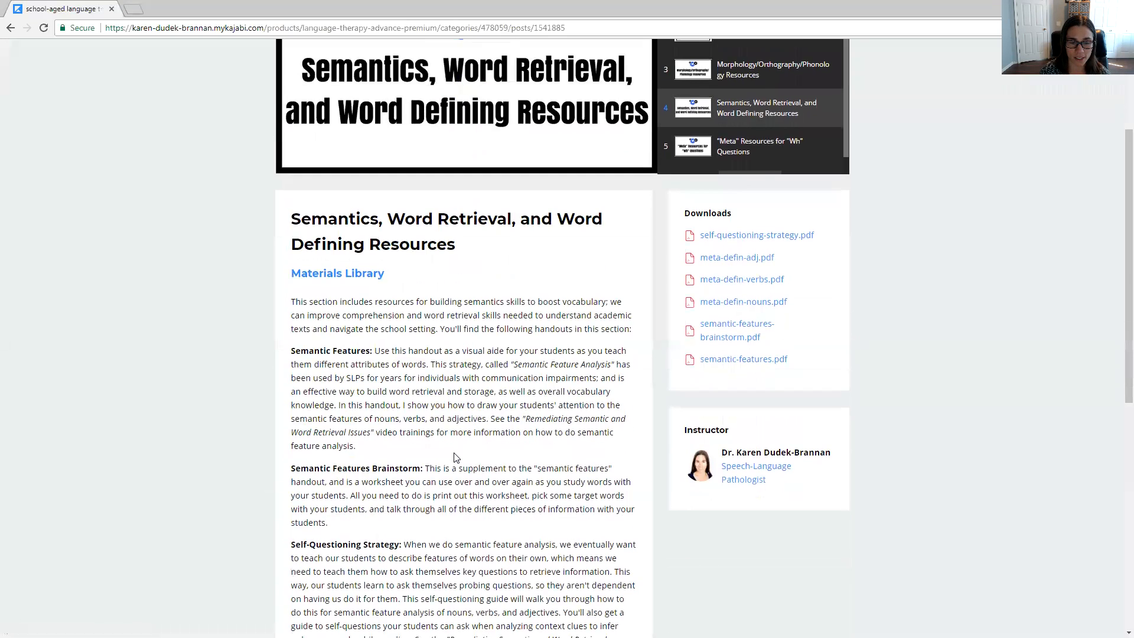
- Scroll through the handout descriptions down to Meta Definitions for Nouns, Verbs, and Adjectives
{"action": "scroll", "scroll_direction": "down", "scroll_amount": 3}
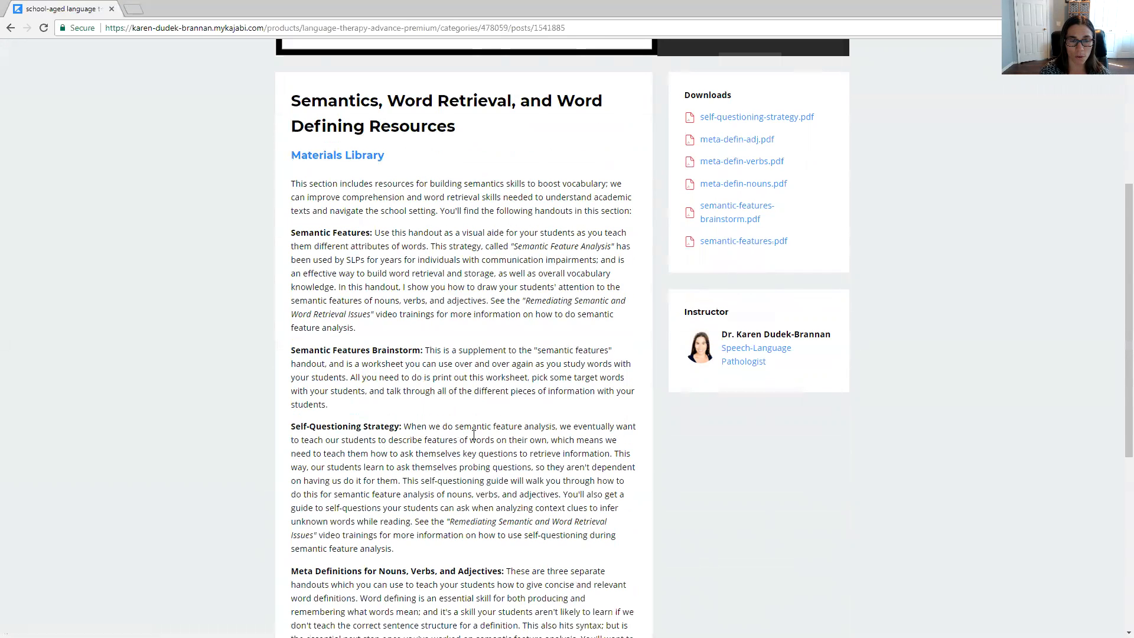
{"action": "scroll", "scroll_direction": "down", "scroll_amount": 3}
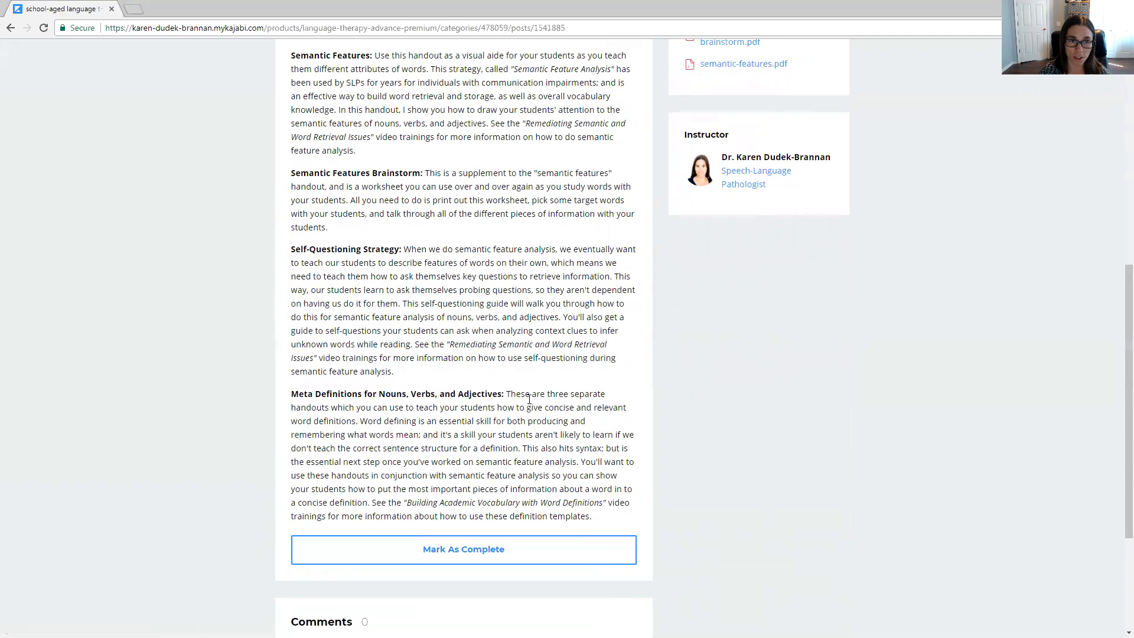
{"action": "mouse_move", "coordinate": [520, 404]}
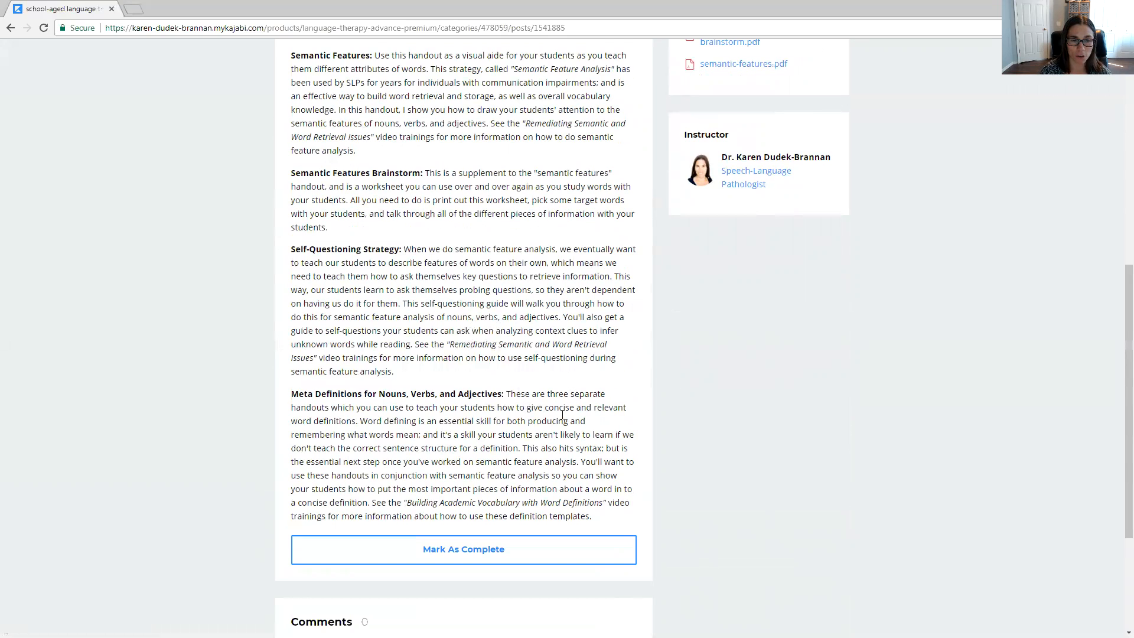
{"action": "mouse_move", "coordinate": [420, 248]}
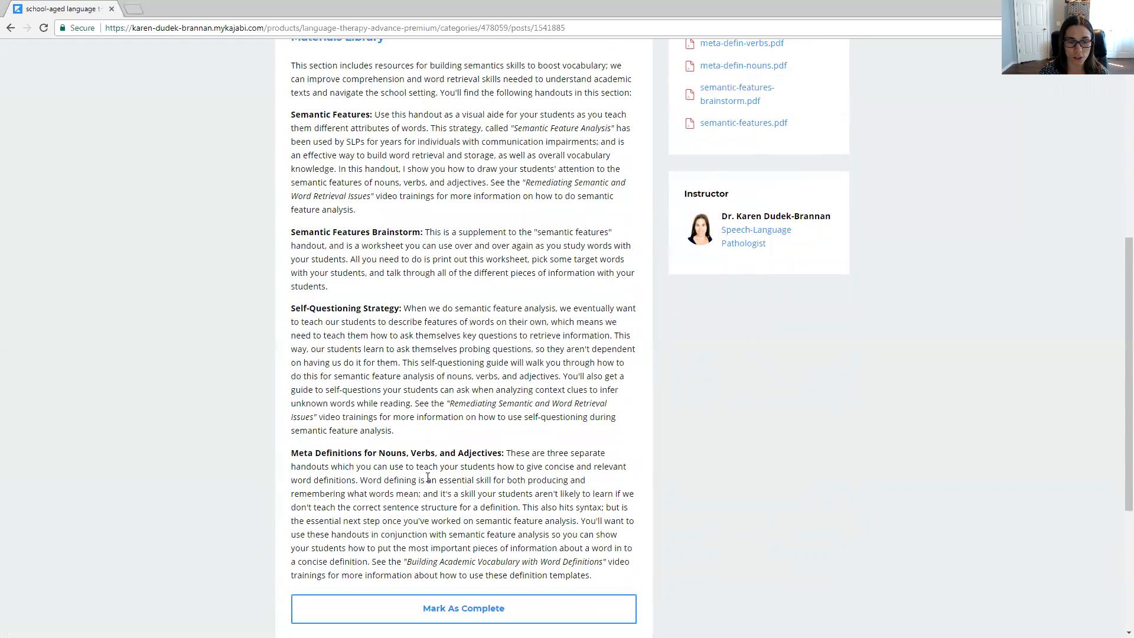
{"action": "mouse_move", "coordinate": [615, 485]}
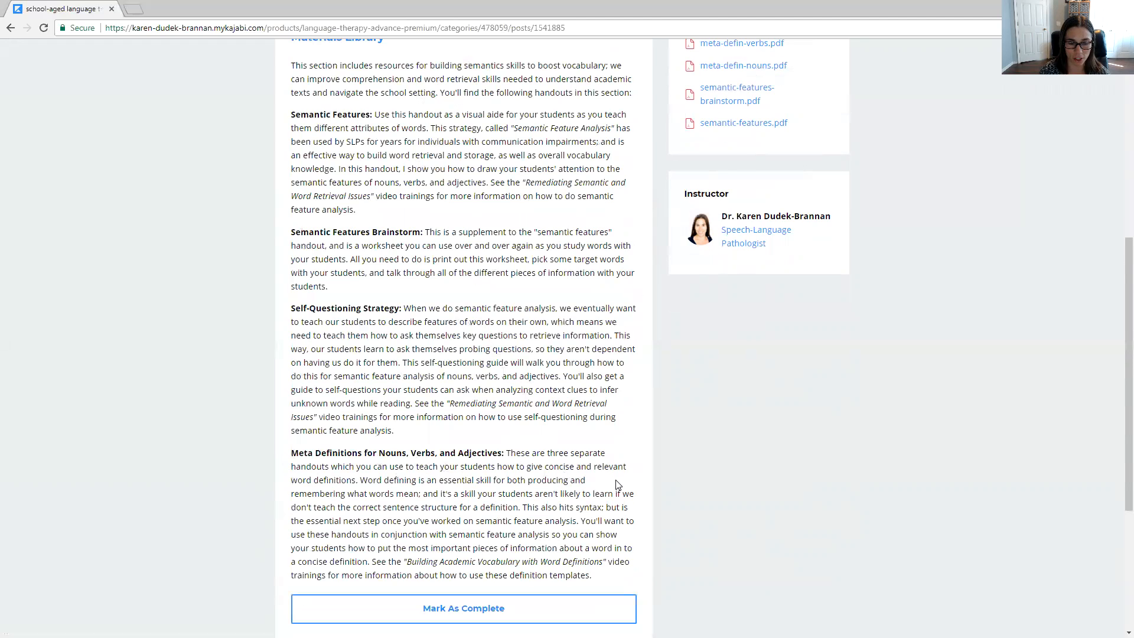
{"action": "mouse_move", "coordinate": [610, 485]}
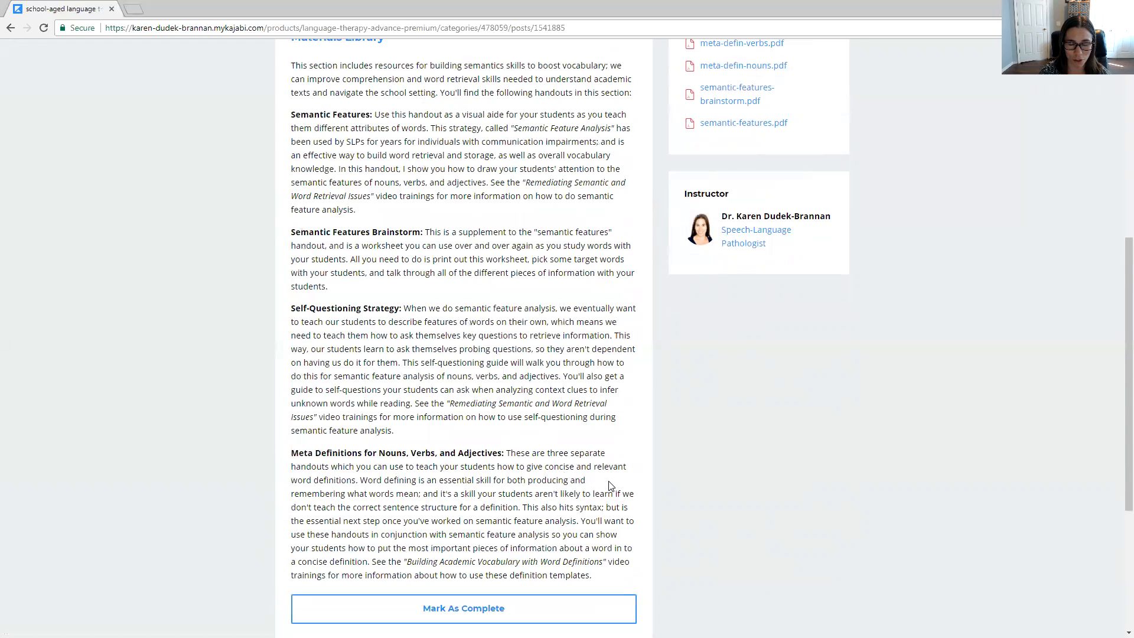
{"action": "mouse_move", "coordinate": [562, 465]}
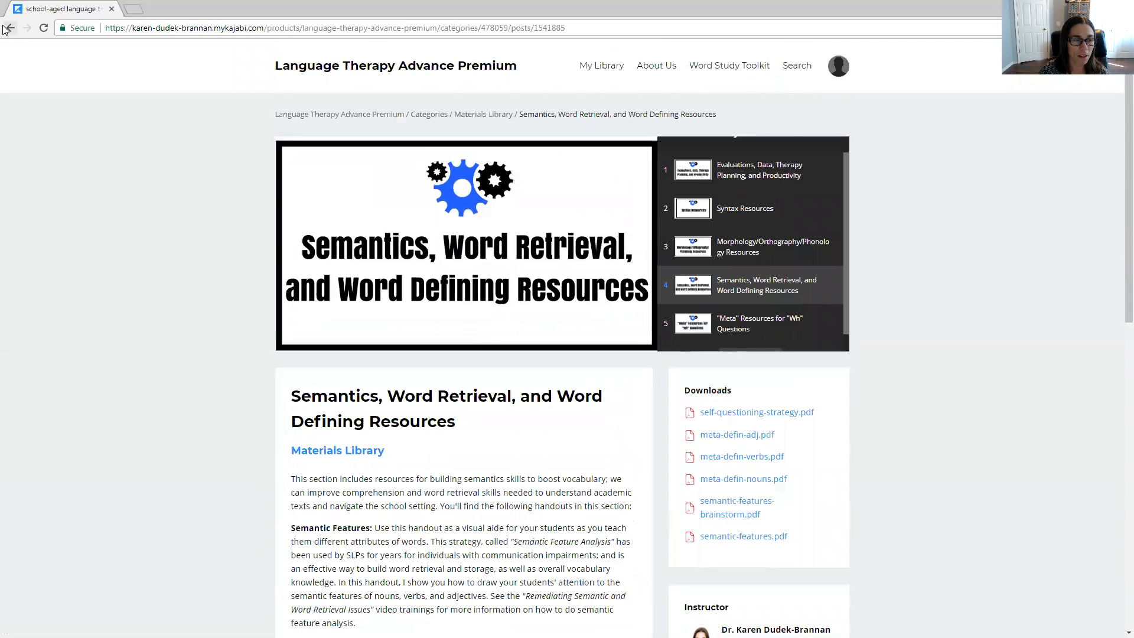
- Go back to the Materials Library overview listing its five resource lessons
{"action": "left_click", "coordinate": [9, 27]}
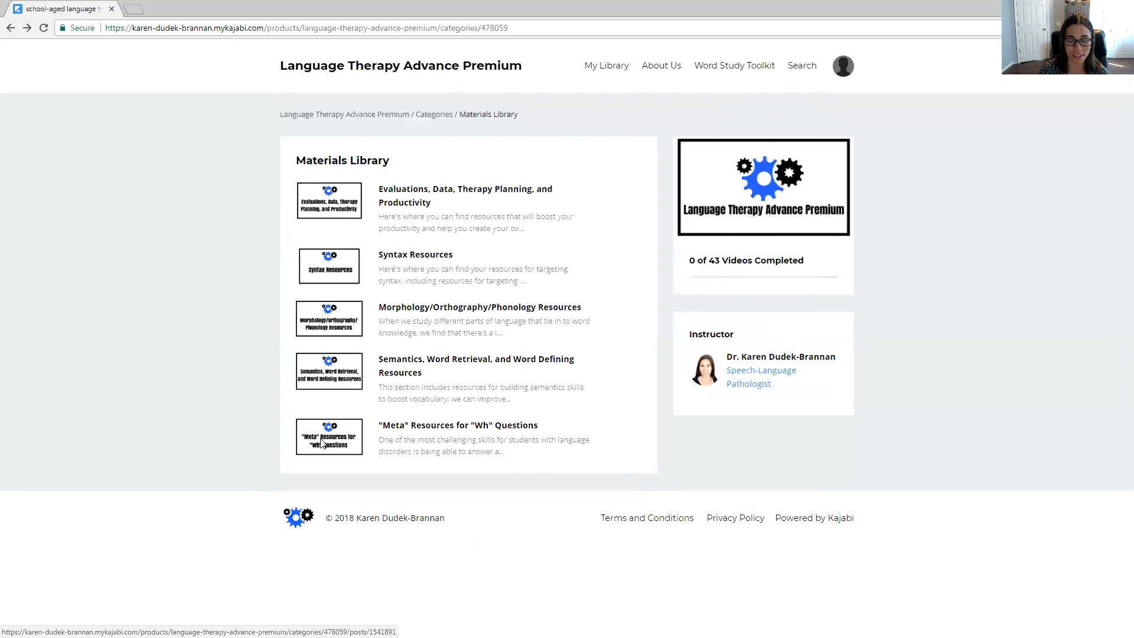
- Open the "Meta" Resources for "Wh" Questions lesson and view its three PDFs
{"action": "left_click", "coordinate": [330, 436]}
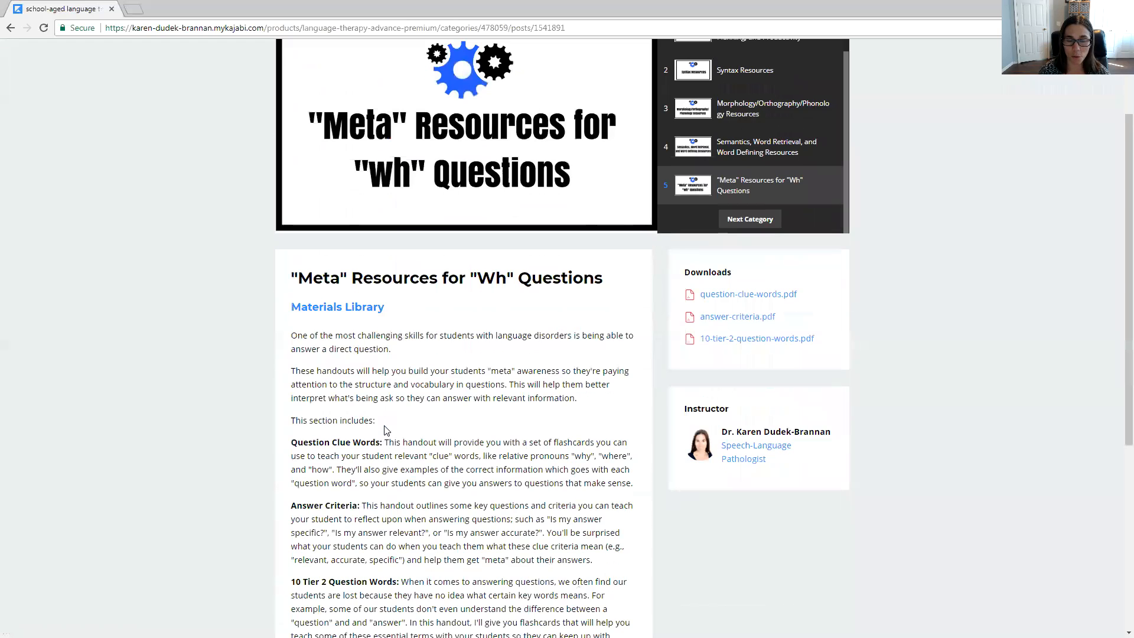
{"action": "mouse_move", "coordinate": [381, 431]}
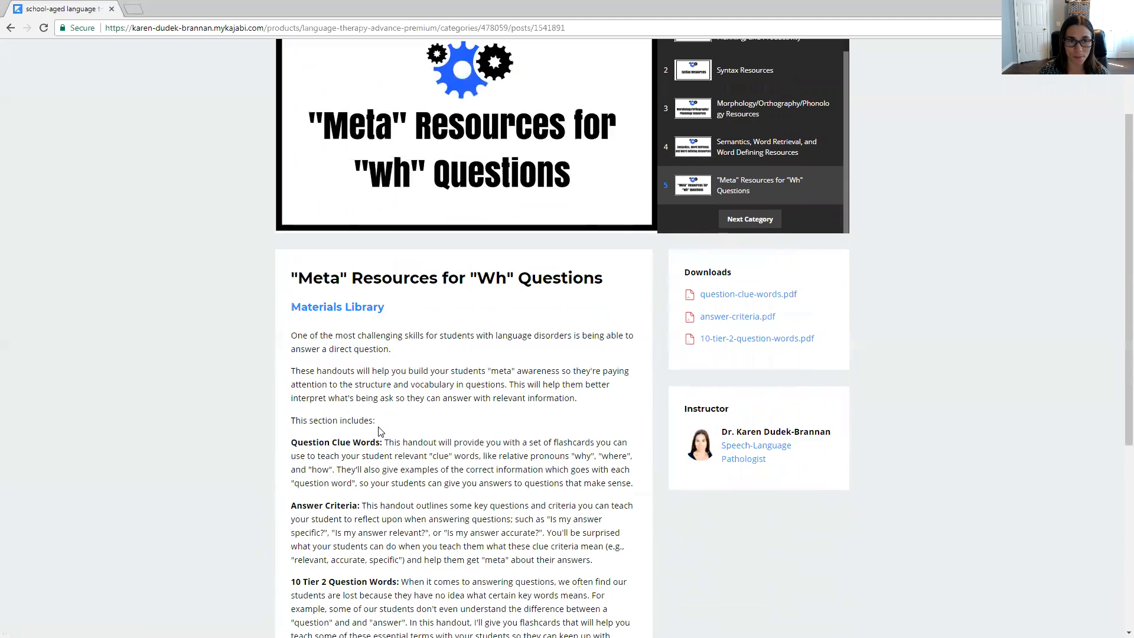
{"action": "mouse_move", "coordinate": [379, 432]}
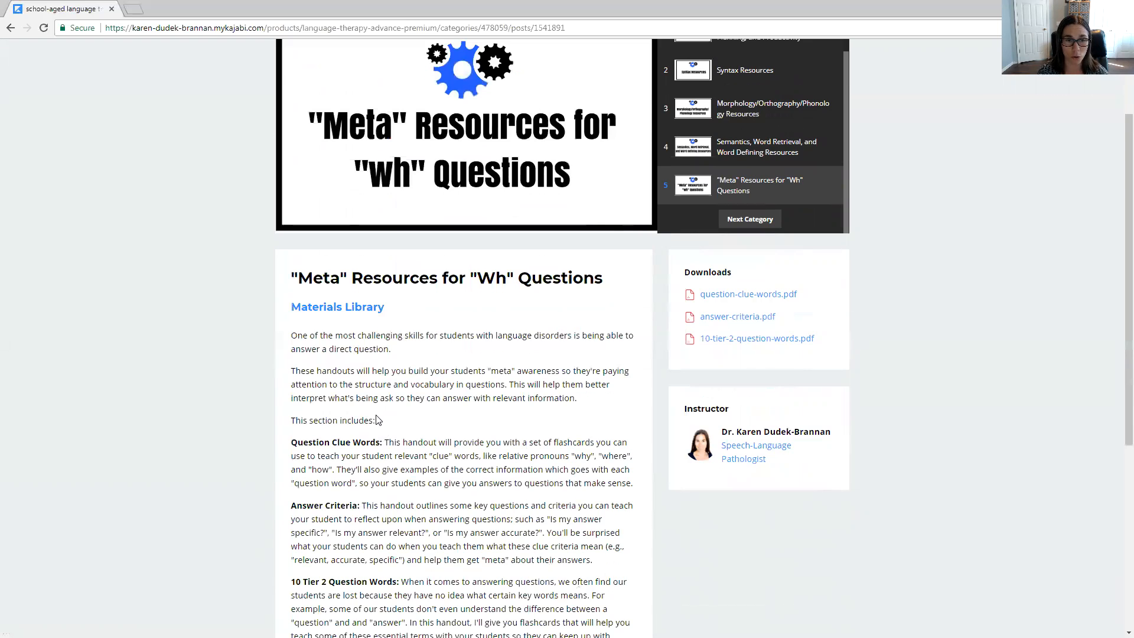
{"action": "scroll", "scroll_direction": "down", "scroll_amount": 3}
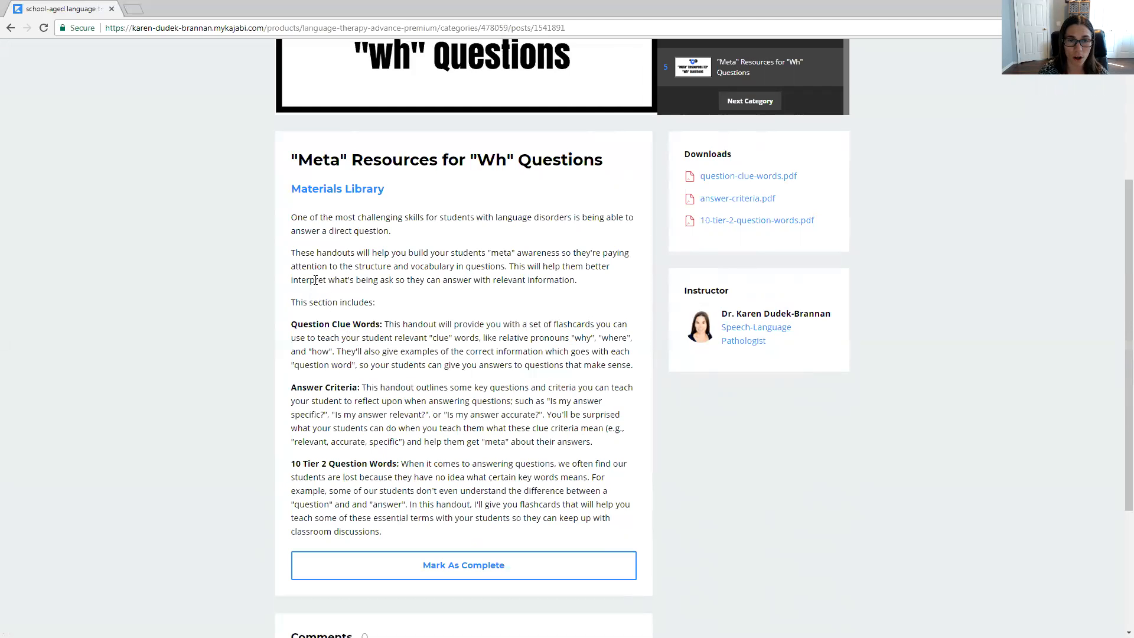
{"action": "mouse_move", "coordinate": [340, 278]}
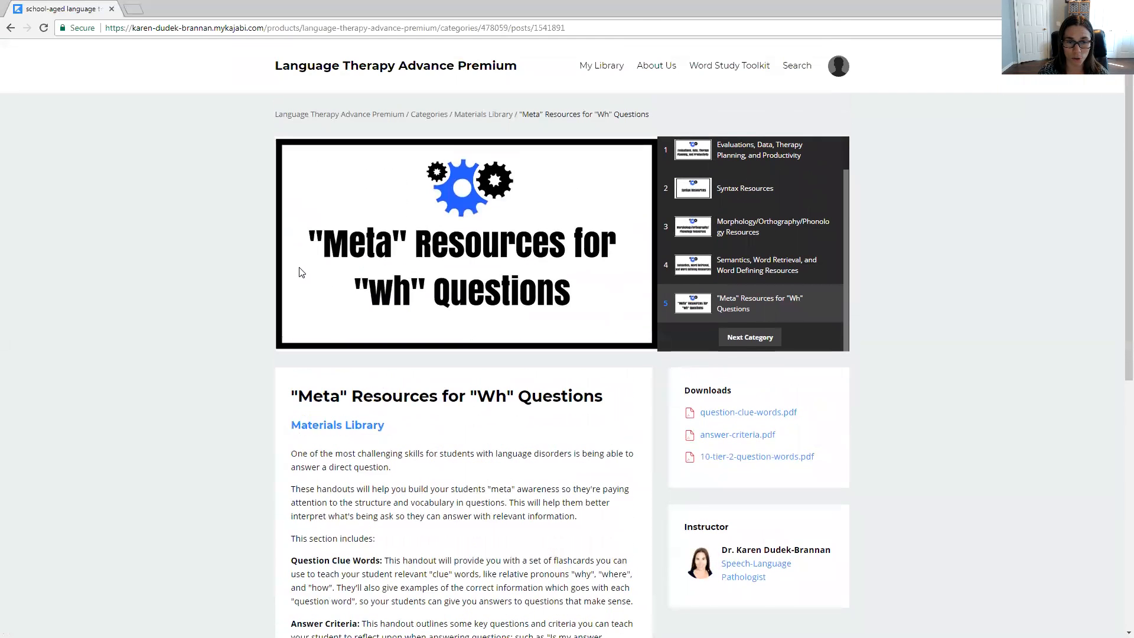
{"action": "mouse_move", "coordinate": [114, 138]}
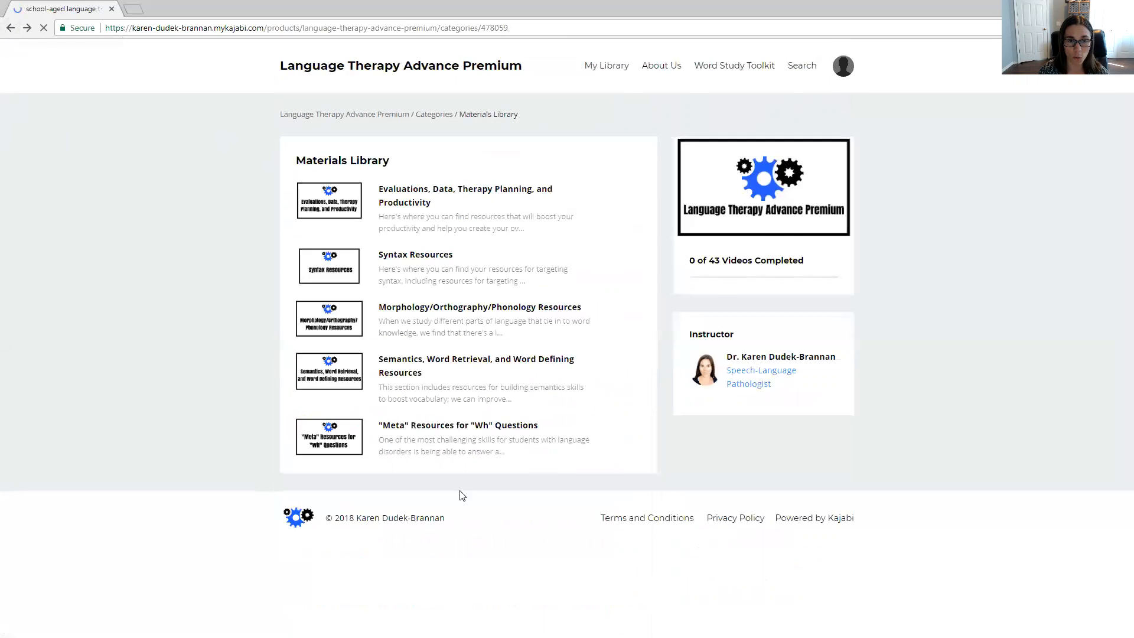
{"action": "mouse_move", "coordinate": [498, 506]}
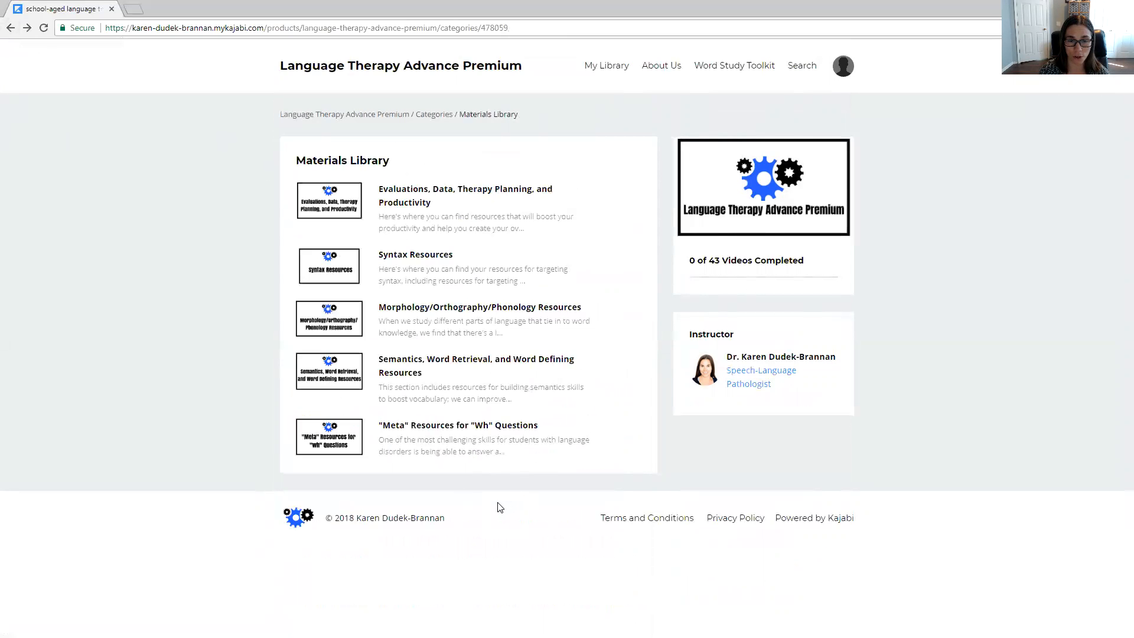
{"action": "mouse_move", "coordinate": [134, 241]}
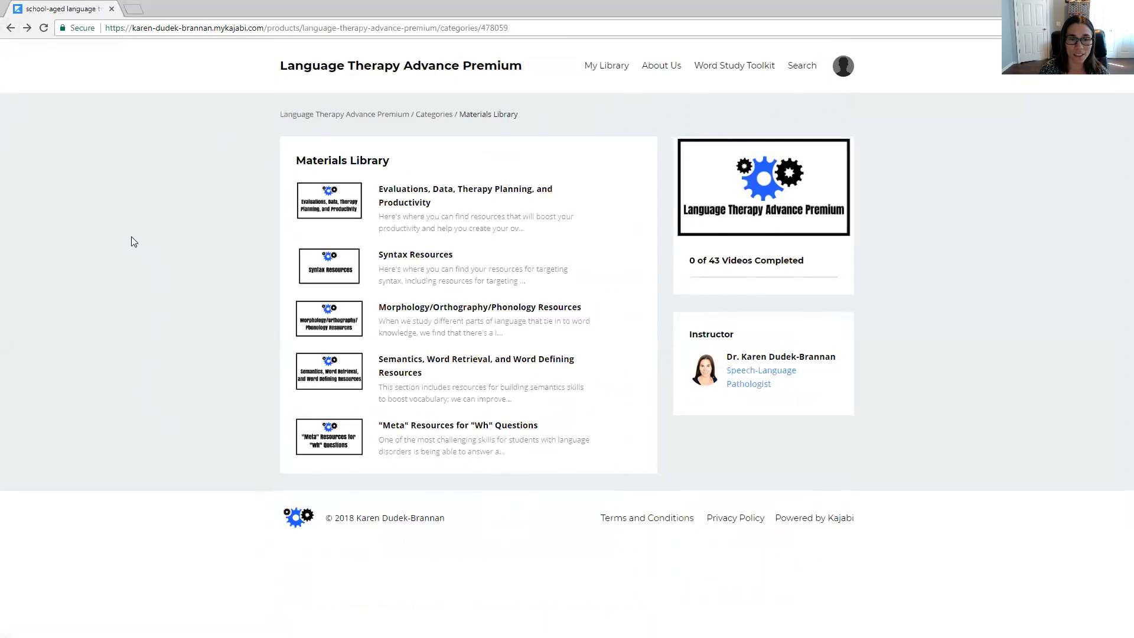
{"action": "mouse_move", "coordinate": [963, 201]}
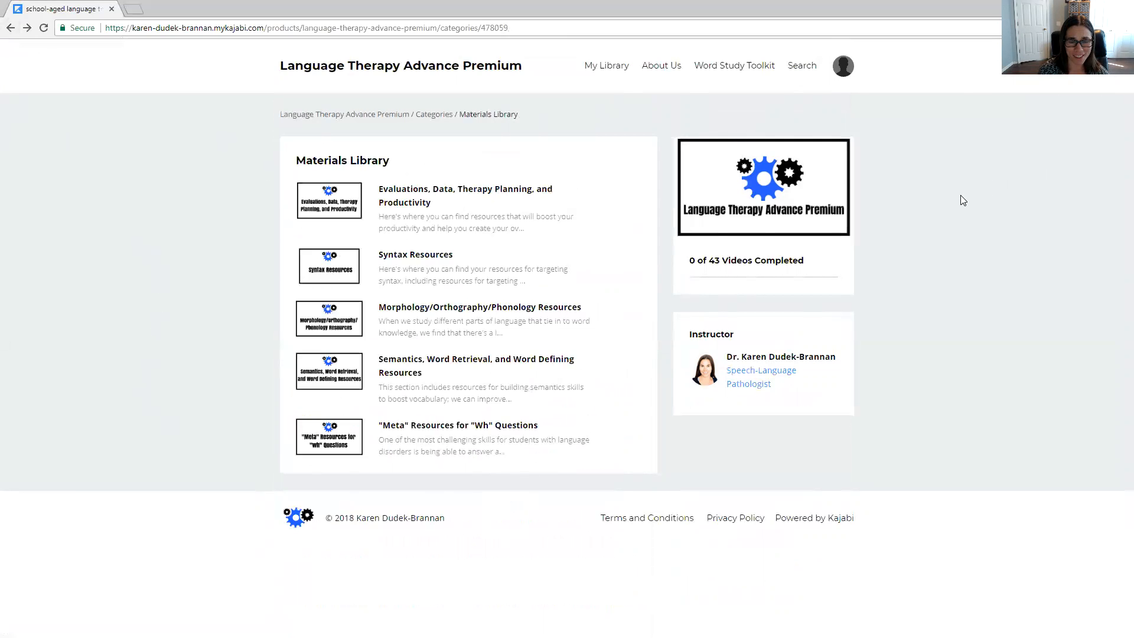
{"action": "mouse_move", "coordinate": [868, 319]}
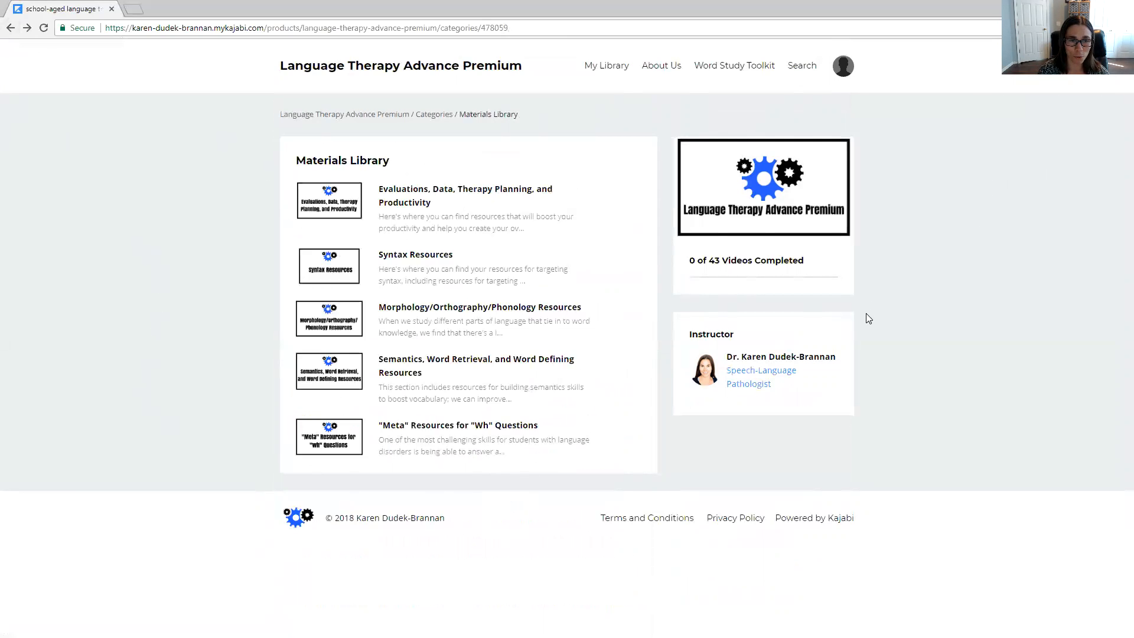
{"action": "mouse_move", "coordinate": [897, 347]}
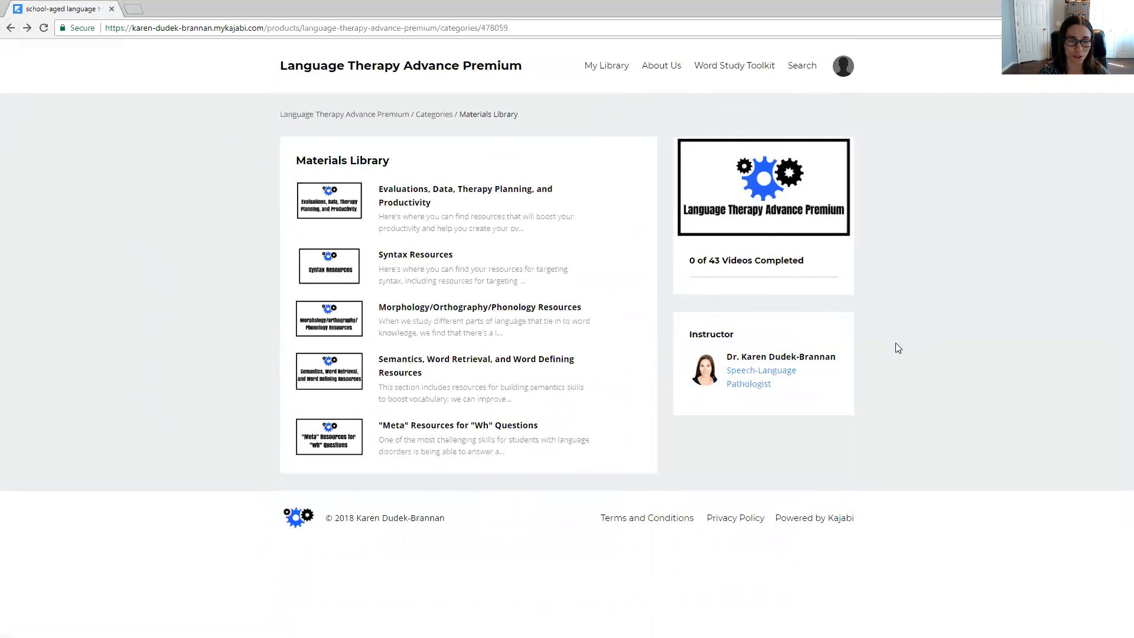
{"action": "mouse_move", "coordinate": [903, 282]}
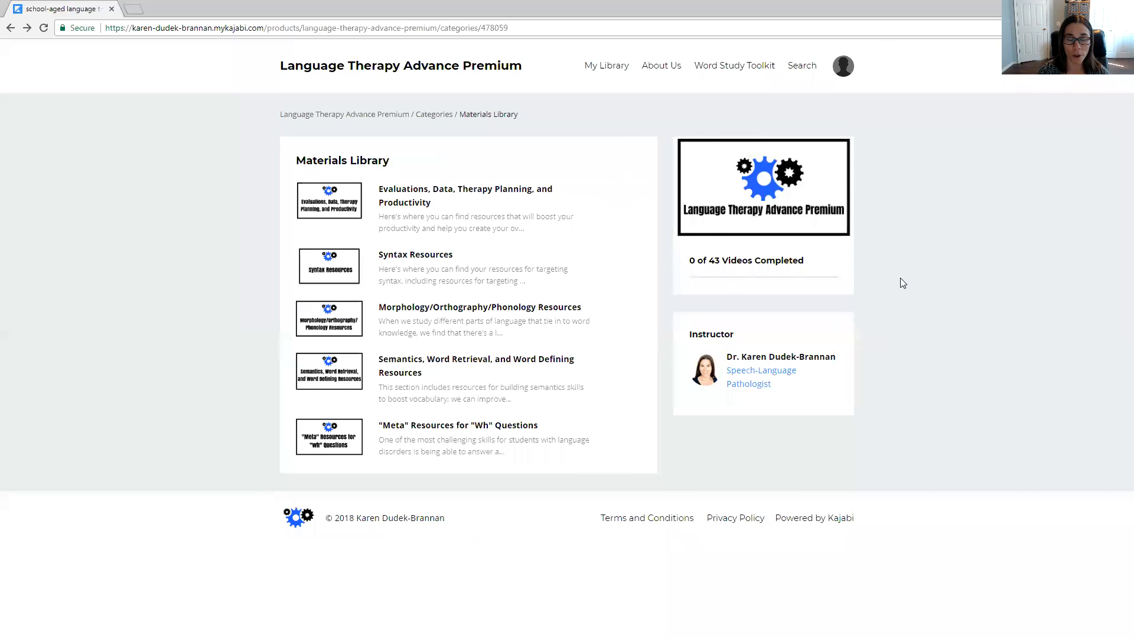
{"action": "mouse_move", "coordinate": [620, 125]}
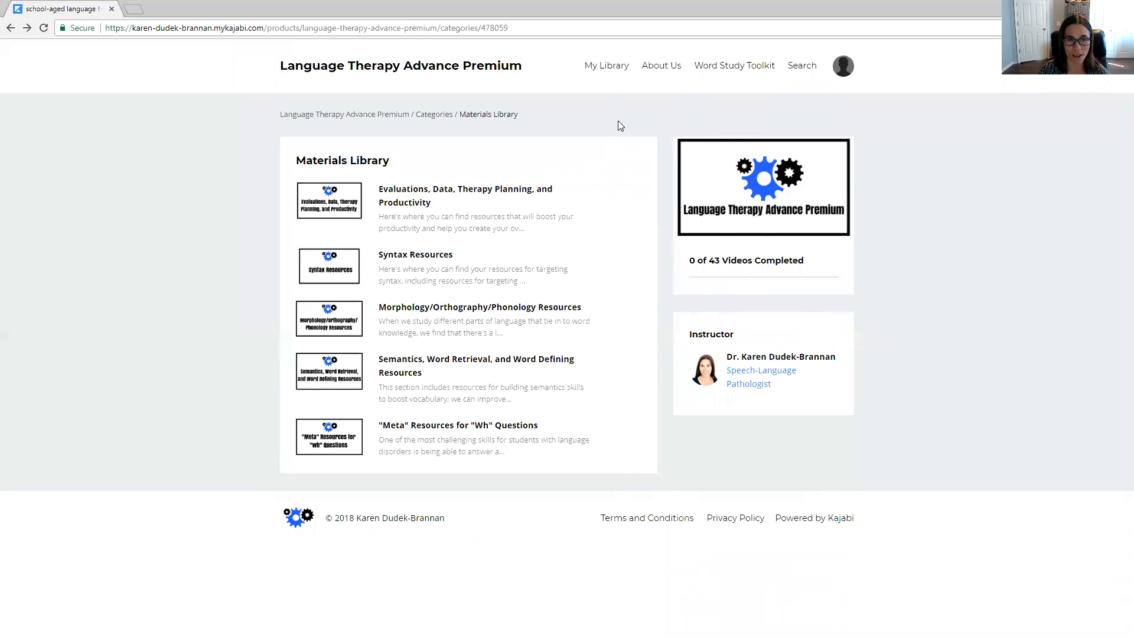
{"action": "mouse_move", "coordinate": [620, 139]}
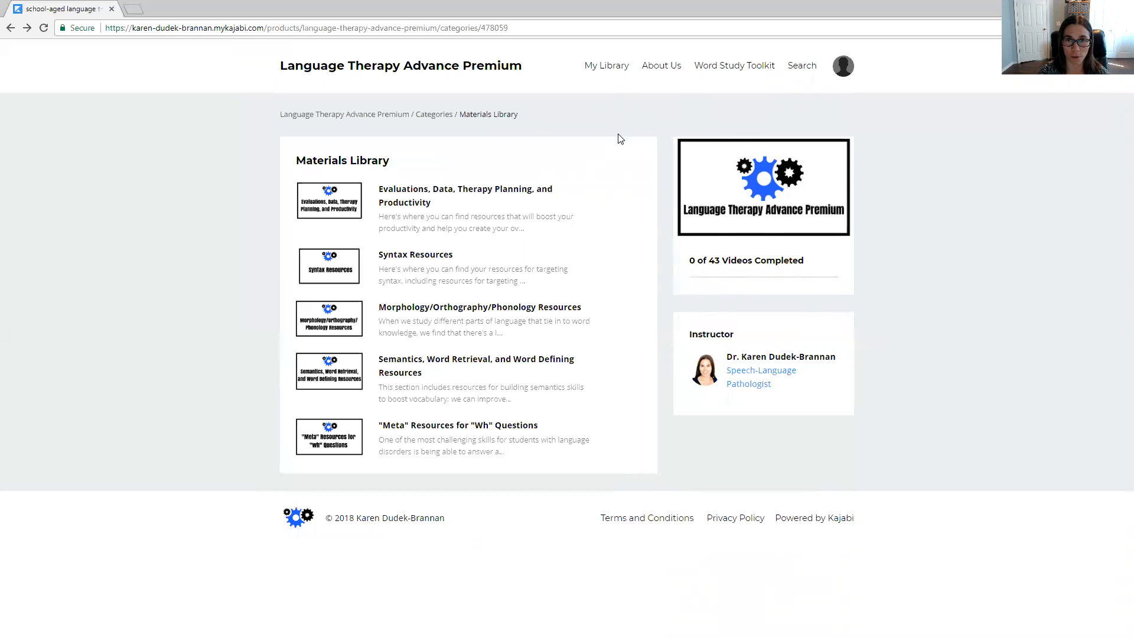
{"action": "mouse_move", "coordinate": [801, 67]}
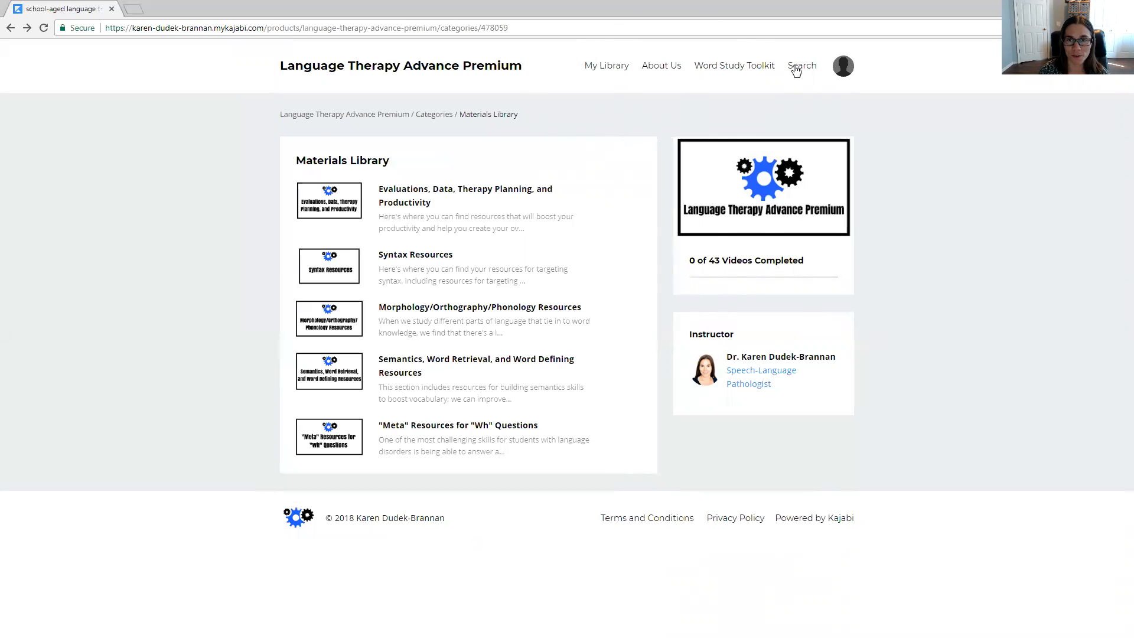
{"action": "mouse_move", "coordinate": [596, 7]}
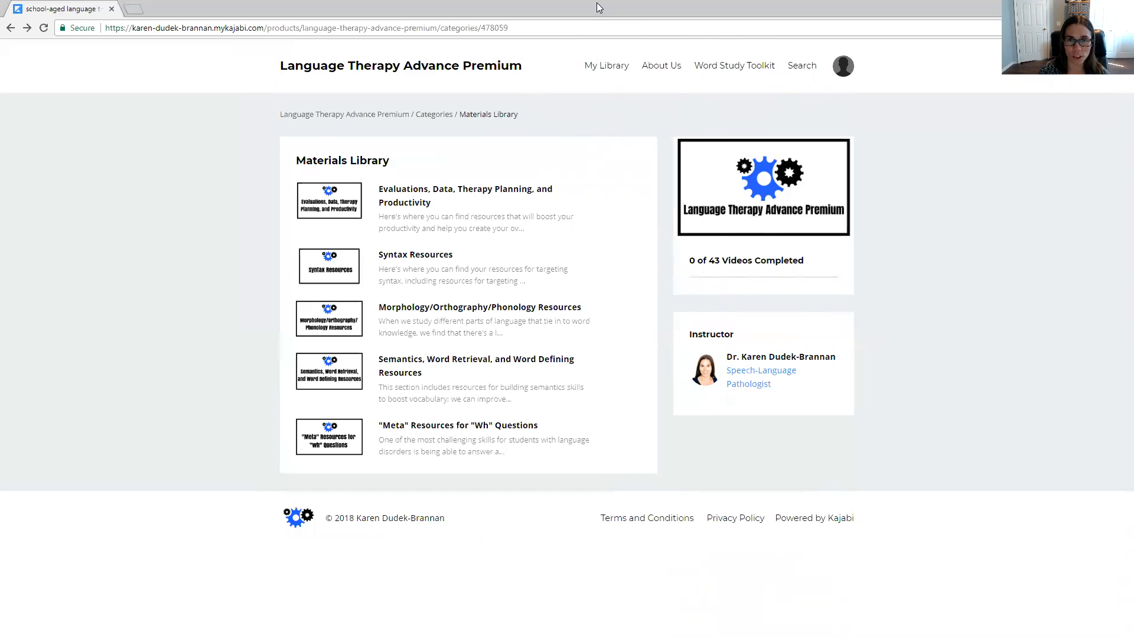
{"action": "mouse_move", "coordinate": [749, 39]}
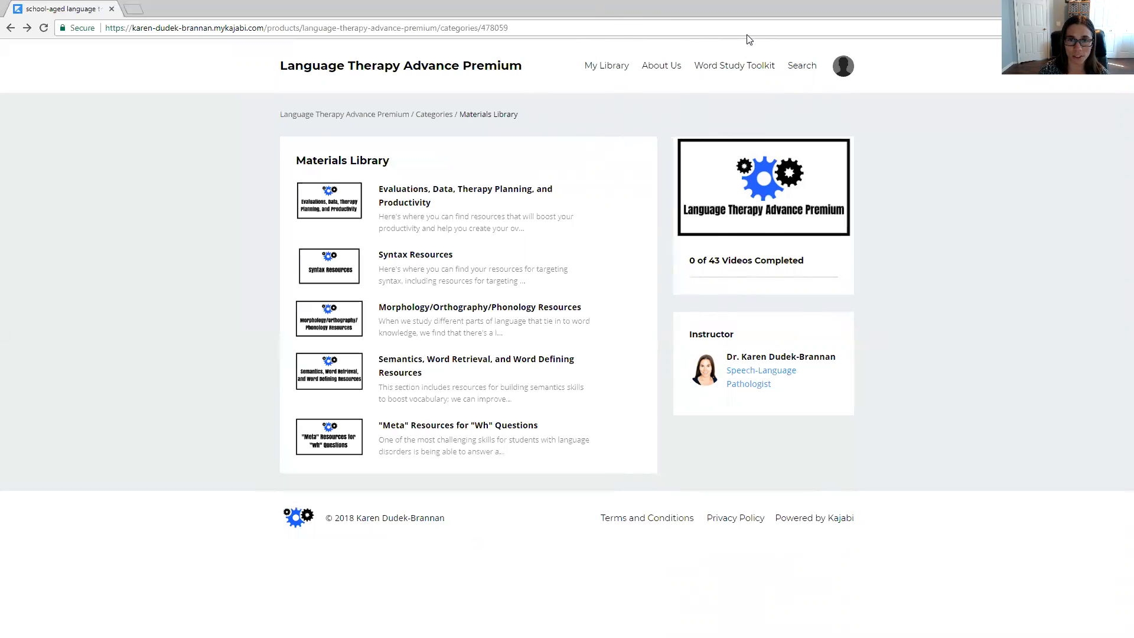
{"action": "mouse_move", "coordinate": [640, 45]}
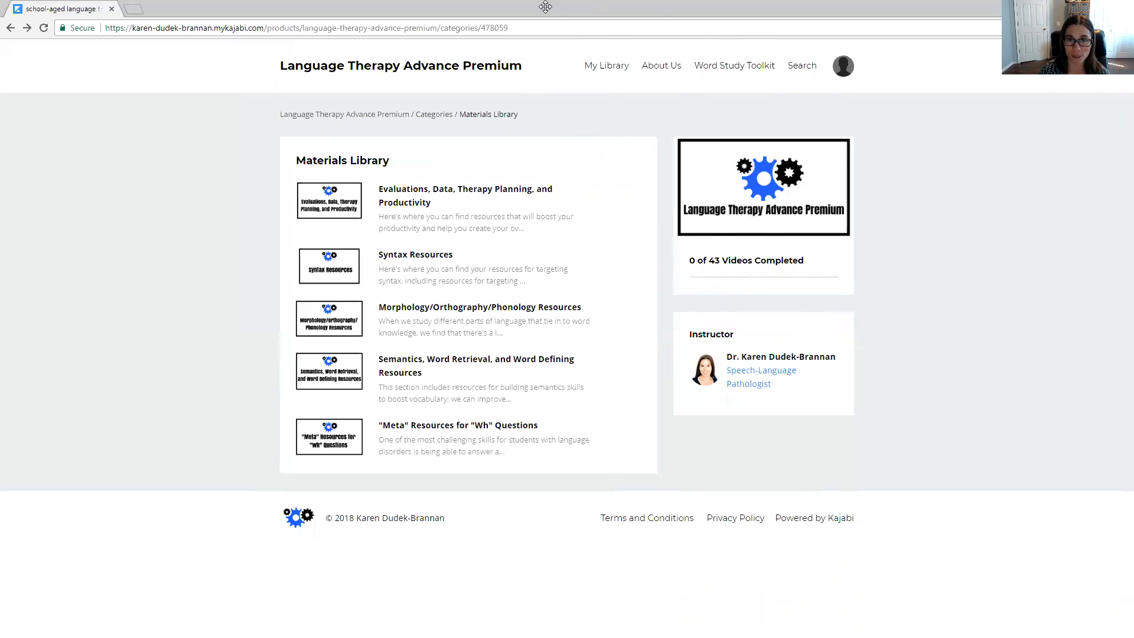
{"action": "mouse_move", "coordinate": [610, 21]}
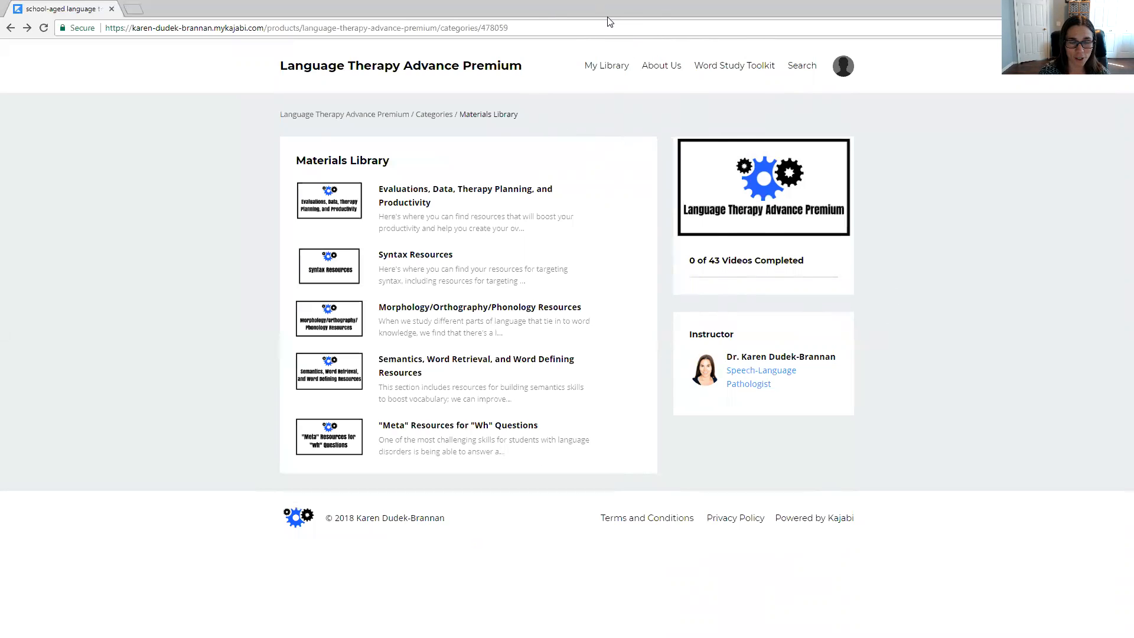
{"action": "mouse_move", "coordinate": [586, 27]}
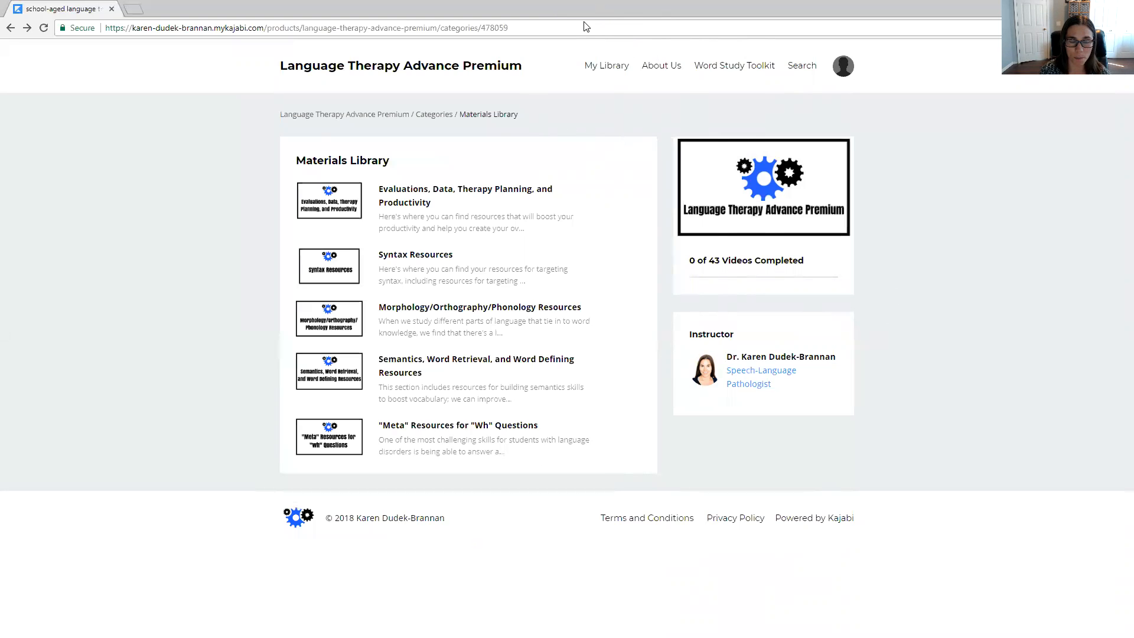
{"action": "mouse_move", "coordinate": [721, 40]}
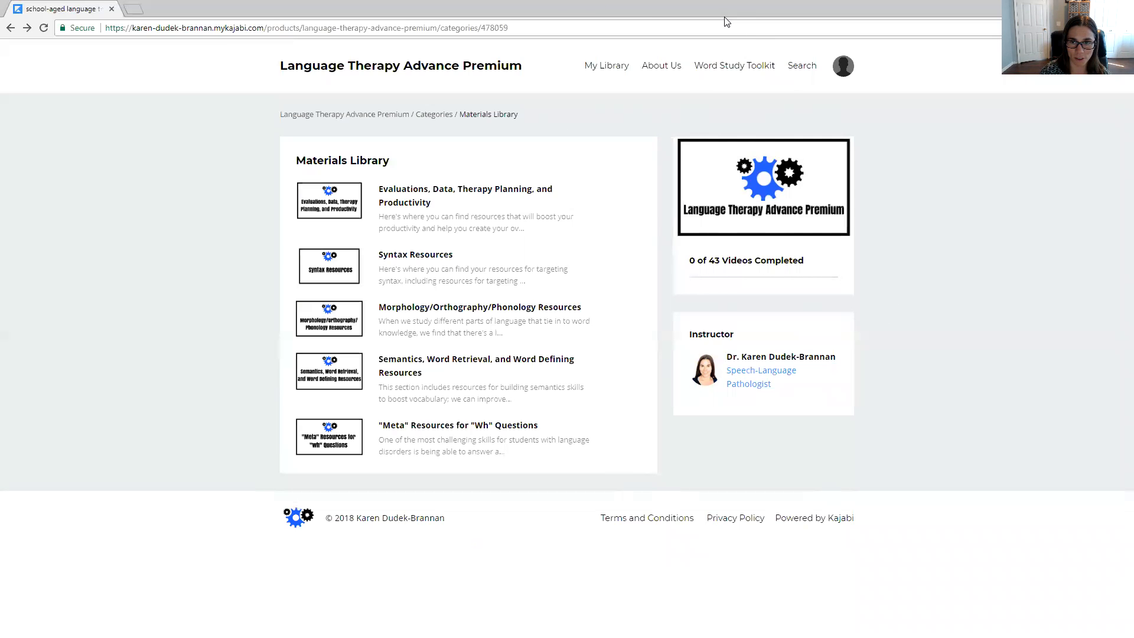
{"action": "mouse_move", "coordinate": [710, 23]}
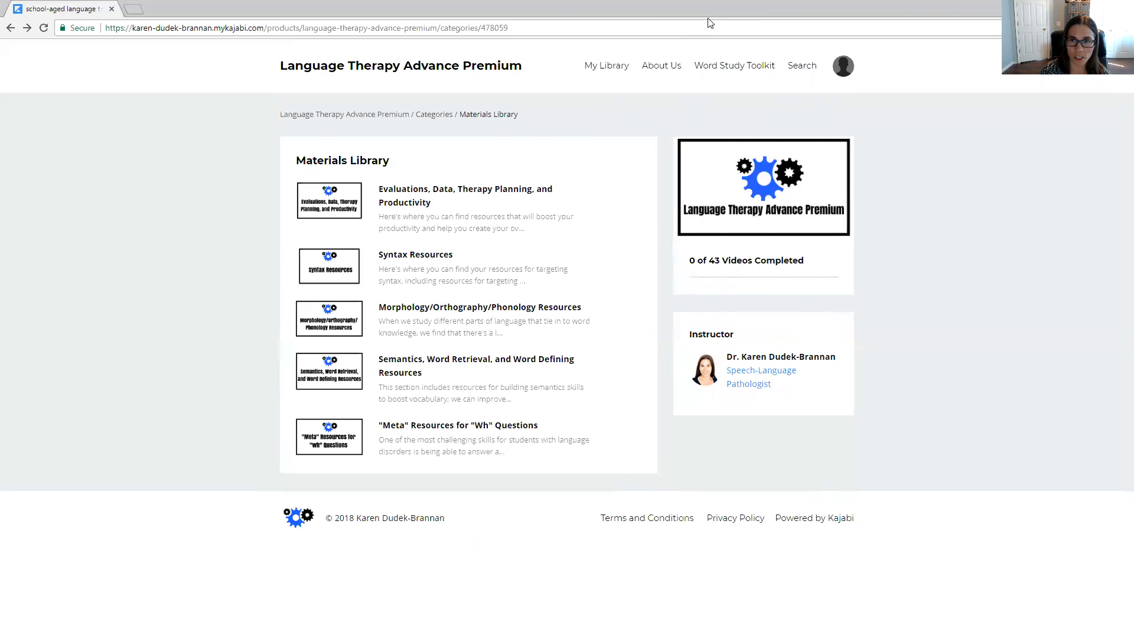
{"action": "mouse_move", "coordinate": [751, 91]}
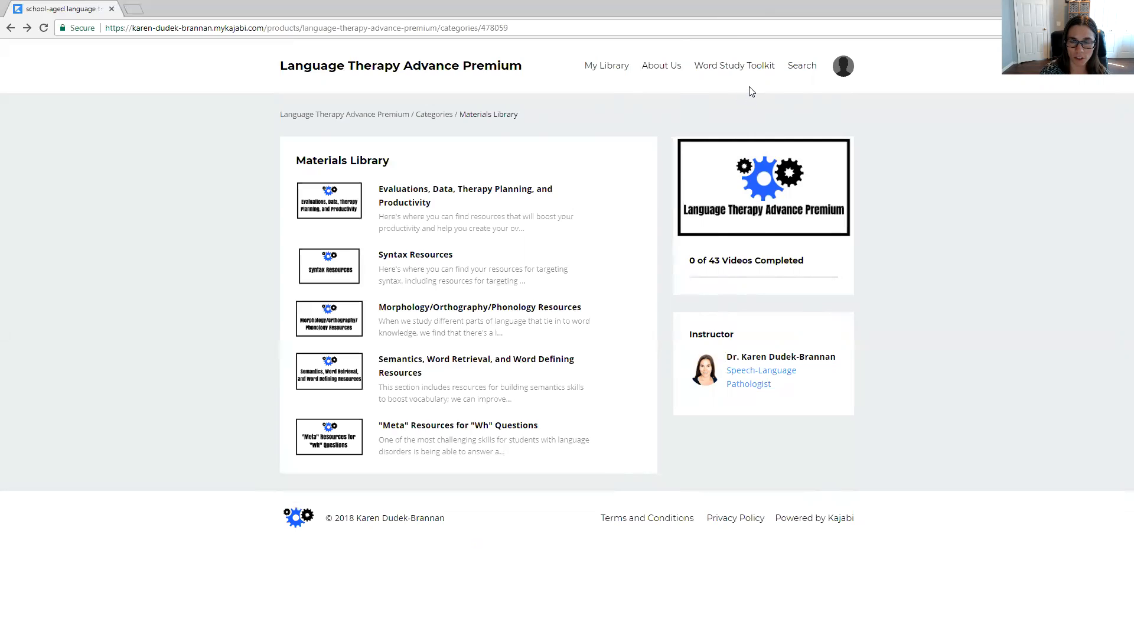